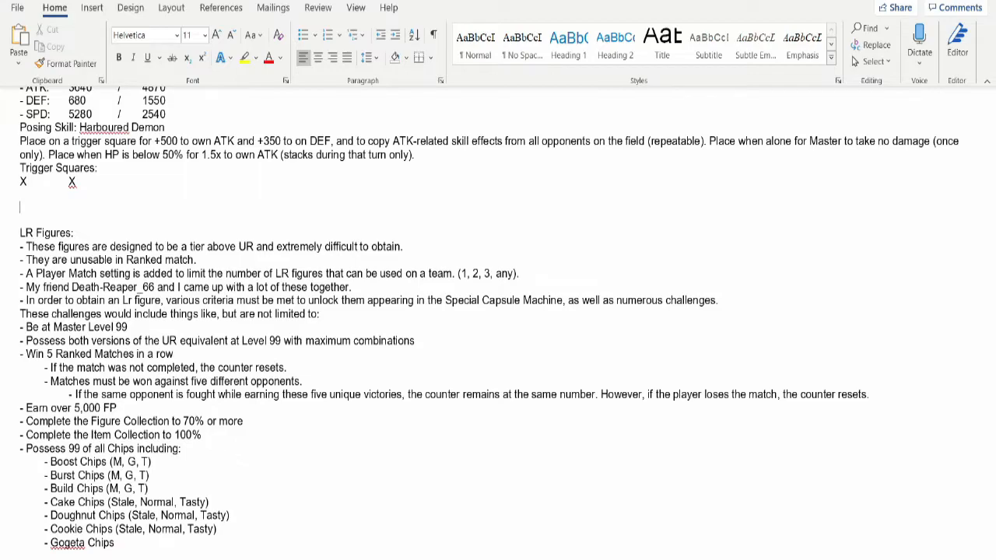
{"action": "mouse_move", "coordinate": [156, 200]}
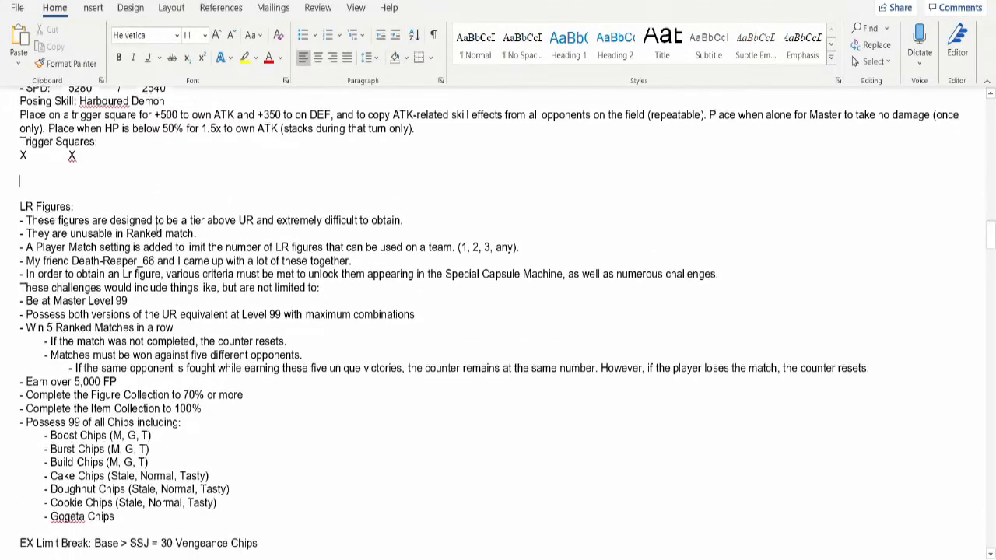
Highlight and clear chips requirements: over 5,000 FP, losing the match, same-opponent rule.
{"action": "scroll", "scroll_direction": "down", "scroll_amount": 3}
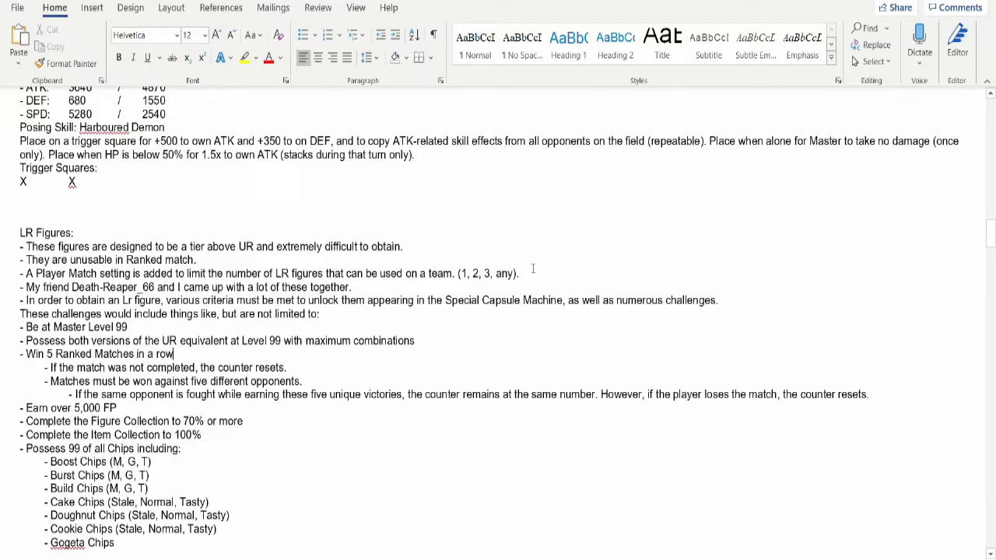
{"action": "mouse_move", "coordinate": [134, 292]}
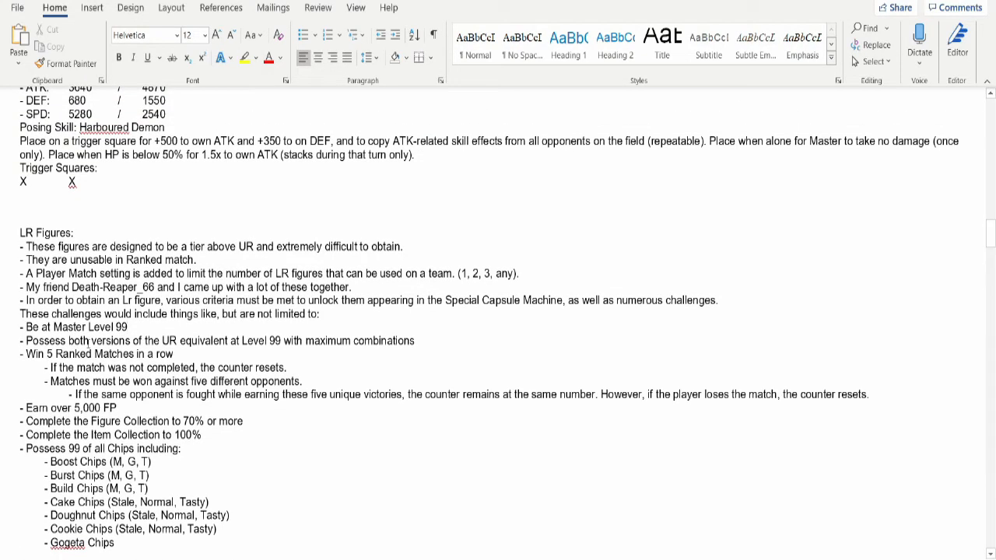
{"action": "left_click", "coordinate": [127, 326]}
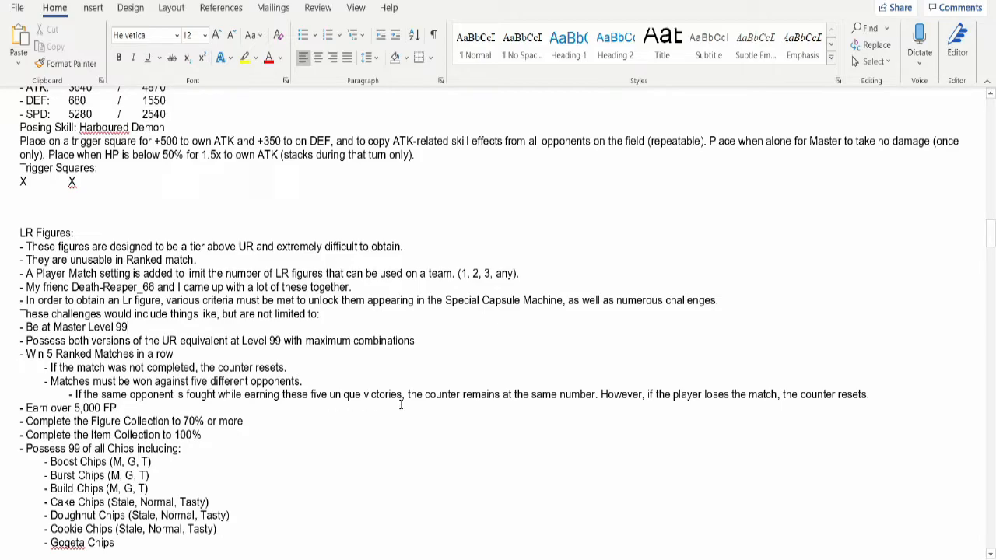
{"action": "mouse_move", "coordinate": [577, 395]}
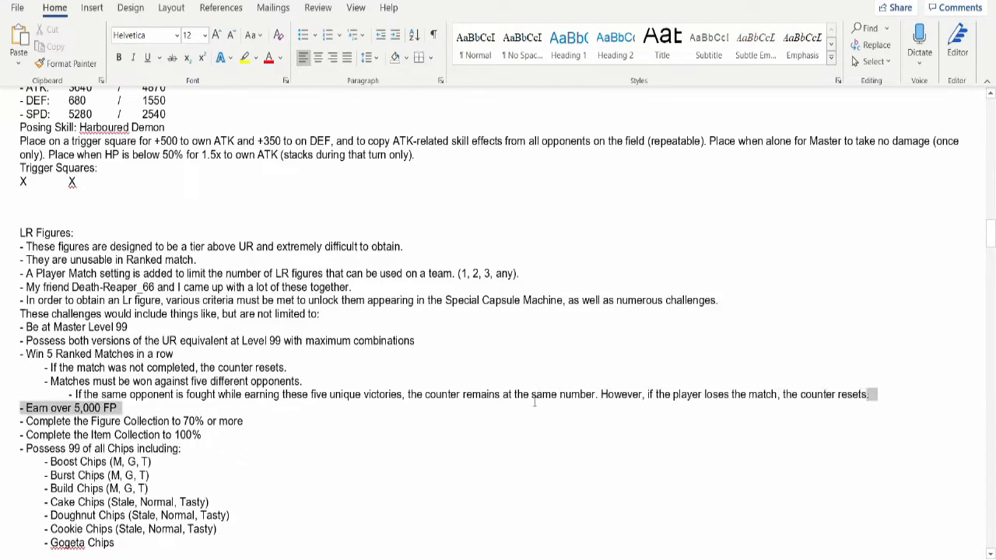
{"action": "left_click_drag", "start_coordinate": [601, 394], "coordinate": [866, 394]}
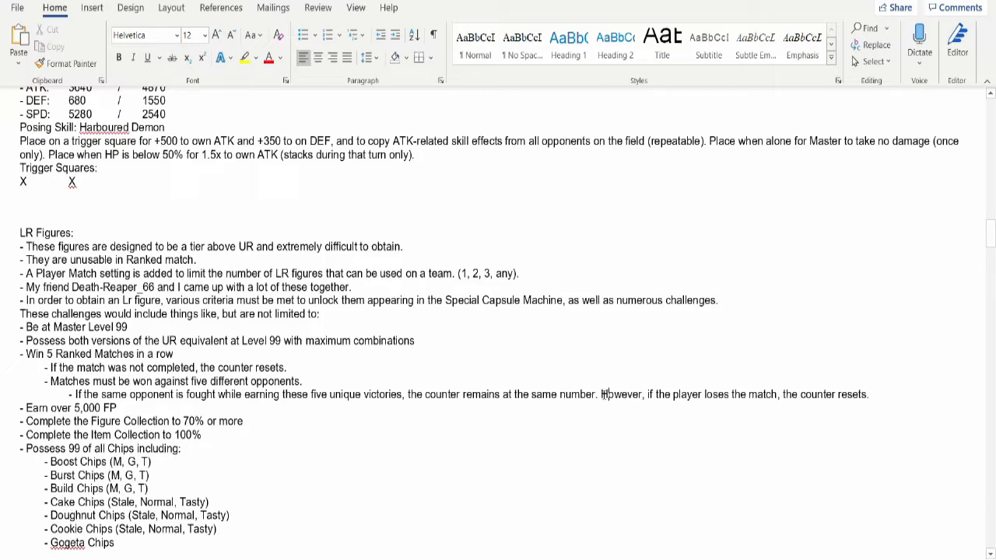
{"action": "left_click_drag", "start_coordinate": [601, 394], "coordinate": [121, 408]}
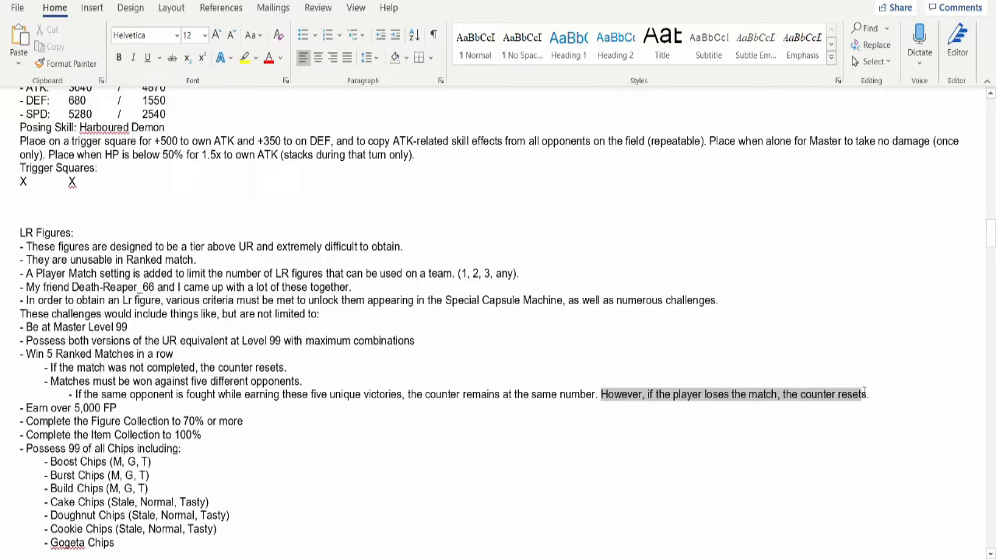
{"action": "left_click", "coordinate": [306, 381]}
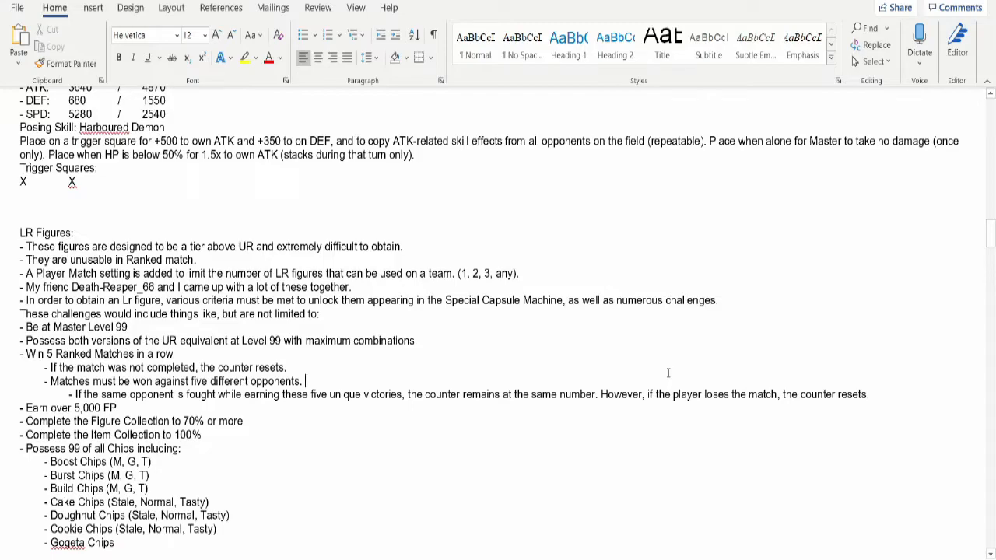
{"action": "double_click", "coordinate": [688, 394]}
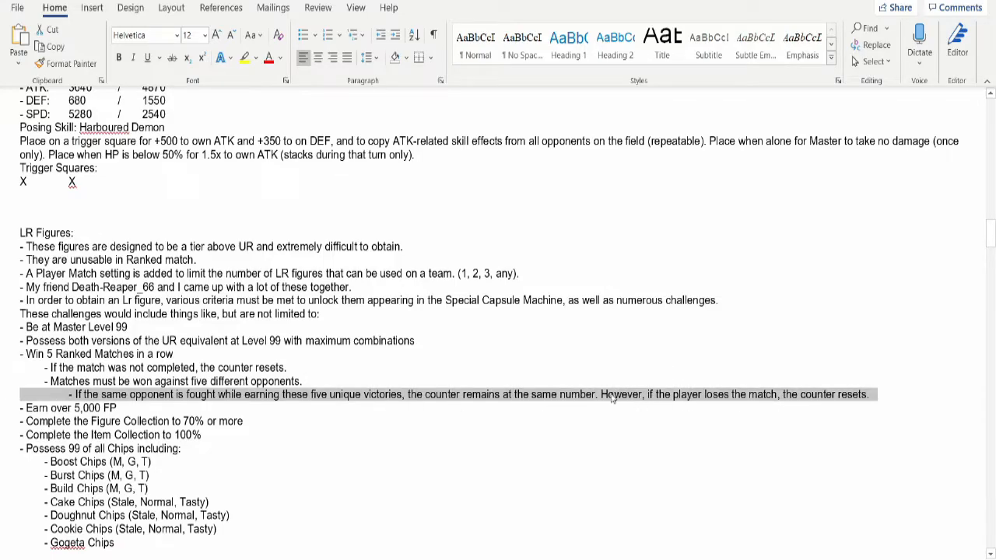
{"action": "left_click", "coordinate": [290, 367]}
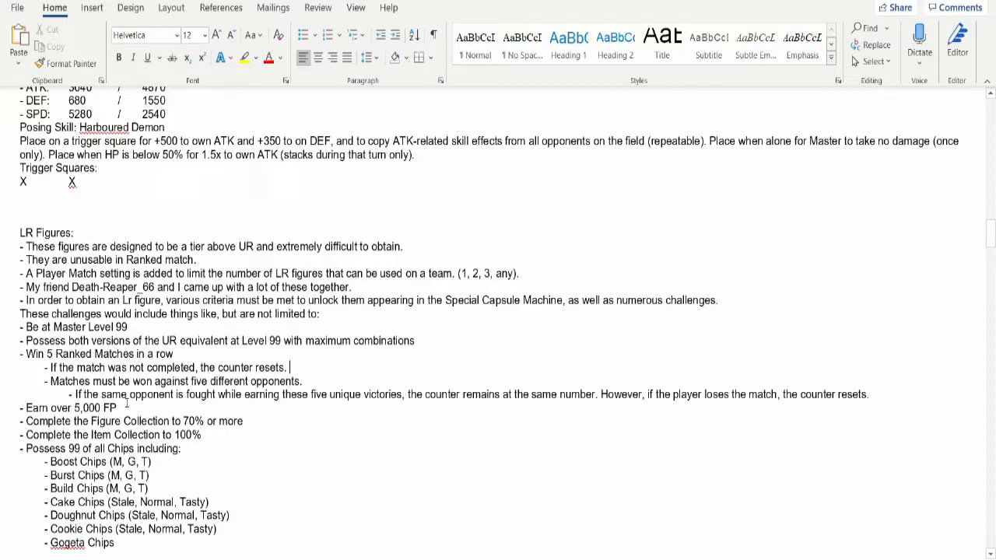
{"action": "mouse_move", "coordinate": [338, 418]}
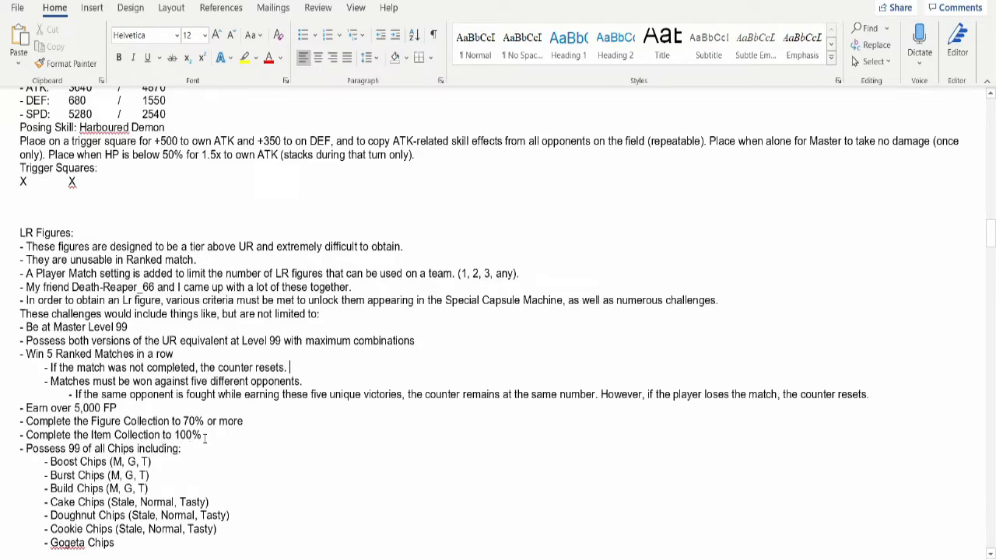
Highlight, then clear, the Item Collection to 100% requirement.
{"action": "left_click_drag", "start_coordinate": [26, 421], "coordinate": [206, 435]}
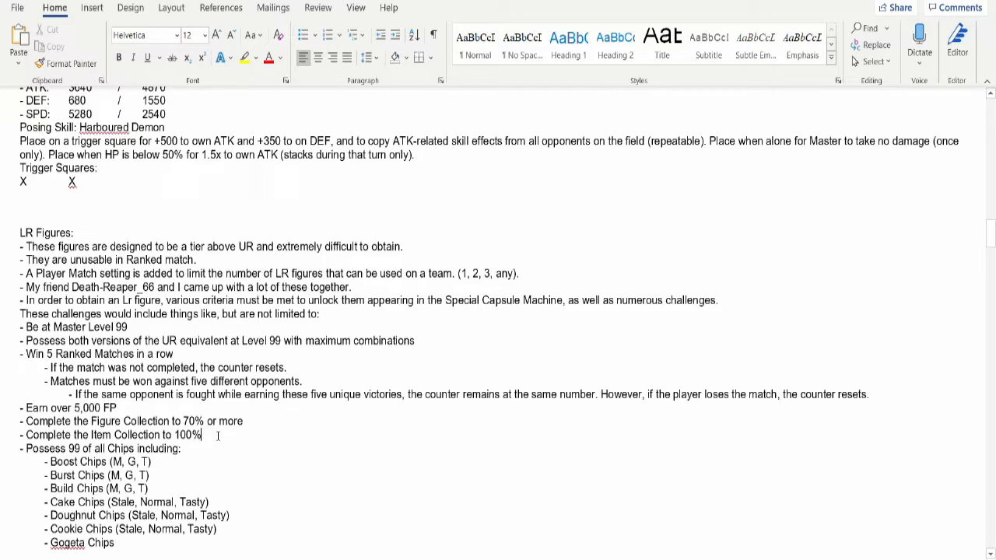
{"action": "left_click_drag", "start_coordinate": [24, 421], "coordinate": [201, 435]}
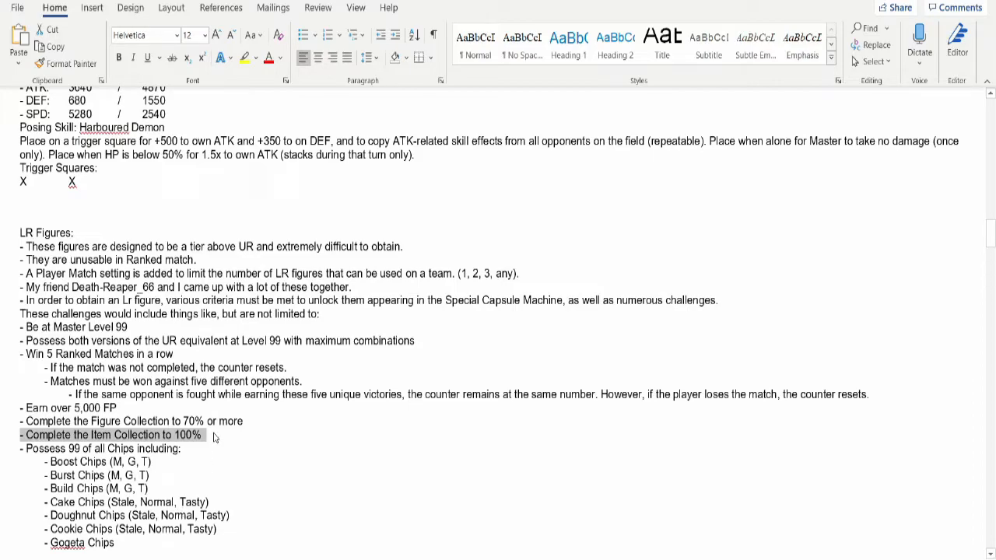
{"action": "left_click", "coordinate": [214, 437]}
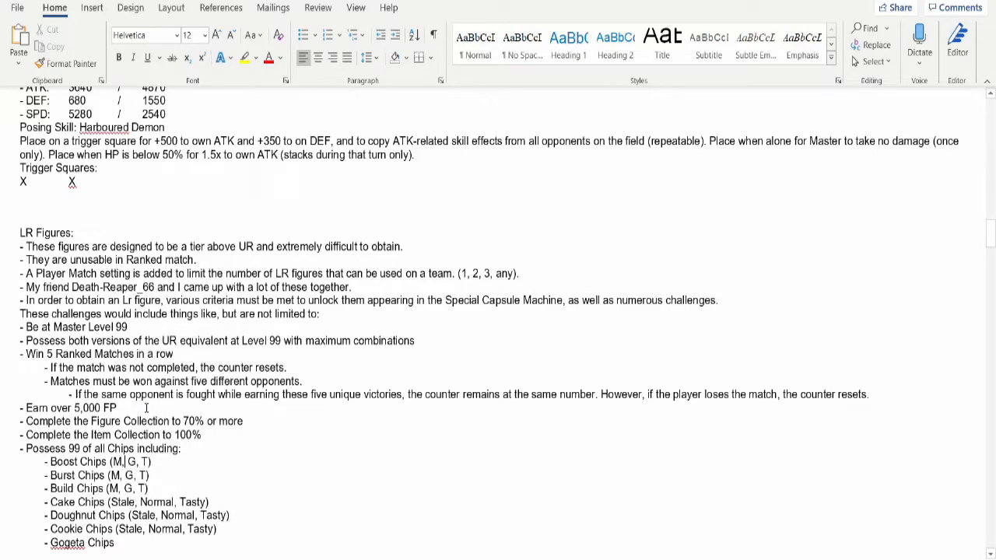
Scroll to Future Gohan and select text in its stats and The Final Avenger skill.
{"action": "scroll", "scroll_direction": "down", "scroll_amount": 3}
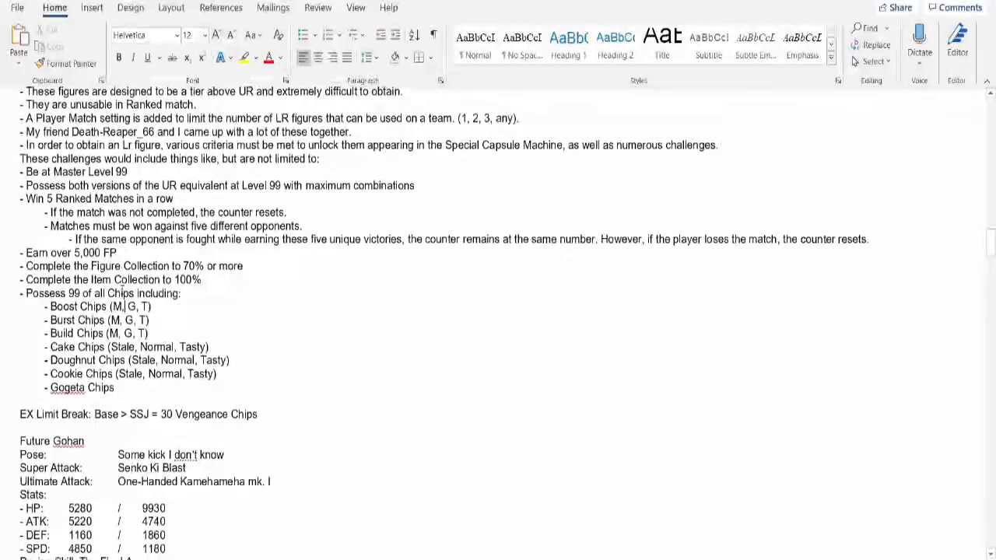
{"action": "scroll", "scroll_direction": "down", "scroll_amount": 3}
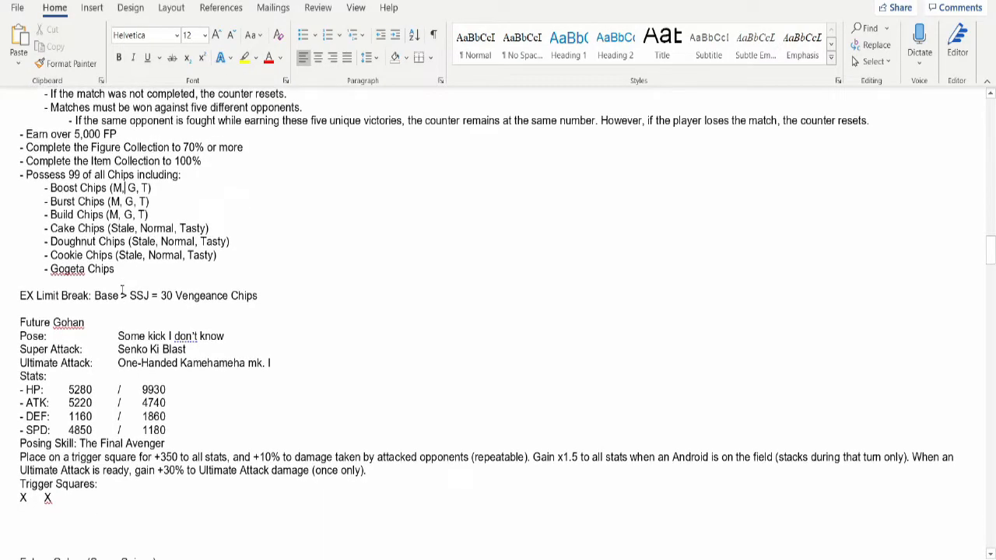
{"action": "scroll", "scroll_direction": "down", "scroll_amount": 3}
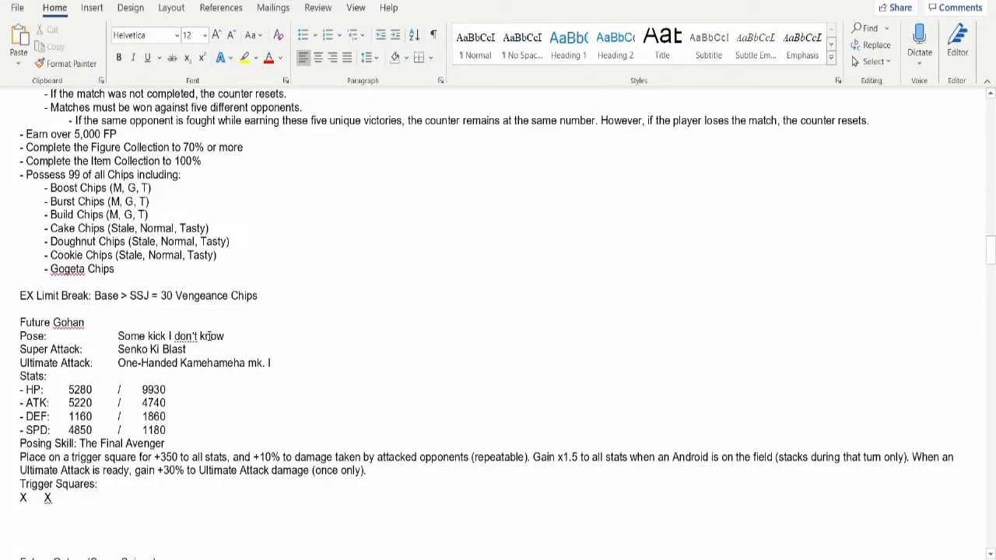
{"action": "mouse_move", "coordinate": [137, 348]}
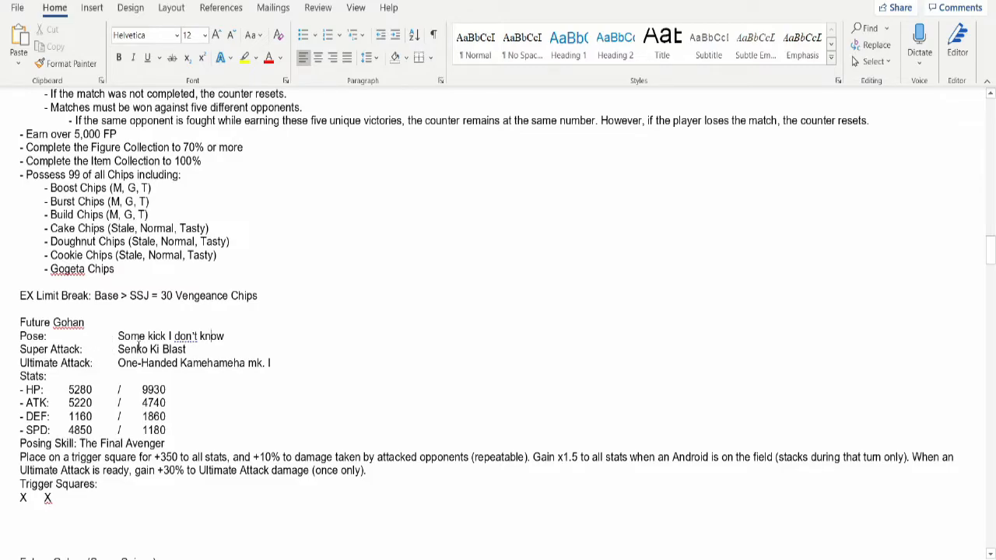
{"action": "mouse_move", "coordinate": [207, 371]}
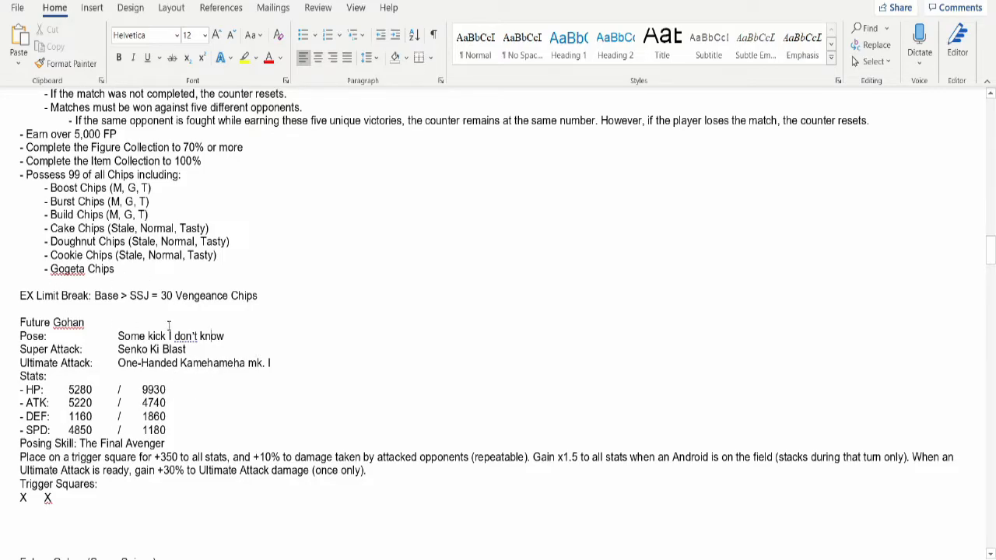
{"action": "left_click_drag", "start_coordinate": [21, 322], "coordinate": [93, 417]}
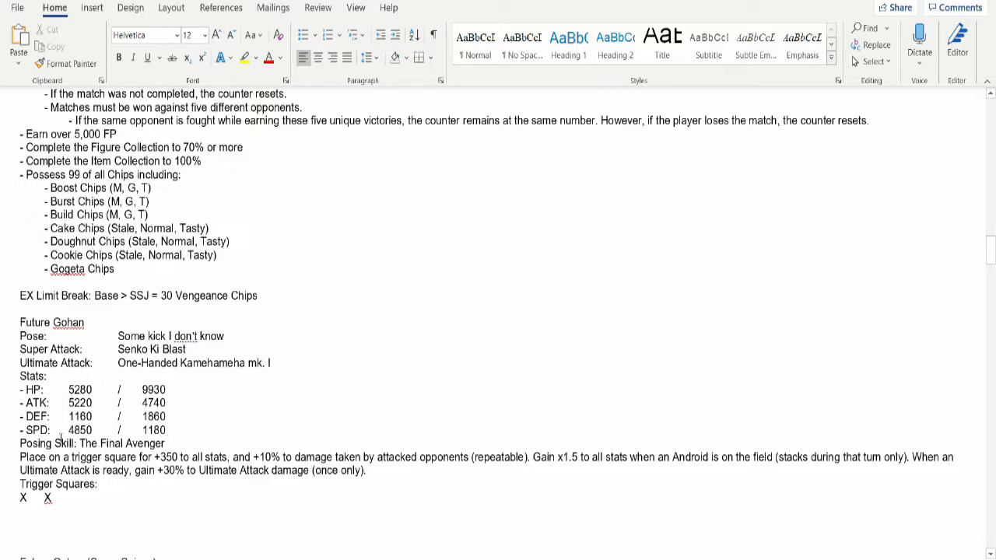
{"action": "mouse_move", "coordinate": [220, 459]}
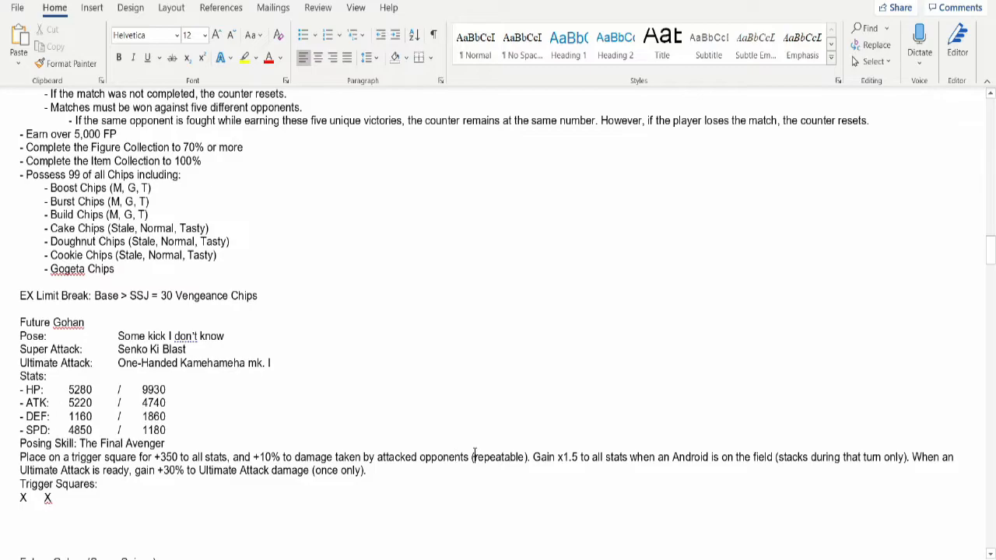
{"action": "left_click_drag", "start_coordinate": [229, 457], "coordinate": [529, 457]}
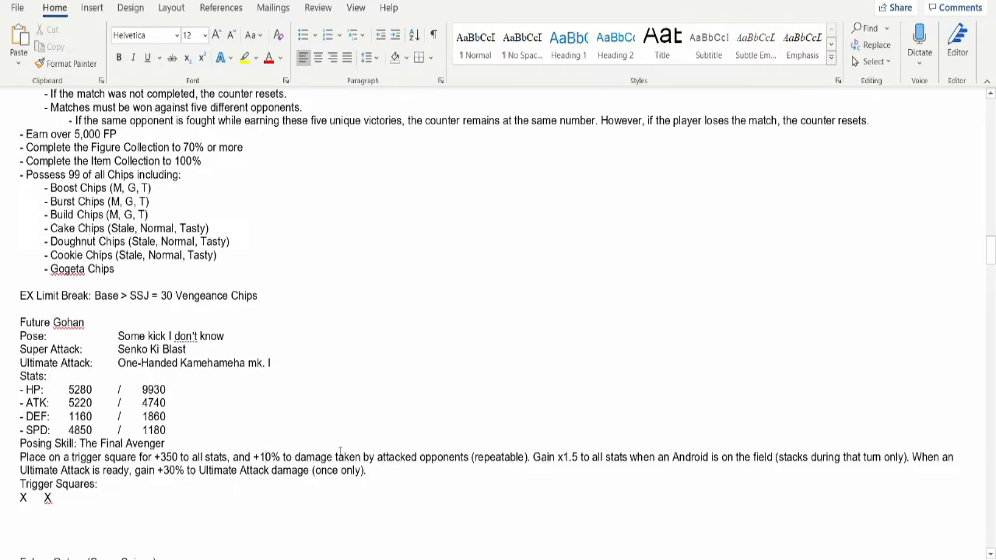
{"action": "mouse_move", "coordinate": [339, 407]}
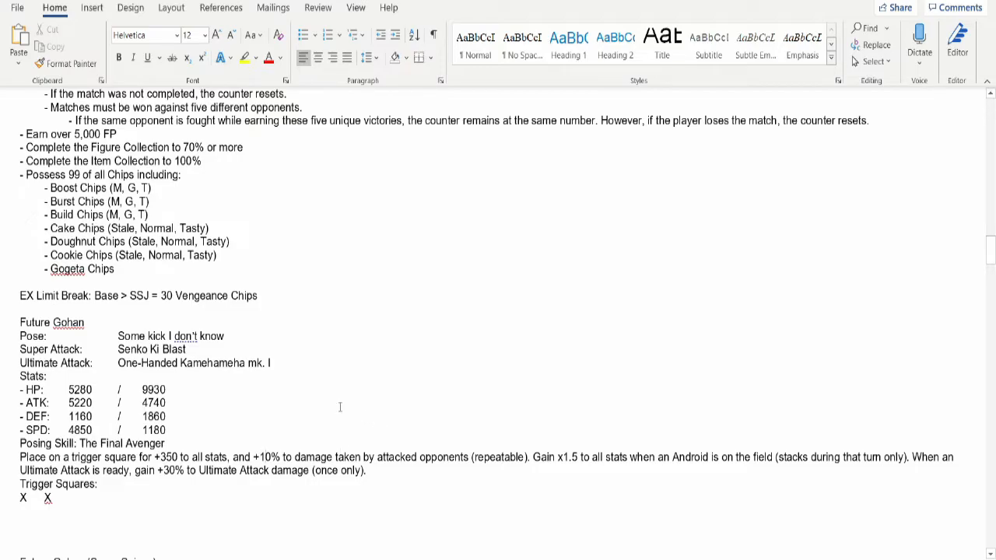
{"action": "mouse_move", "coordinate": [573, 468]}
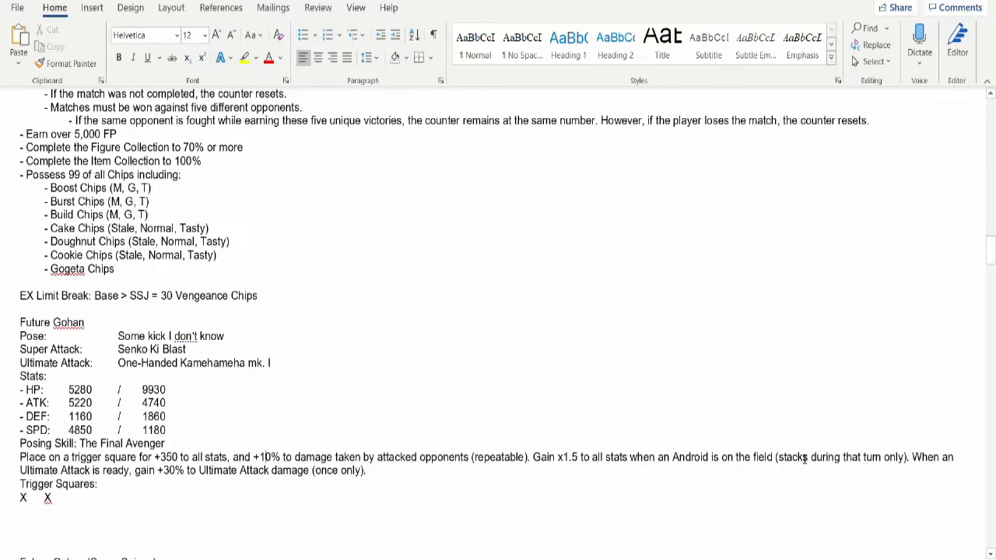
{"action": "mouse_move", "coordinate": [894, 427]}
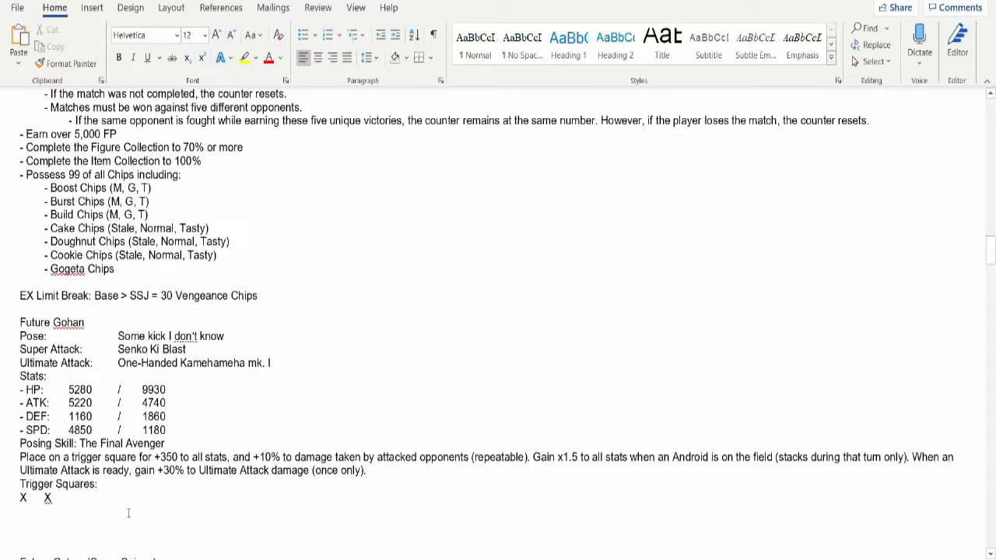
Scroll further down to Future Gohan (Super Saiyan) and its Earth's Defender skill.
{"action": "scroll", "scroll_direction": "down", "scroll_amount": 3}
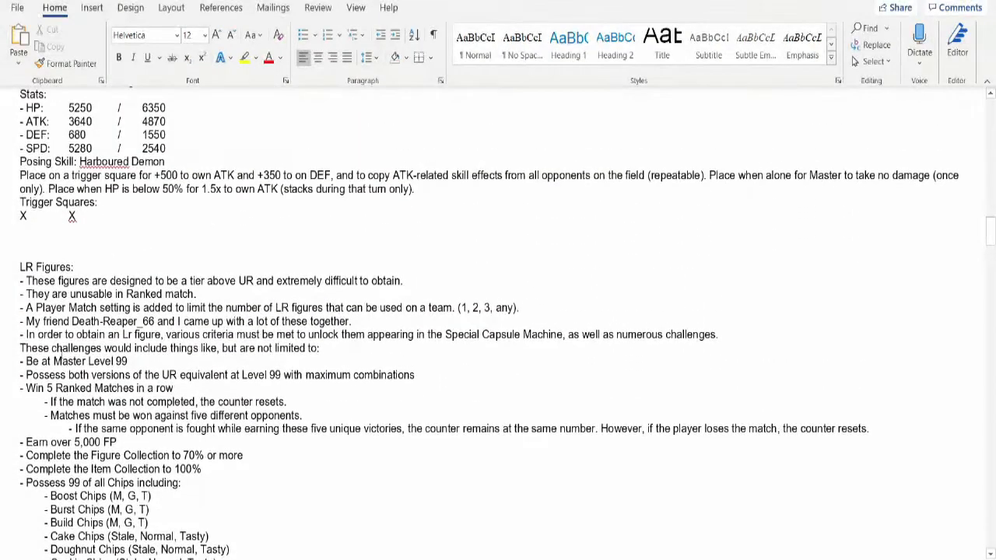
{"action": "scroll", "scroll_direction": "down", "scroll_amount": 3}
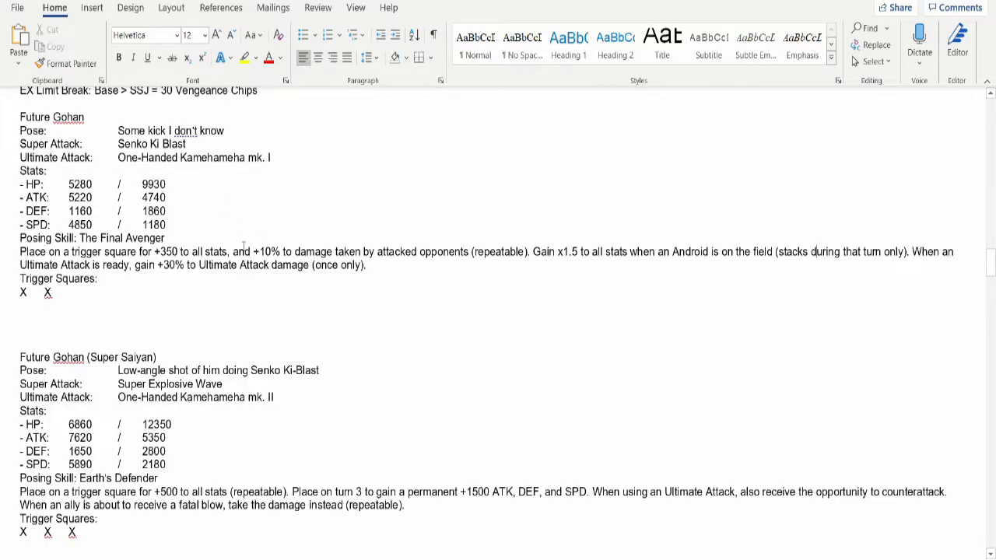
{"action": "scroll", "scroll_direction": "down", "scroll_amount": 3}
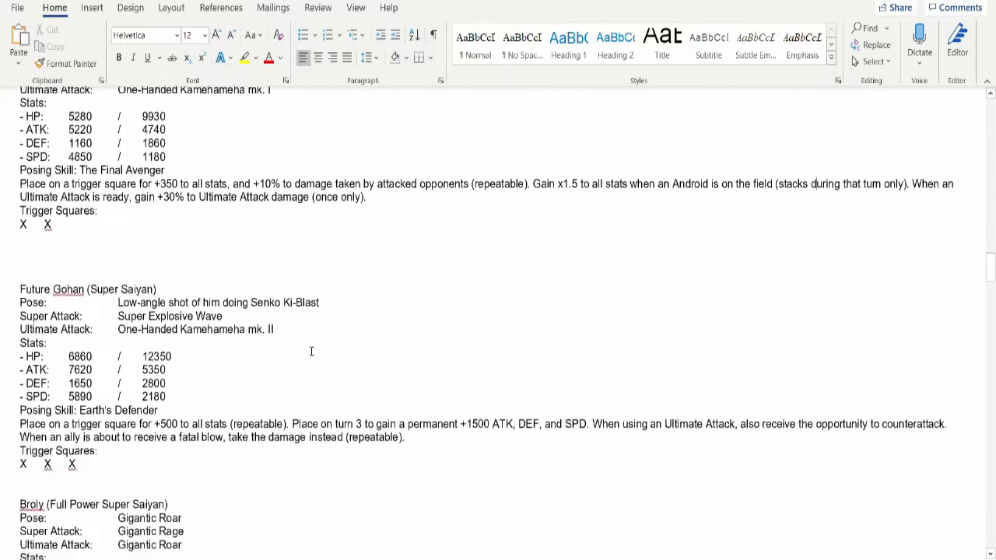
{"action": "scroll", "scroll_direction": "up", "scroll_amount": 3}
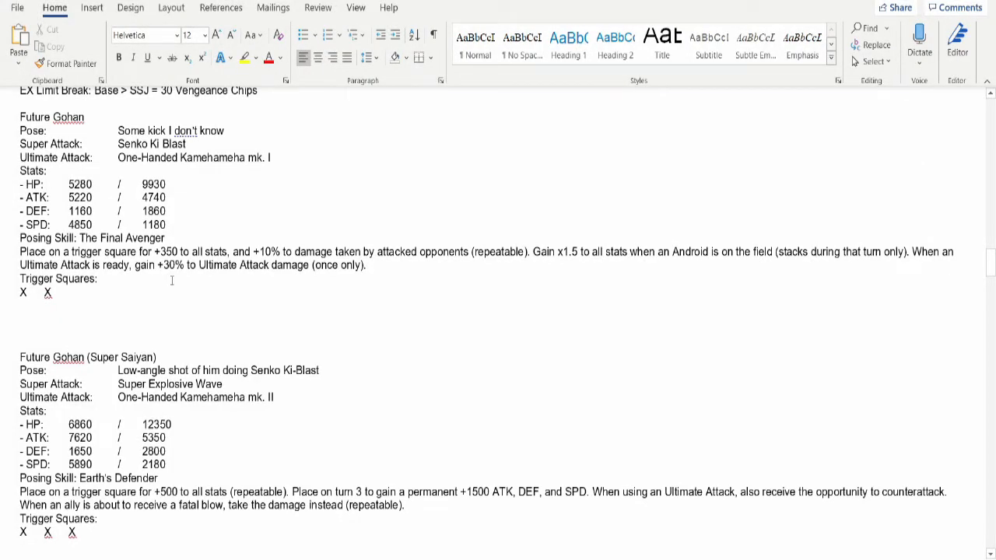
{"action": "mouse_move", "coordinate": [189, 148]}
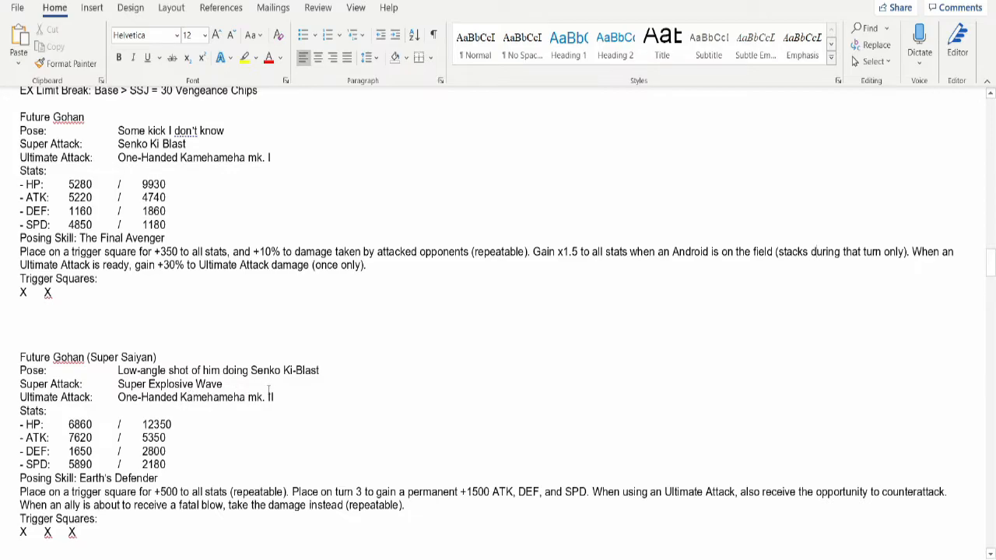
{"action": "scroll", "scroll_direction": "down", "scroll_amount": 3}
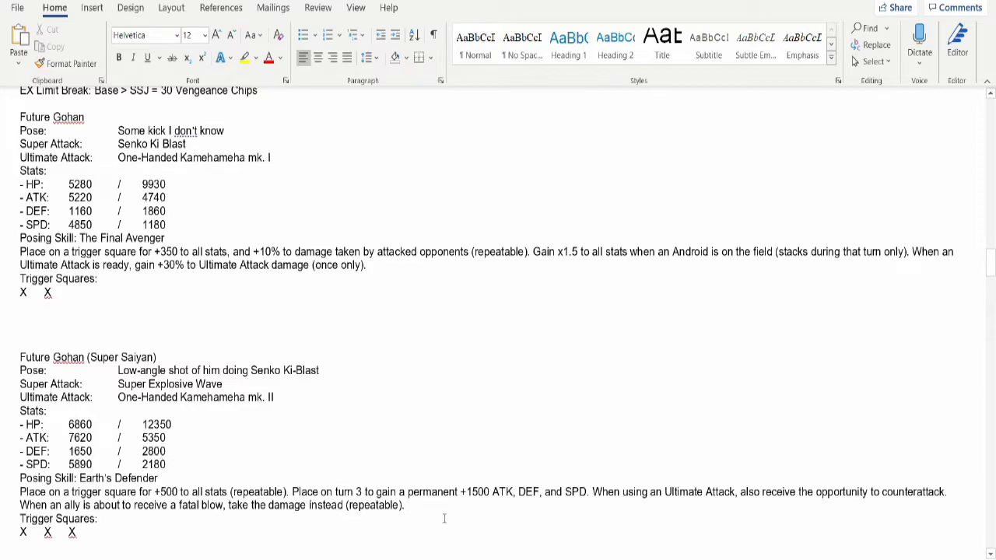
{"action": "mouse_move", "coordinate": [552, 492]}
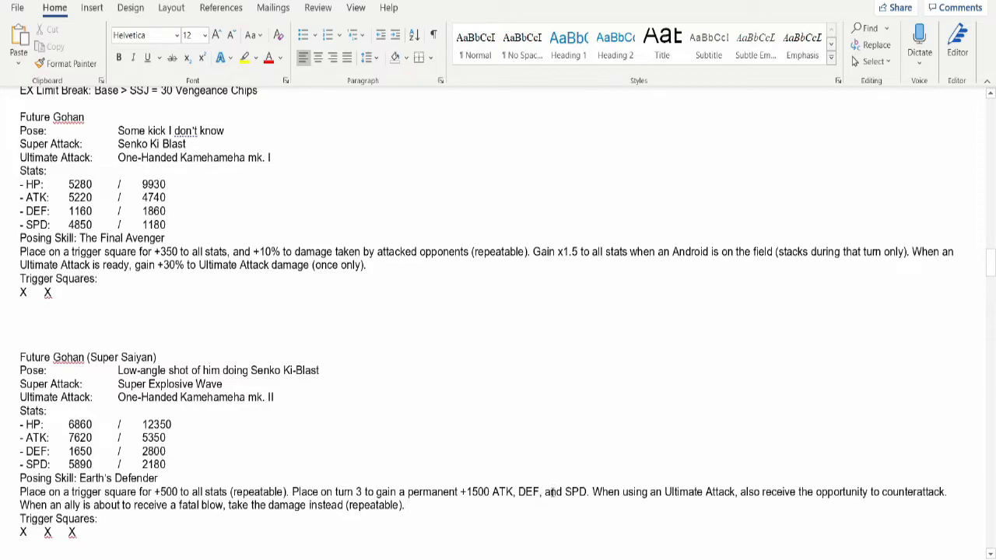
{"action": "double_click", "coordinate": [528, 491]}
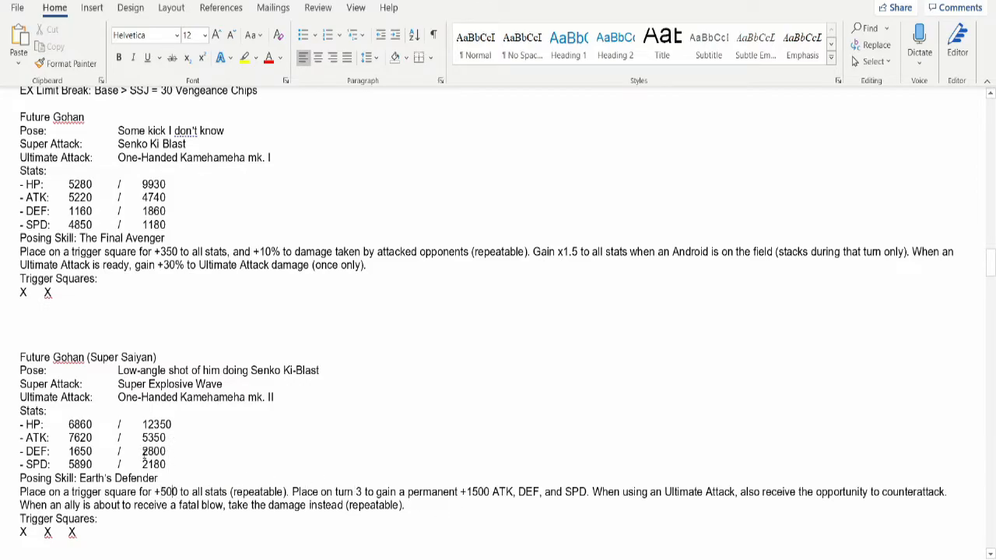
{"action": "double_click", "coordinate": [153, 451]}
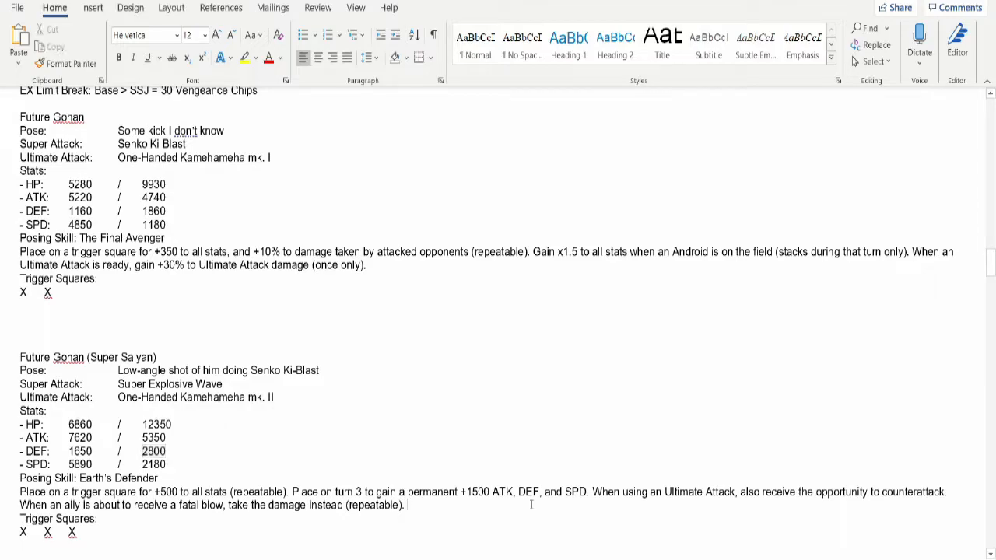
{"action": "double_click", "coordinate": [527, 492]}
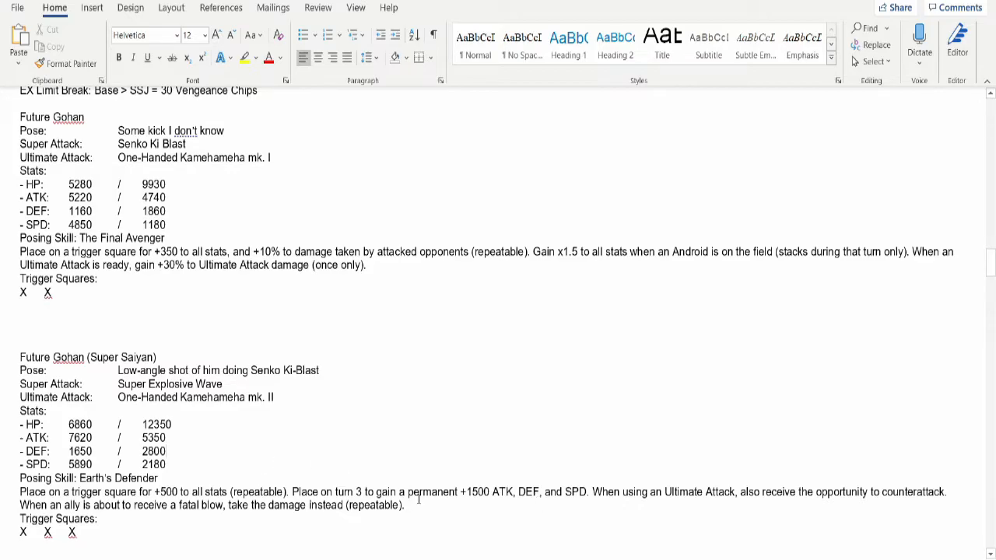
{"action": "mouse_move", "coordinate": [346, 463]}
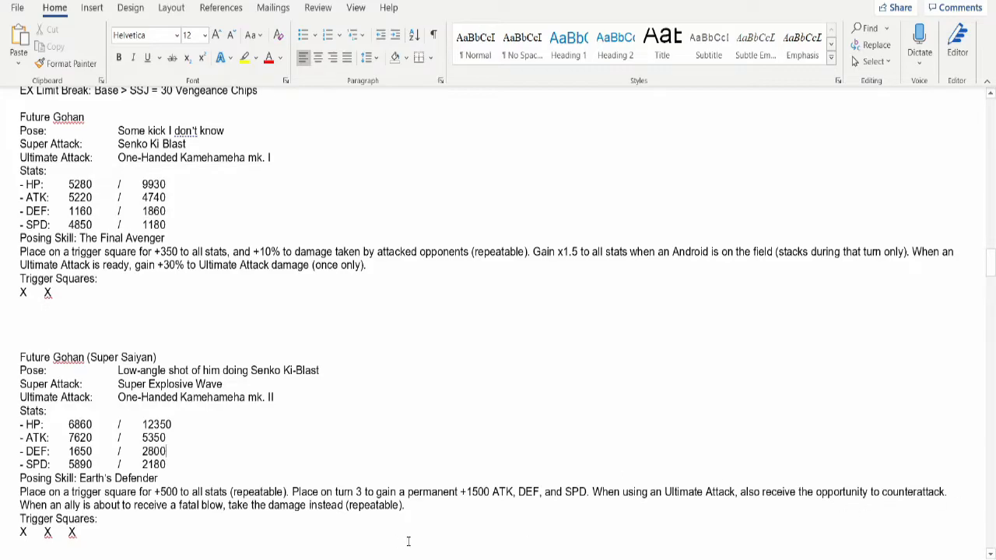
{"action": "mouse_move", "coordinate": [757, 441]}
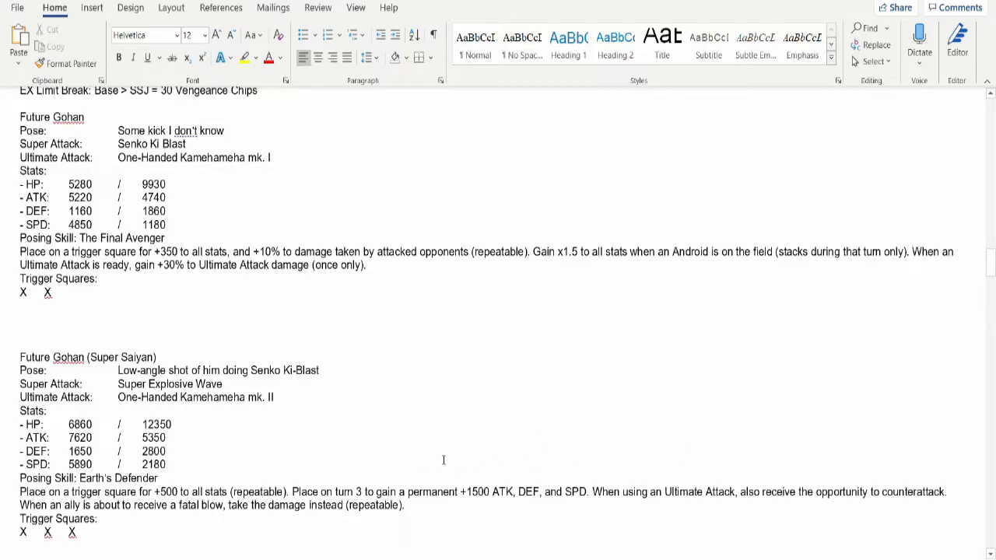
{"action": "mouse_move", "coordinate": [306, 468]}
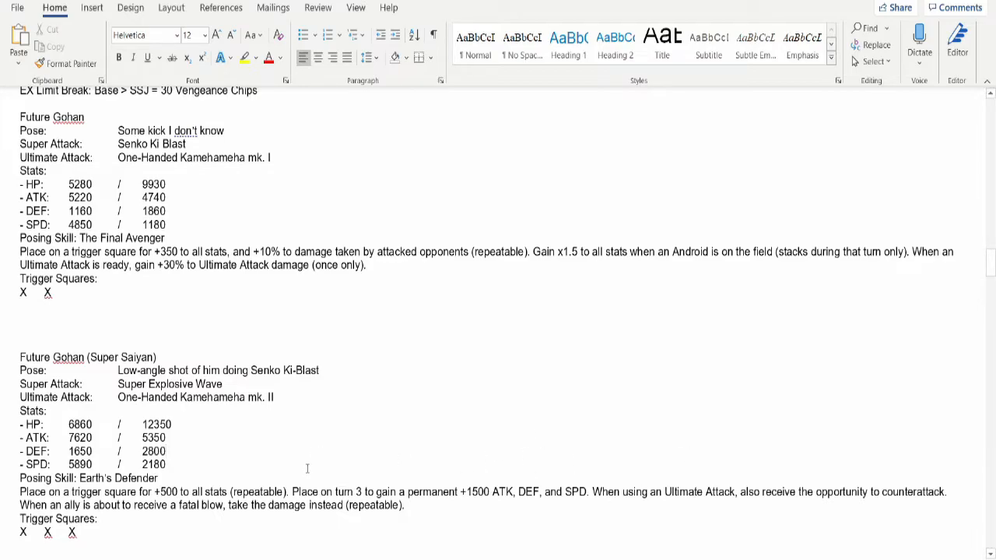
{"action": "scroll", "scroll_direction": "down", "scroll_amount": 3}
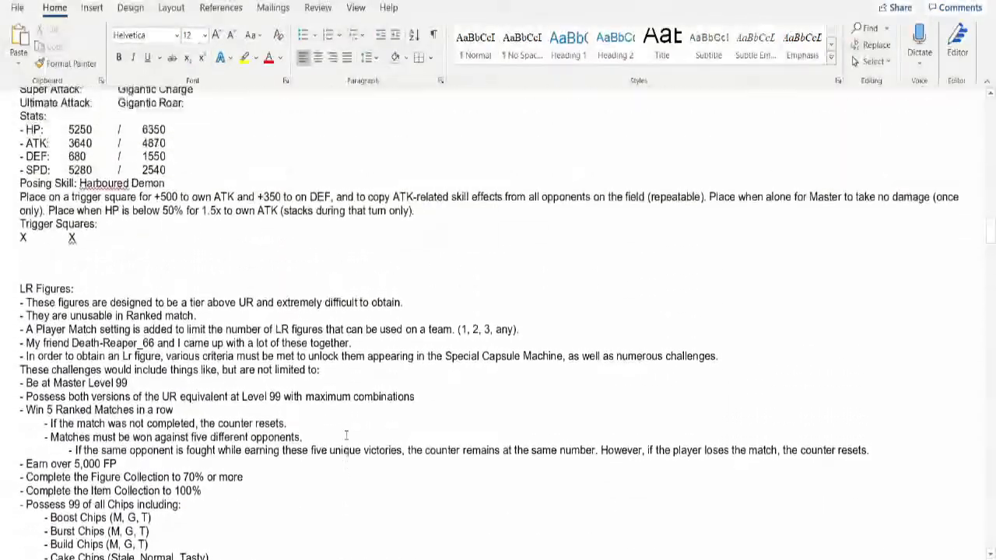
{"action": "scroll", "scroll_direction": "down", "scroll_amount": 3}
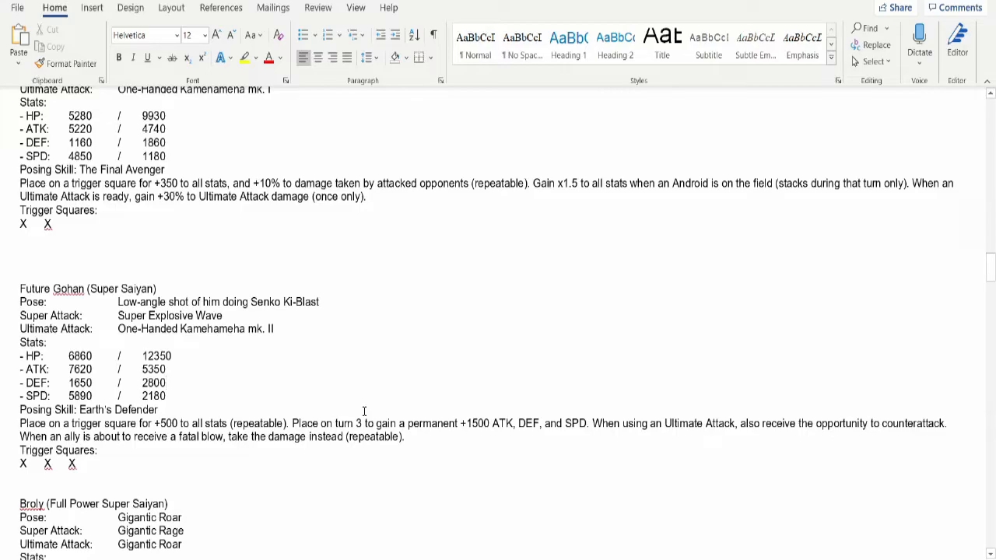
{"action": "left_click", "coordinate": [165, 382]}
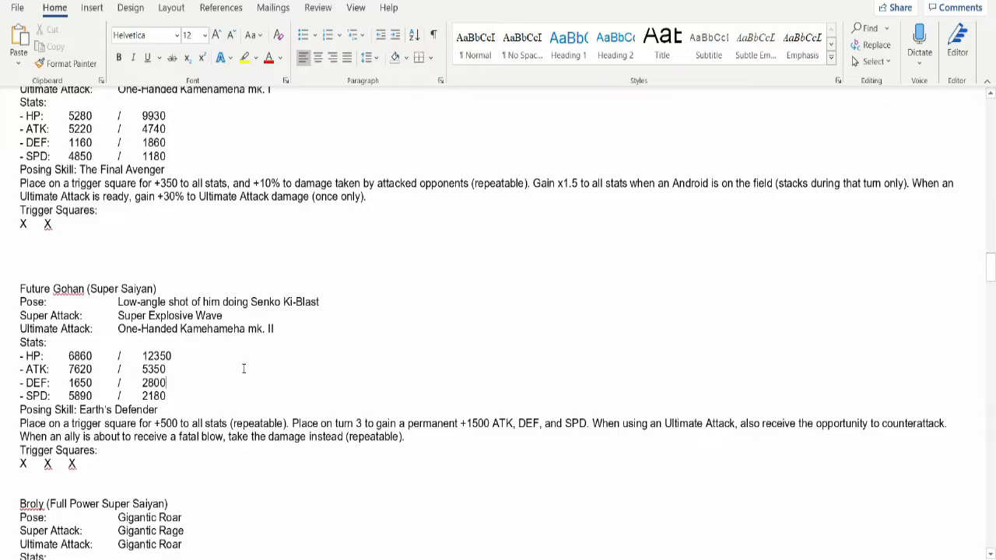
{"action": "left_click_drag", "start_coordinate": [141, 369], "coordinate": [265, 437]}
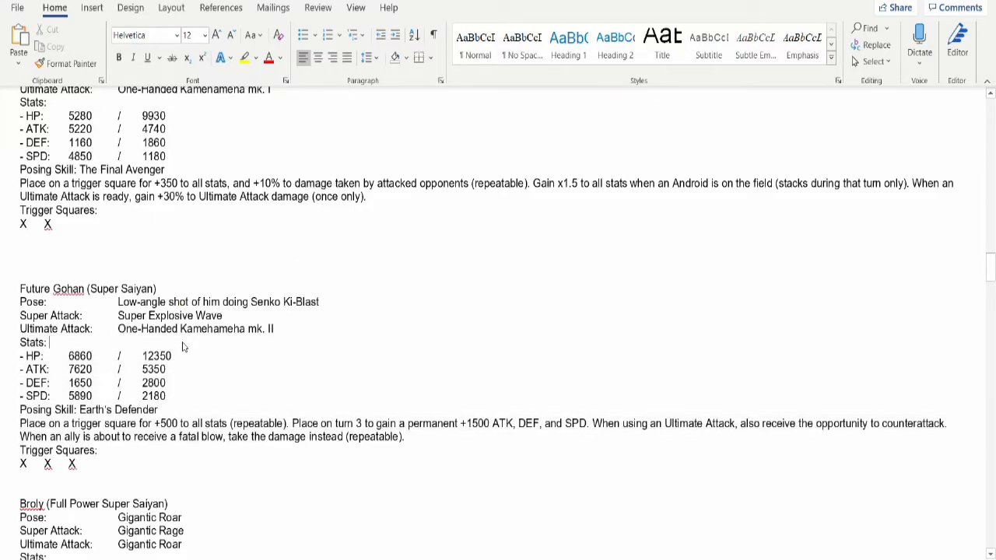
{"action": "scroll", "scroll_direction": "down", "scroll_amount": 3}
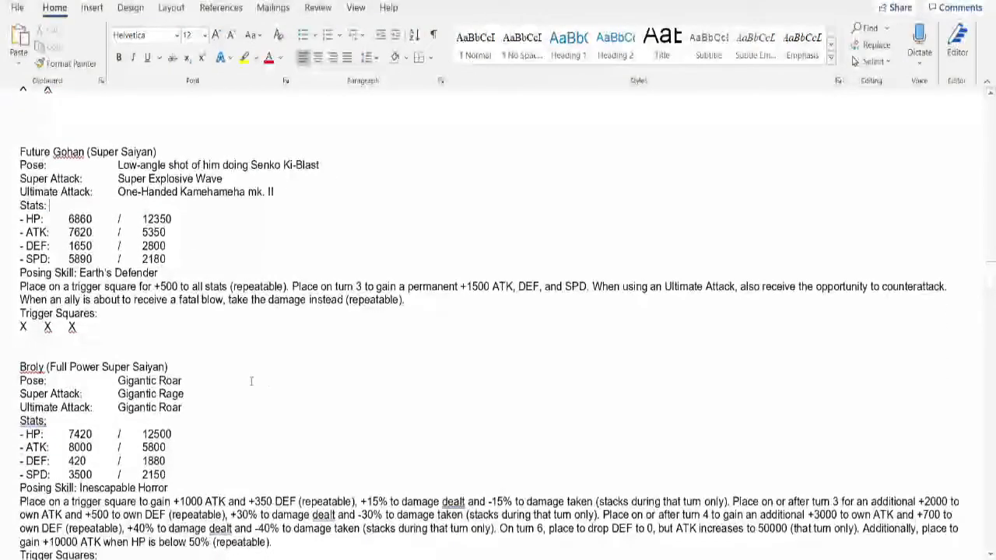
Scroll down to Broly's Inescapable Horror skill paragraph.
{"action": "scroll", "scroll_direction": "down", "scroll_amount": 3}
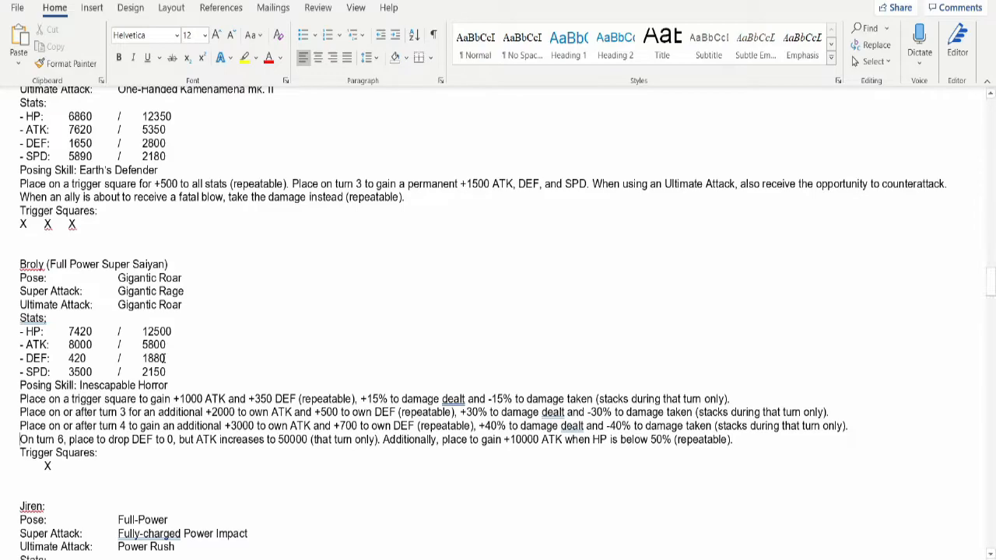
{"action": "mouse_move", "coordinate": [337, 385]}
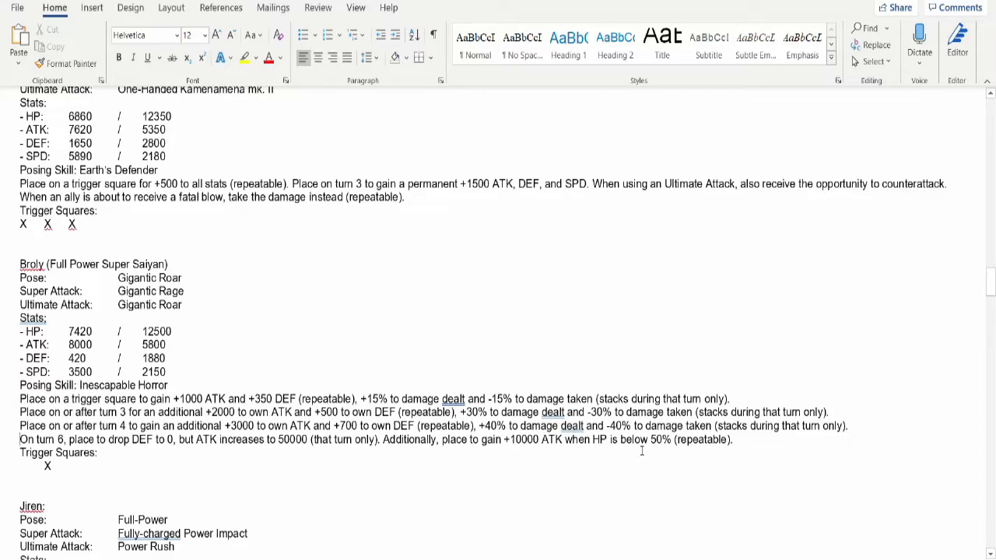
Click before the turn 6 sentence in Broly's Inescapable Horror skill.
{"action": "left_click", "coordinate": [99, 453]}
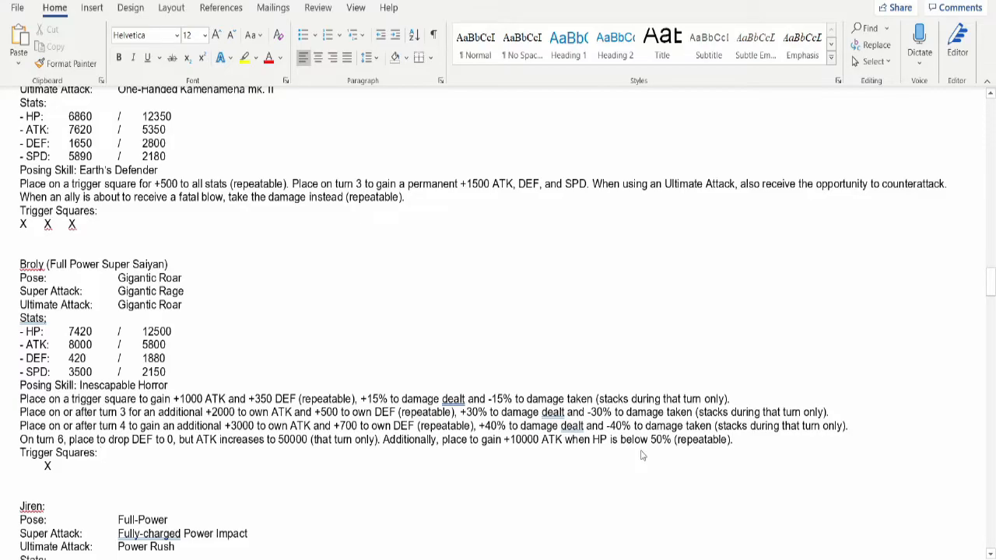
{"action": "left_click", "coordinate": [97, 452]}
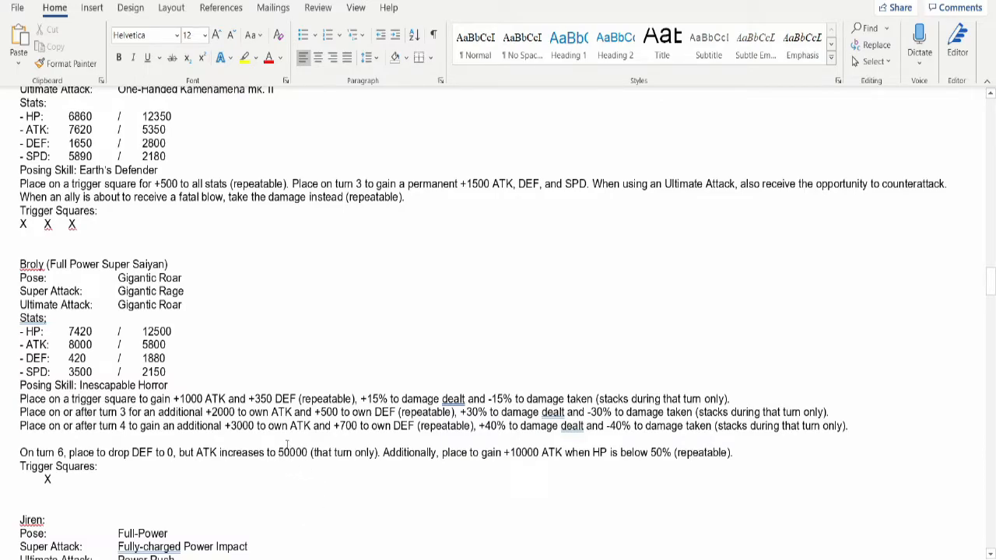
{"action": "mouse_move", "coordinate": [310, 436]}
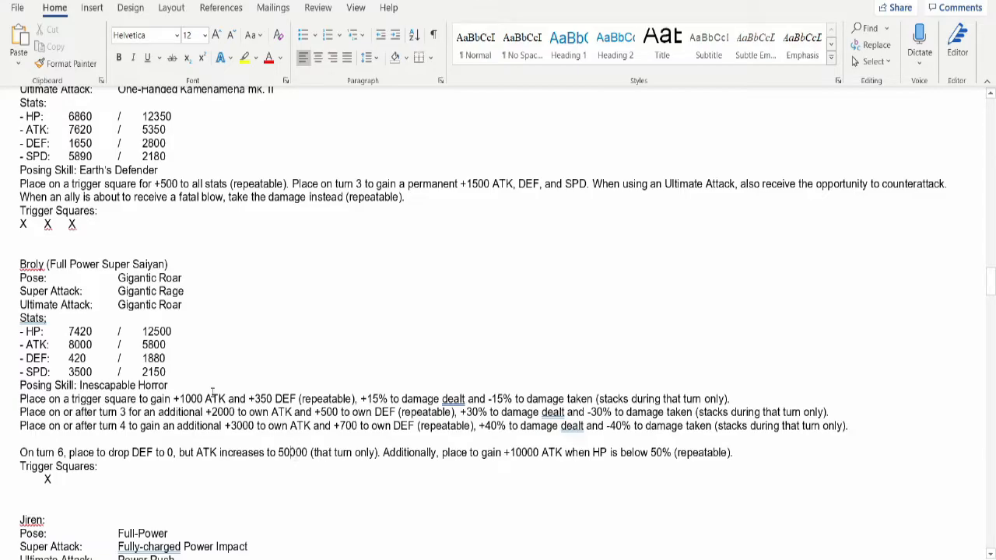
{"action": "mouse_move", "coordinate": [204, 444]}
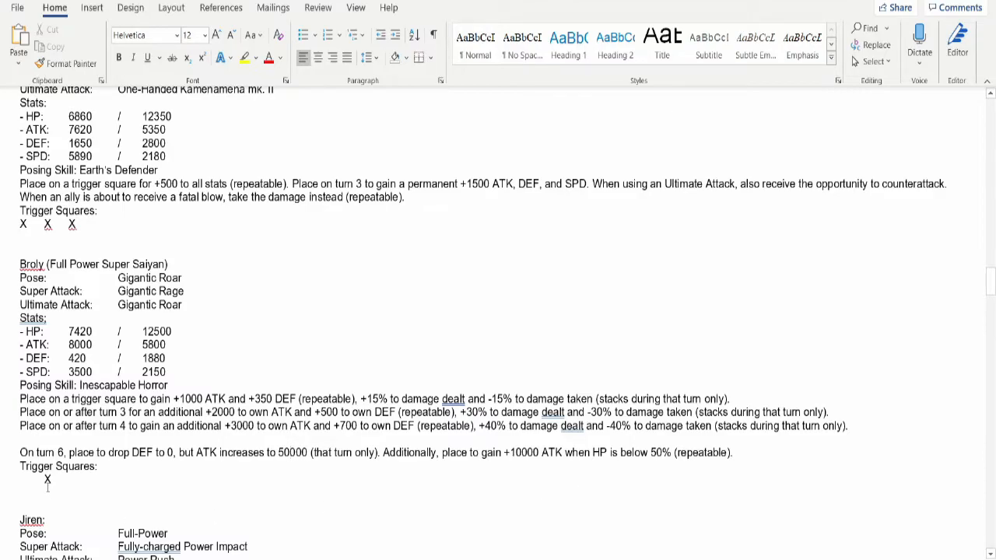
{"action": "mouse_move", "coordinate": [206, 457]}
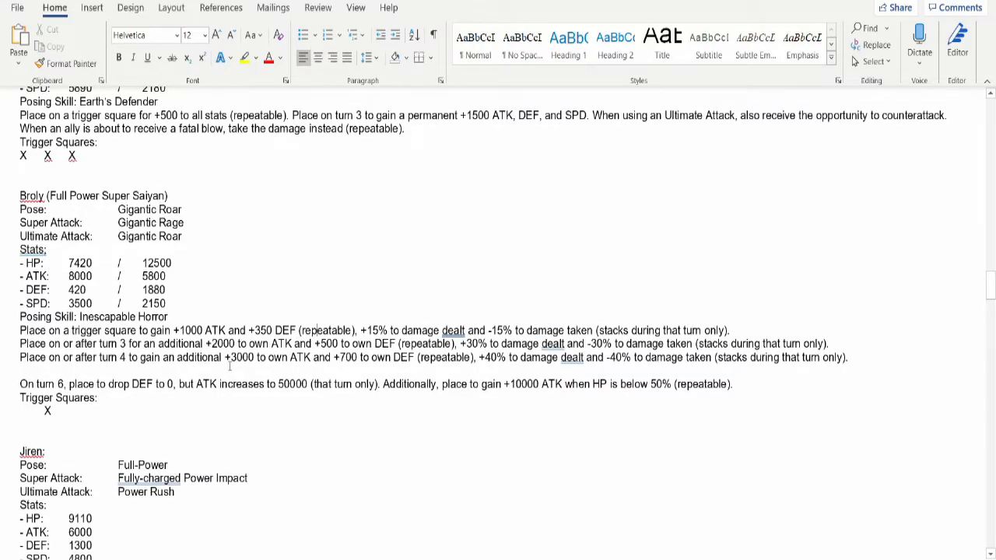
{"action": "scroll", "scroll_direction": "down", "scroll_amount": 3}
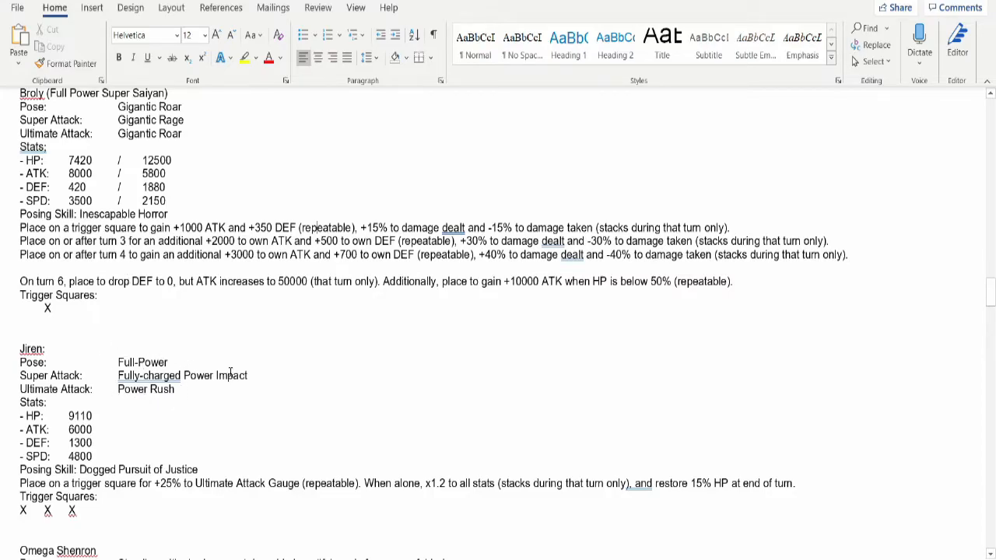
{"action": "mouse_move", "coordinate": [123, 441]}
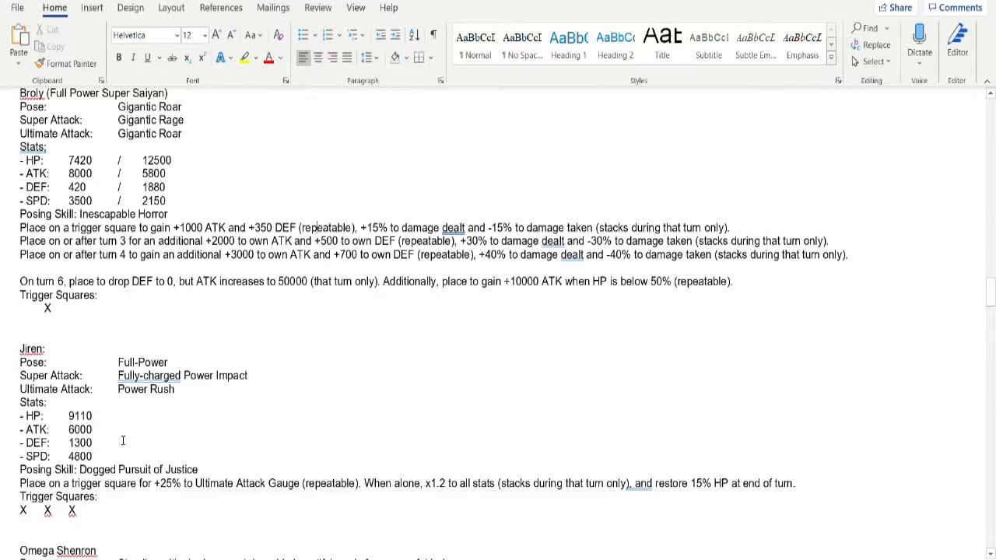
{"action": "mouse_move", "coordinate": [126, 443]}
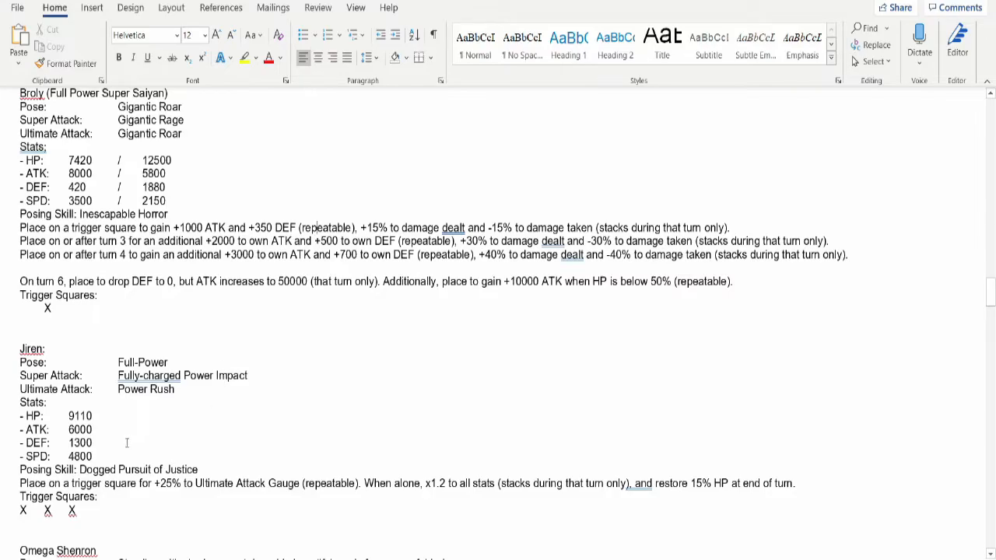
{"action": "mouse_move", "coordinate": [103, 462]}
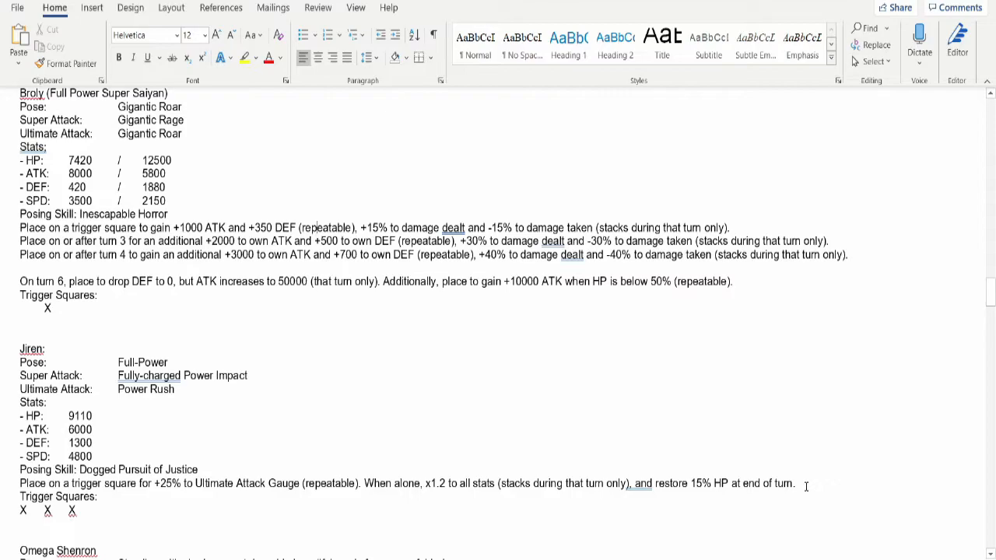
{"action": "mouse_move", "coordinate": [156, 428]}
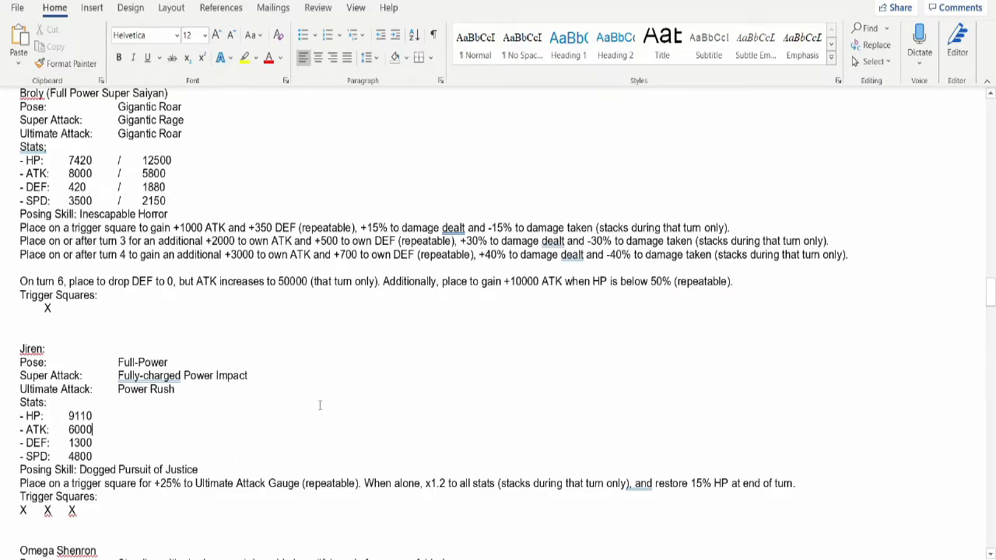
{"action": "mouse_move", "coordinate": [381, 495]}
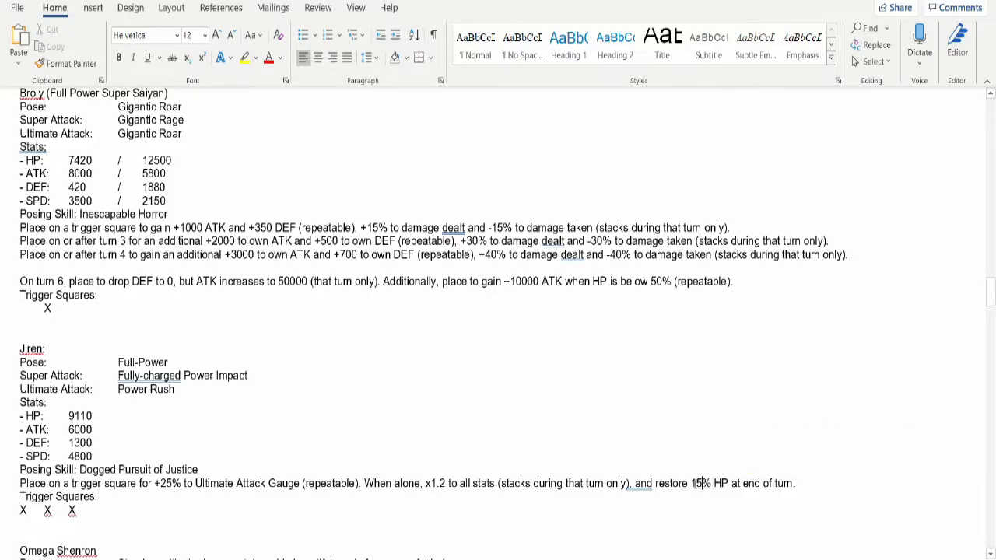
{"action": "double_click", "coordinate": [699, 484]}
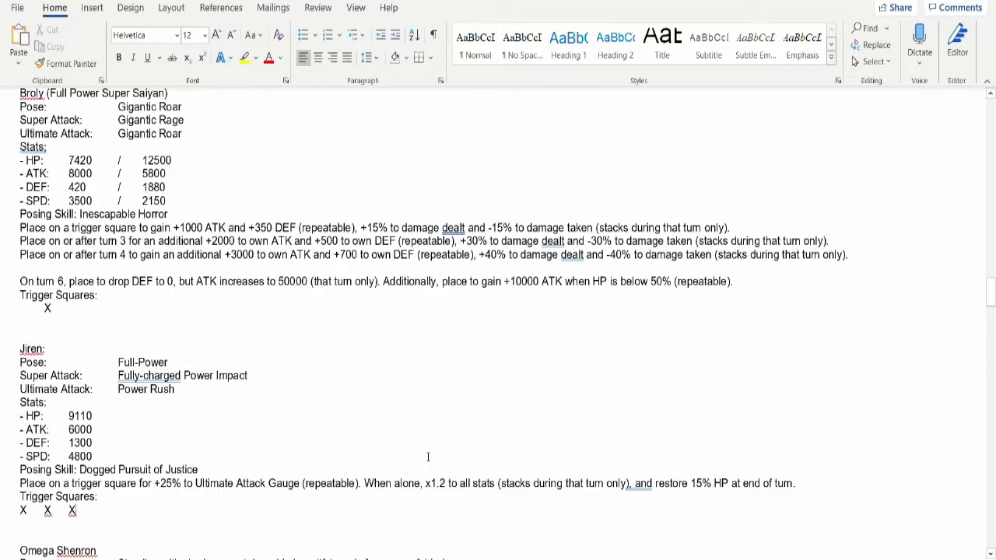
{"action": "mouse_move", "coordinate": [10, 458]}
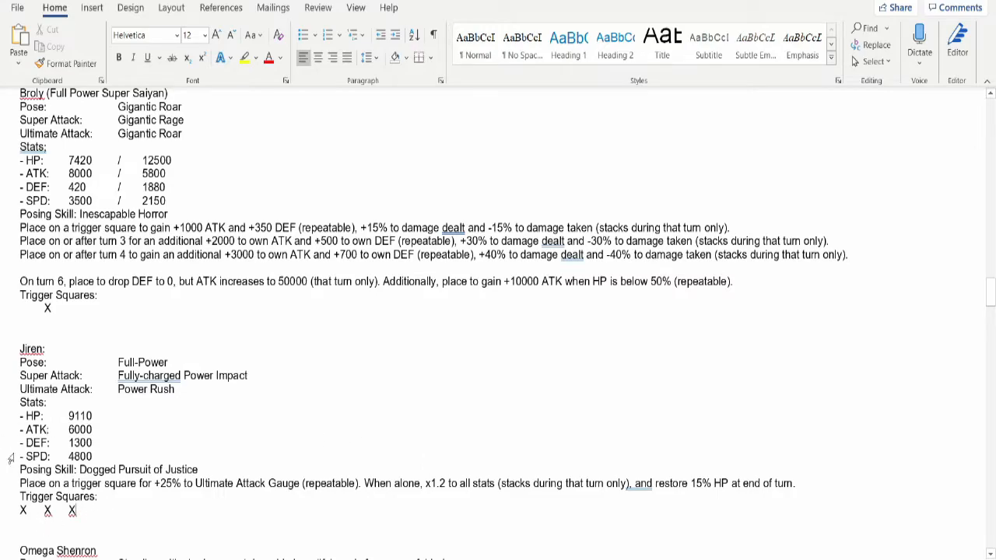
{"action": "mouse_move", "coordinate": [231, 415]}
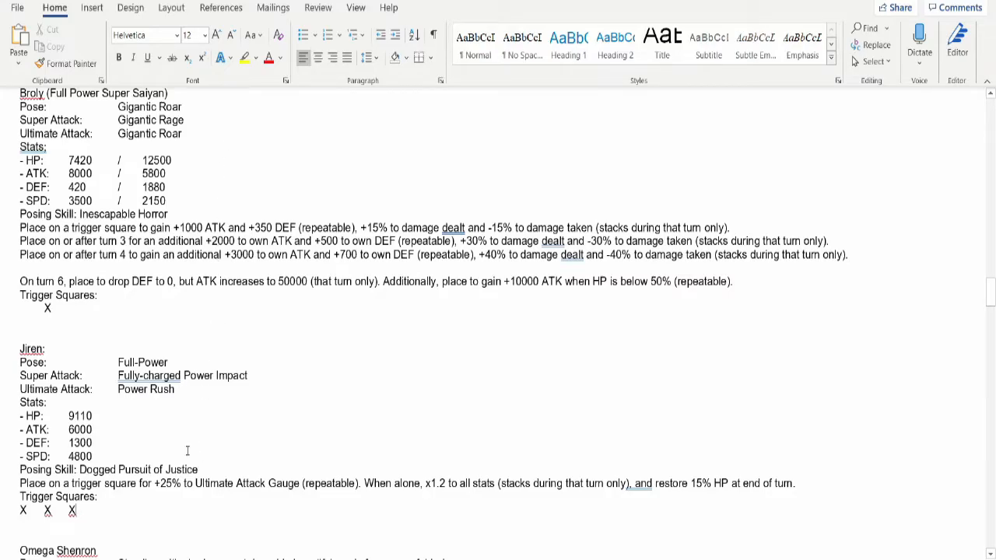
{"action": "mouse_move", "coordinate": [118, 291]}
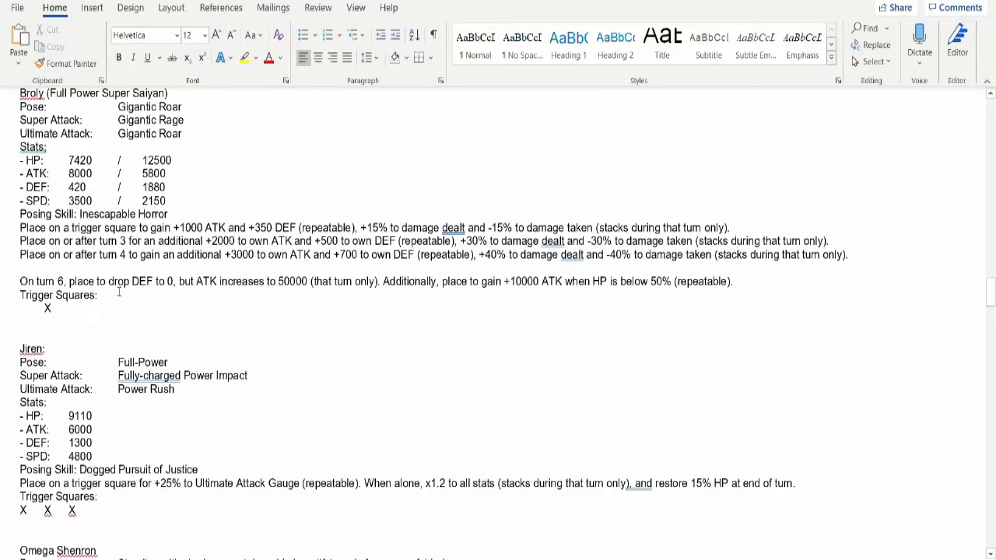
{"action": "mouse_move", "coordinate": [93, 416]}
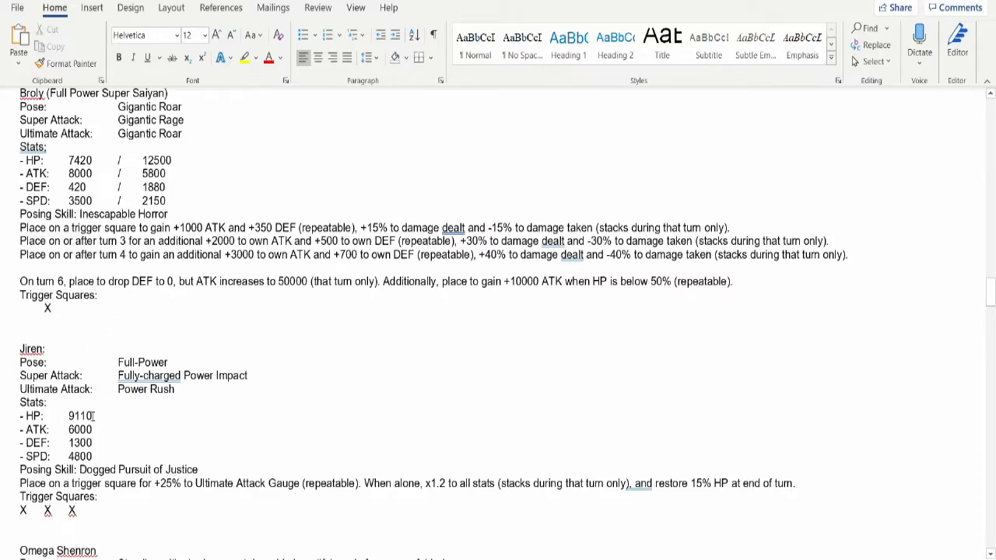
Scroll past Jiren to Omega Shenron's entry and its Pervasive Corruption skill.
{"action": "scroll", "scroll_direction": "down", "scroll_amount": 3}
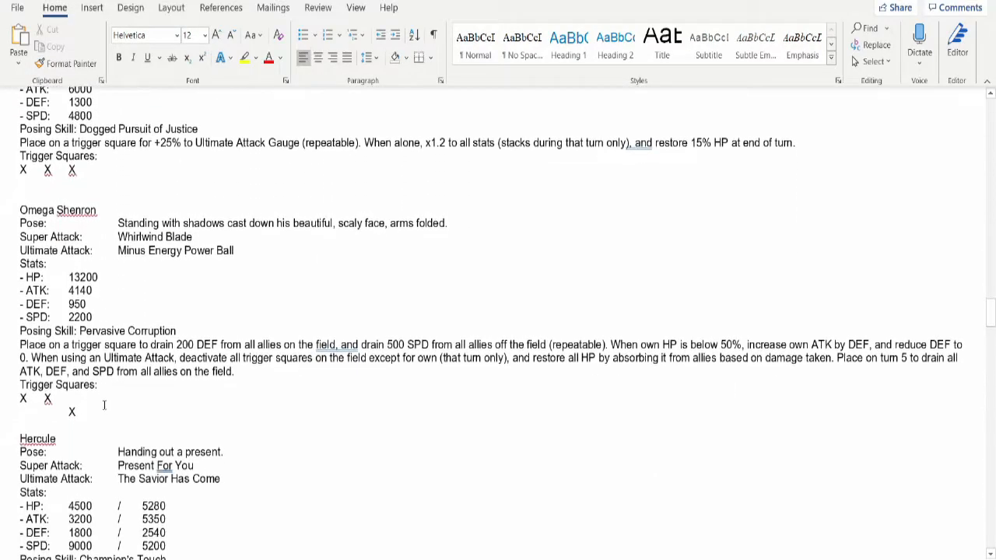
{"action": "scroll", "scroll_direction": "down", "scroll_amount": 3}
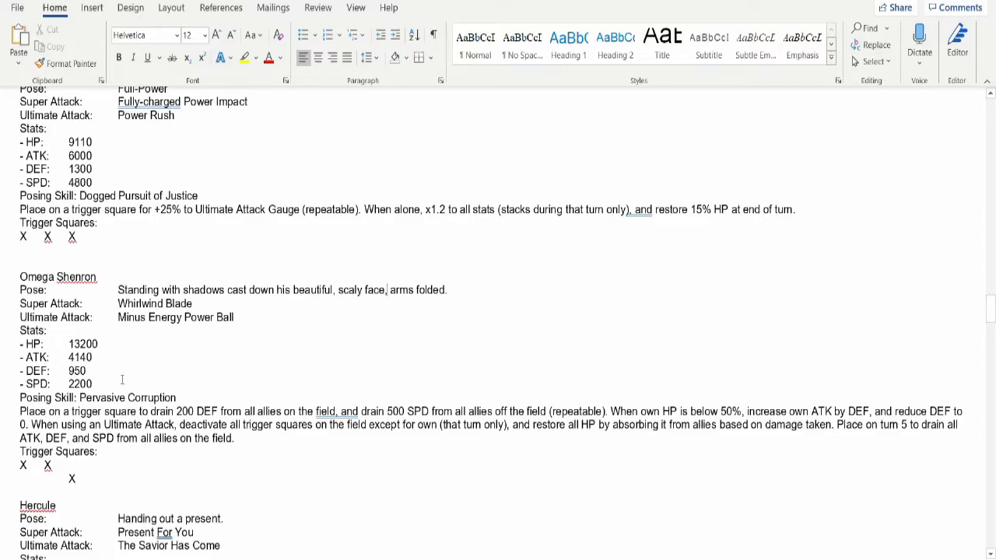
{"action": "mouse_move", "coordinate": [111, 381]}
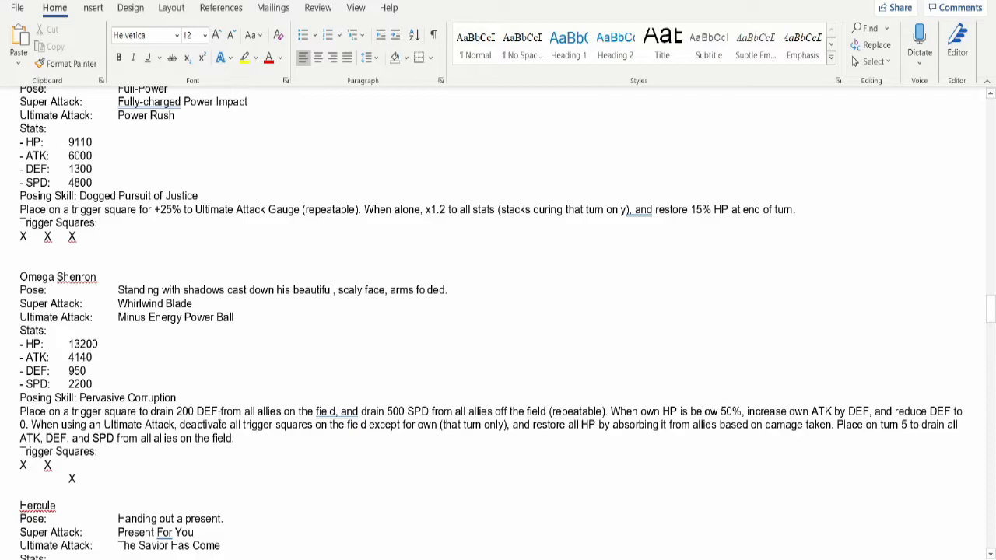
{"action": "mouse_move", "coordinate": [101, 372]}
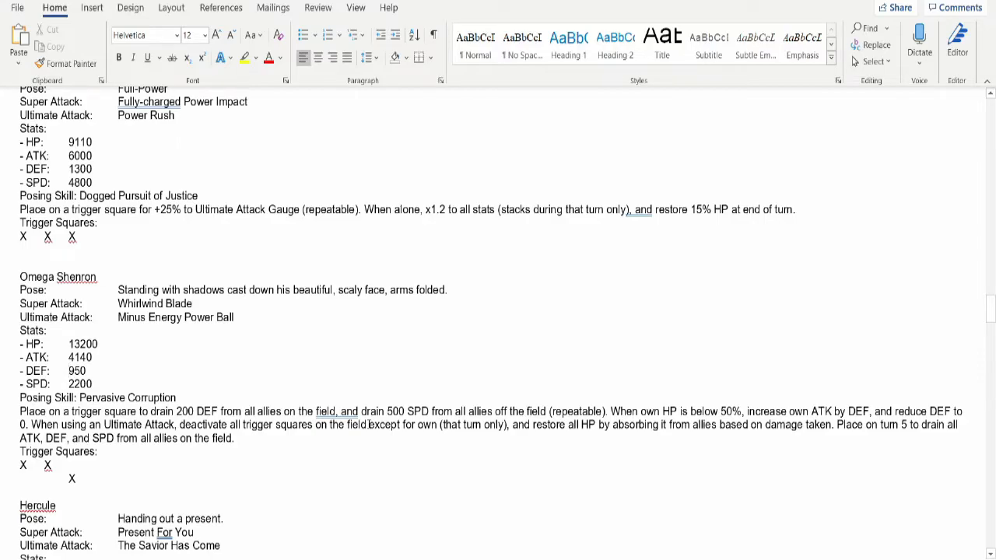
Click in Omega Shenron's stats and scroll through the Pervasive Corruption description.
{"action": "left_click", "coordinate": [69, 370]}
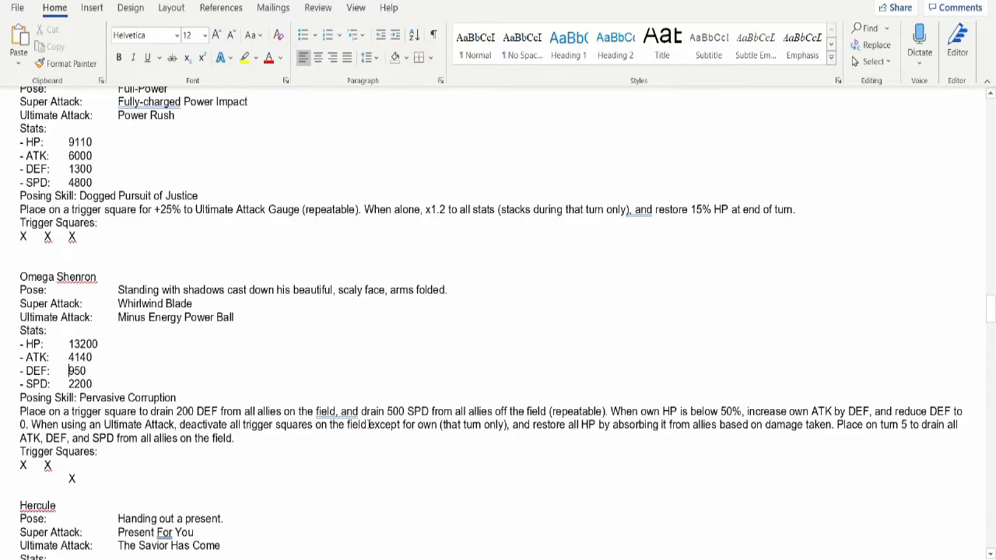
{"action": "scroll", "scroll_direction": "down", "scroll_amount": 3}
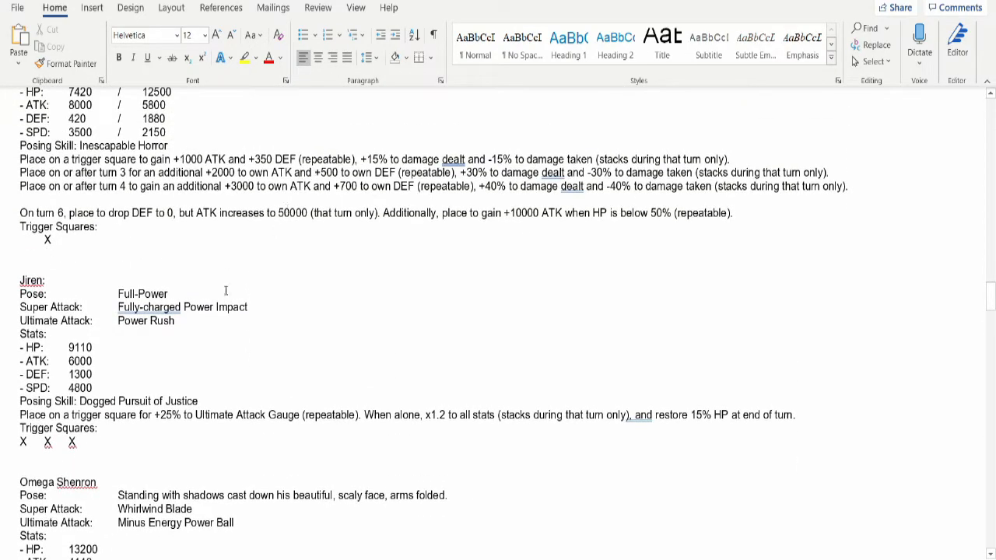
{"action": "scroll", "scroll_direction": "down", "scroll_amount": 3}
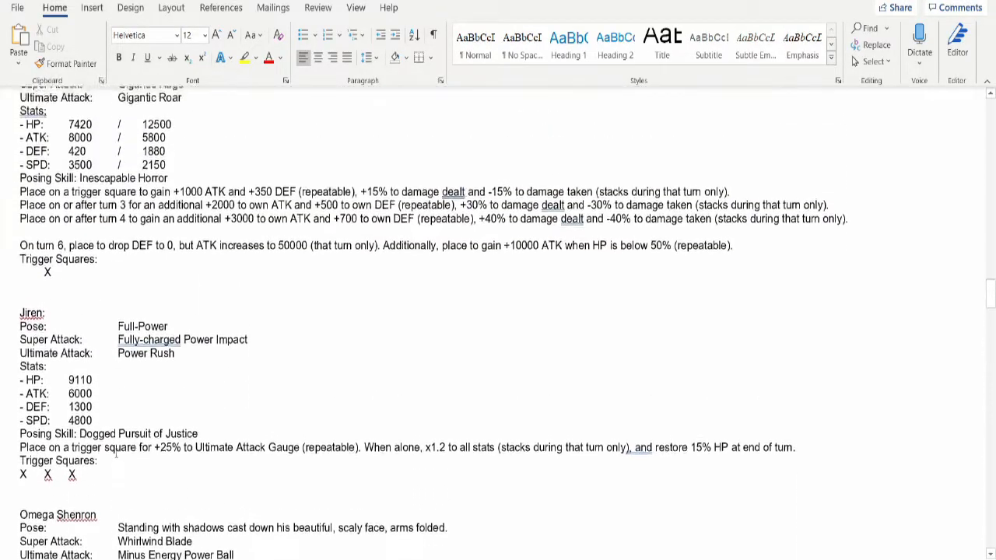
{"action": "scroll", "scroll_direction": "down", "scroll_amount": 3}
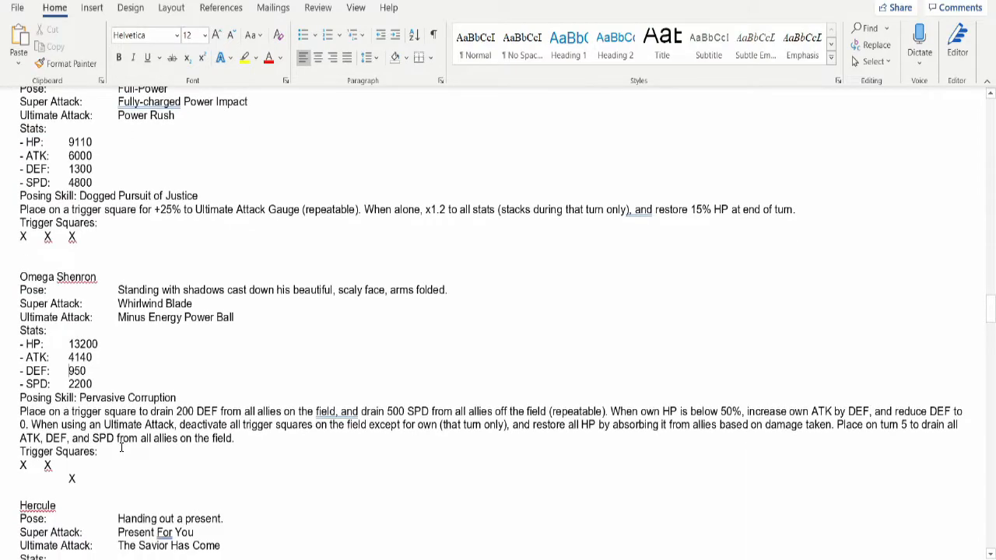
{"action": "left_click", "coordinate": [68, 370]}
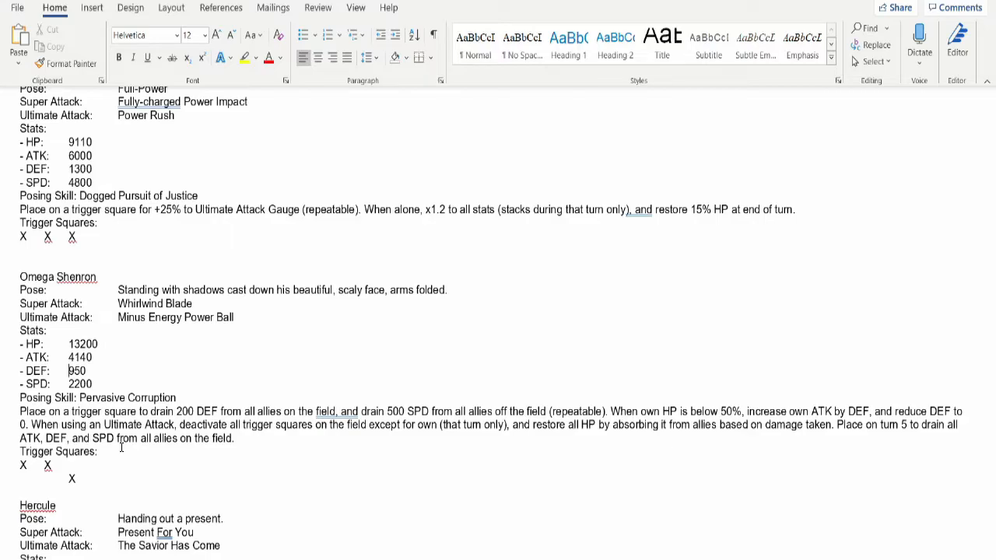
{"action": "mouse_move", "coordinate": [276, 425]}
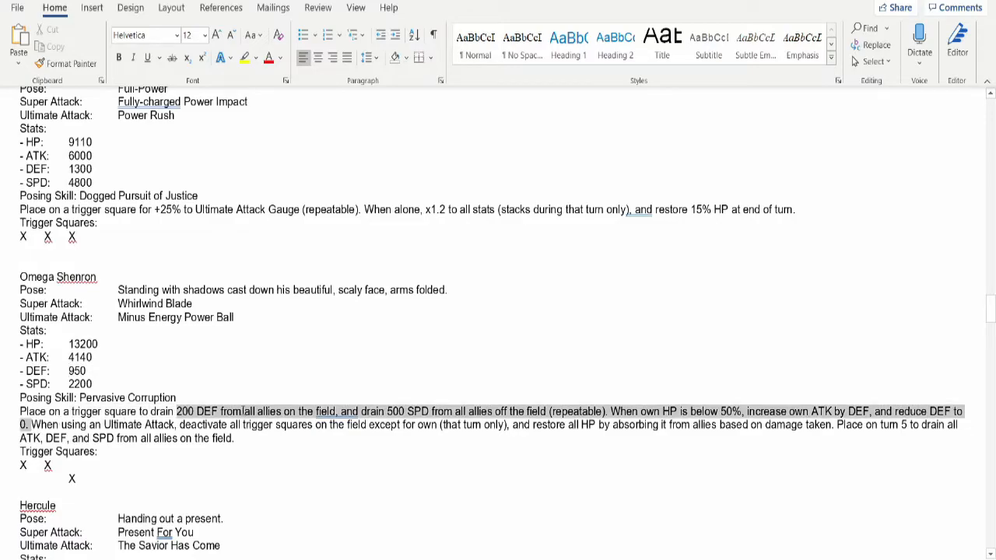
Clear the passage highlight and select parts of the Pervasive Corruption text while reading.
{"action": "left_click", "coordinate": [573, 428]}
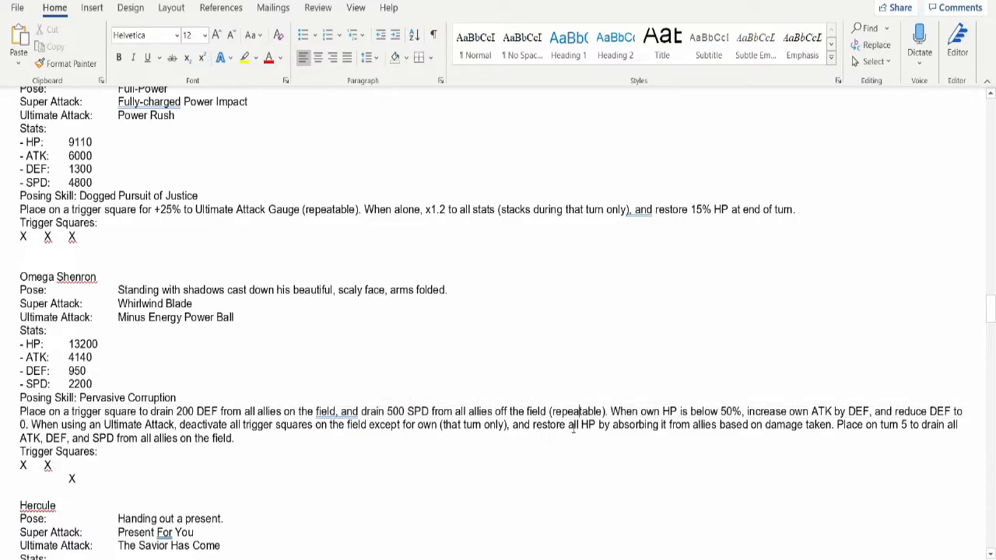
{"action": "left_click_drag", "start_coordinate": [569, 425], "coordinate": [792, 424]}
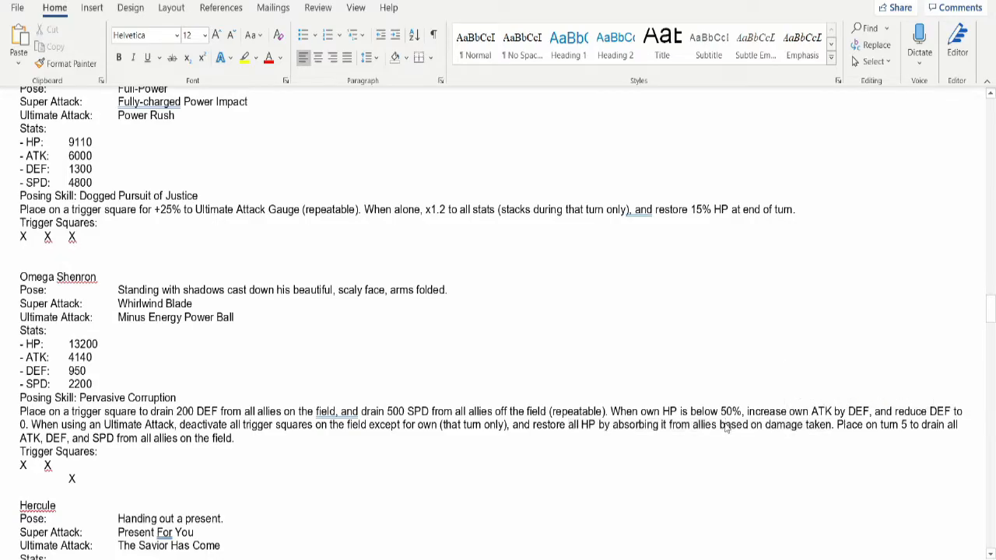
{"action": "double_click", "coordinate": [82, 344]}
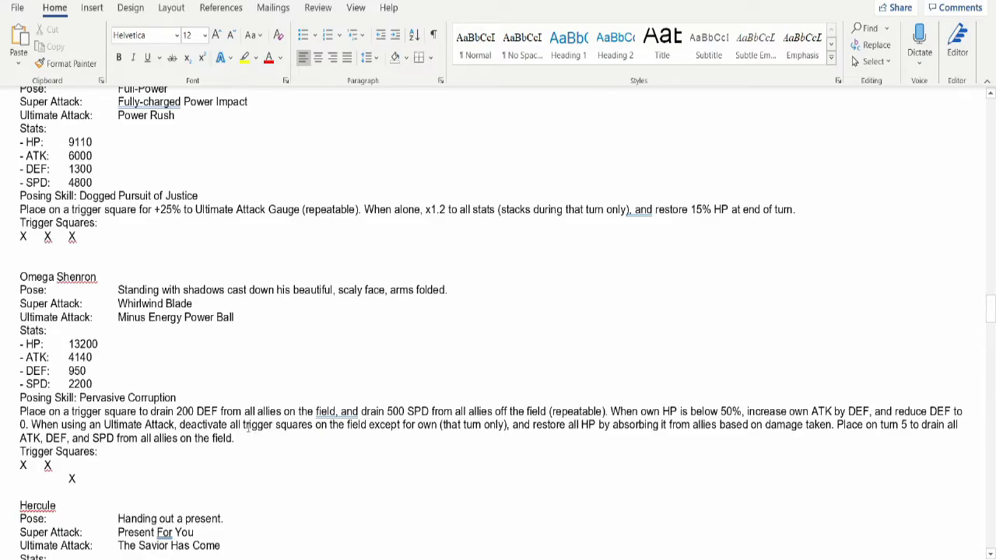
{"action": "mouse_move", "coordinate": [868, 425]}
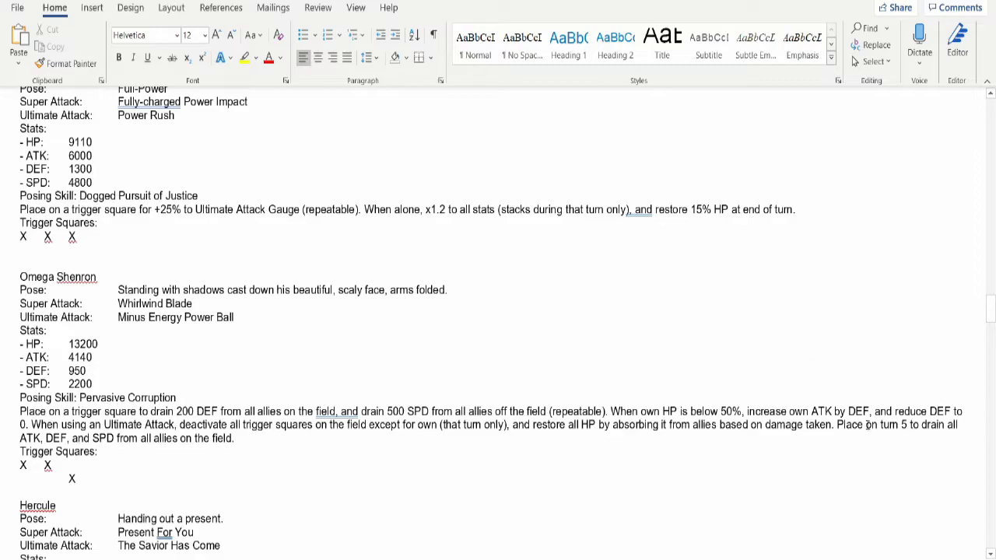
{"action": "mouse_move", "coordinate": [903, 424]}
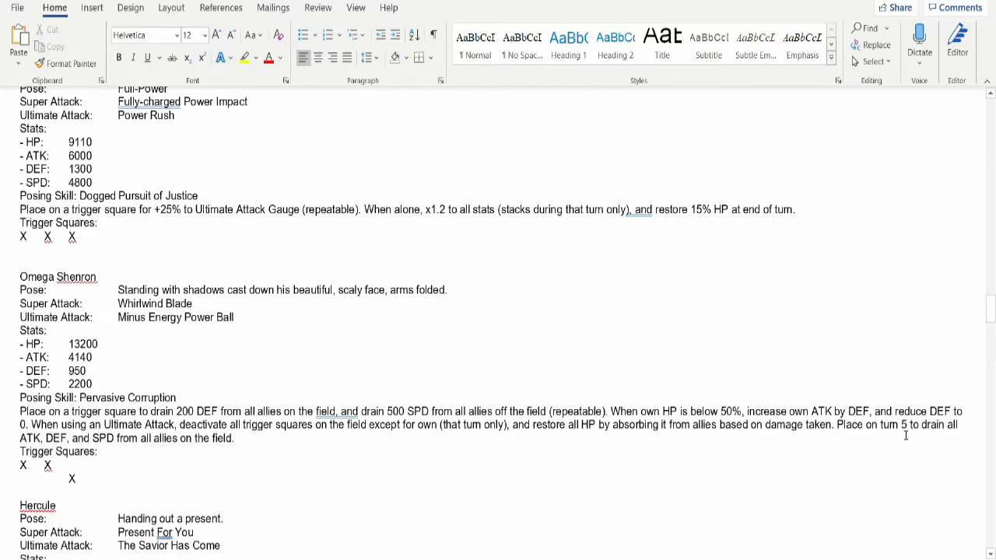
{"action": "left_click_drag", "start_coordinate": [901, 424], "coordinate": [235, 438]}
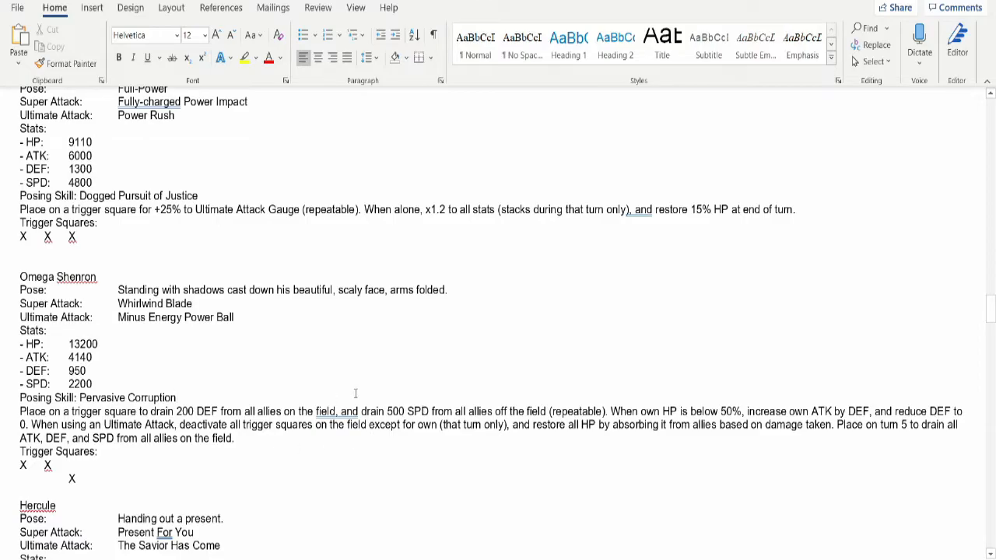
{"action": "left_click", "coordinate": [176, 397]}
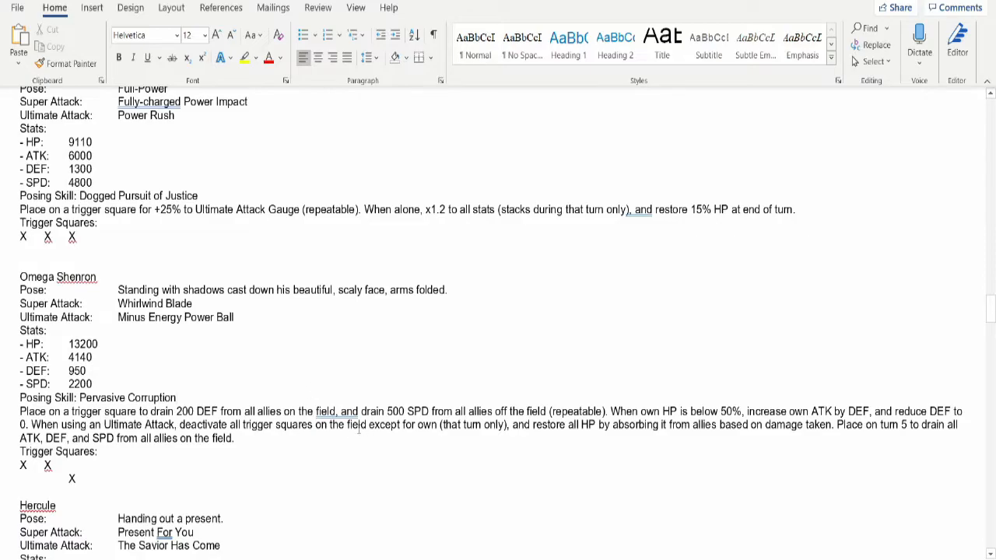
{"action": "mouse_move", "coordinate": [357, 428]}
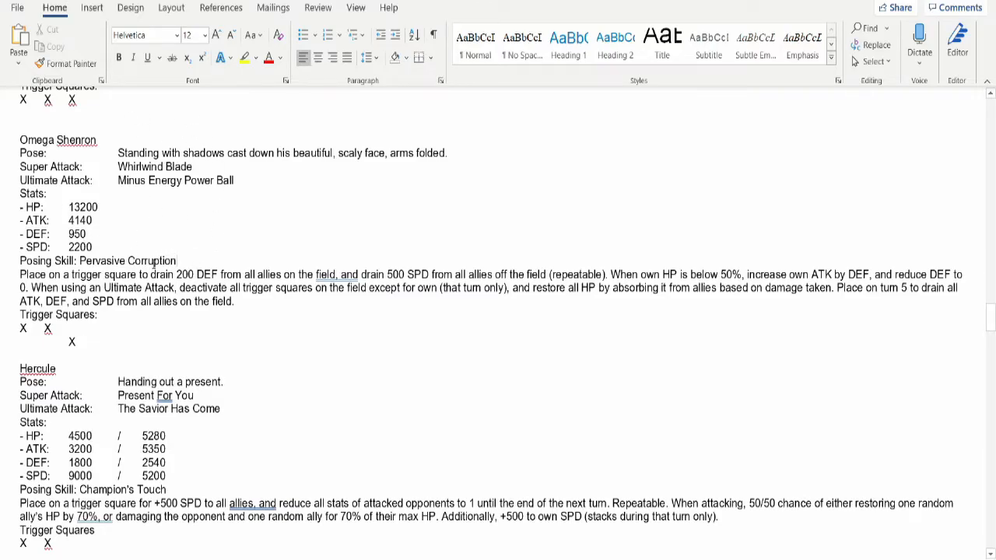
{"action": "scroll", "scroll_direction": "down", "scroll_amount": 3}
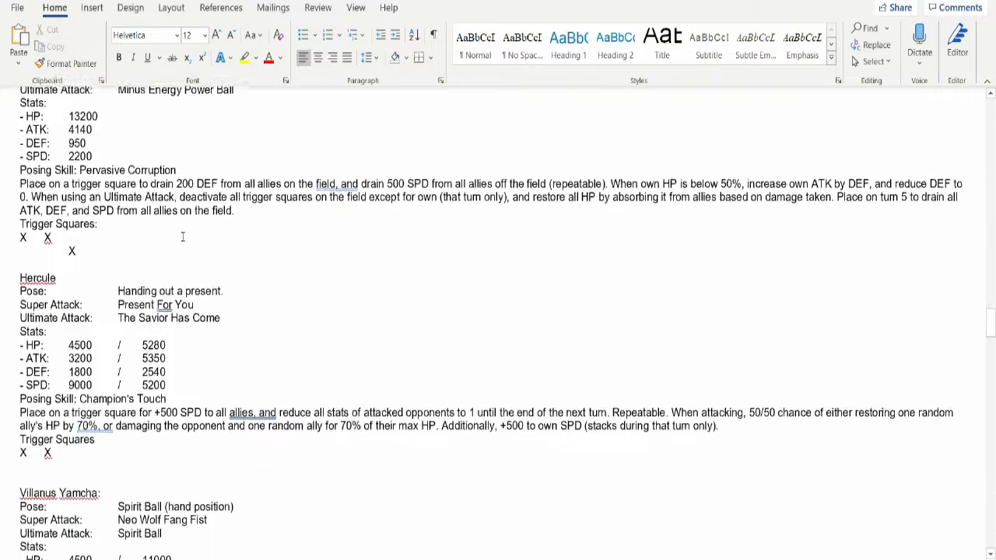
{"action": "scroll", "scroll_direction": "down", "scroll_amount": 3}
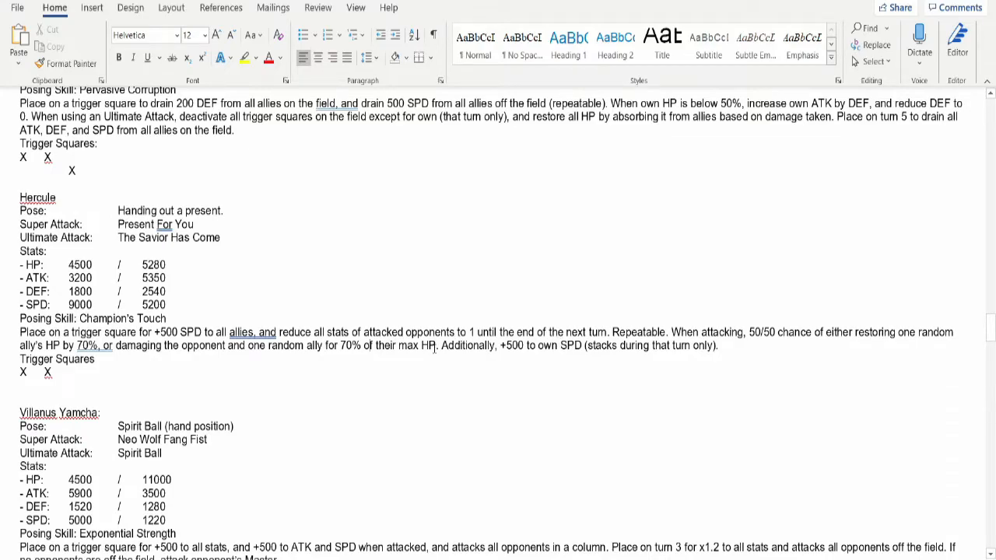
{"action": "mouse_move", "coordinate": [815, 345]}
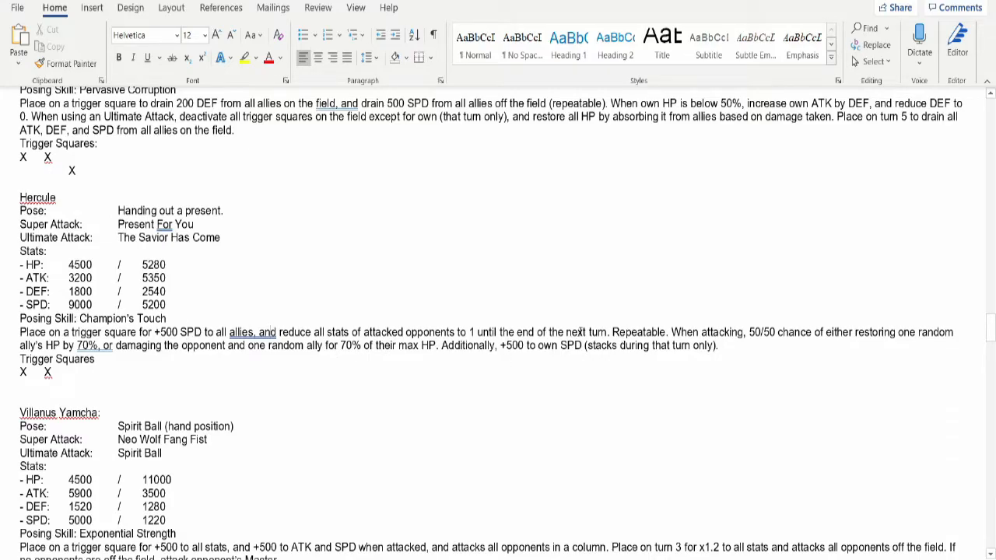
{"action": "mouse_move", "coordinate": [235, 352]}
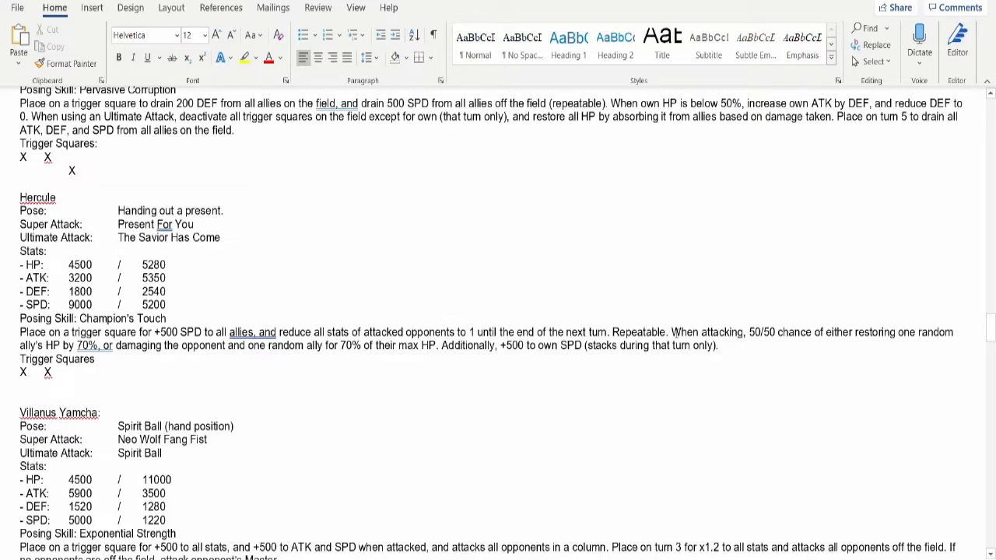
{"action": "left_click_drag", "start_coordinate": [670, 332], "coordinate": [671, 345]}
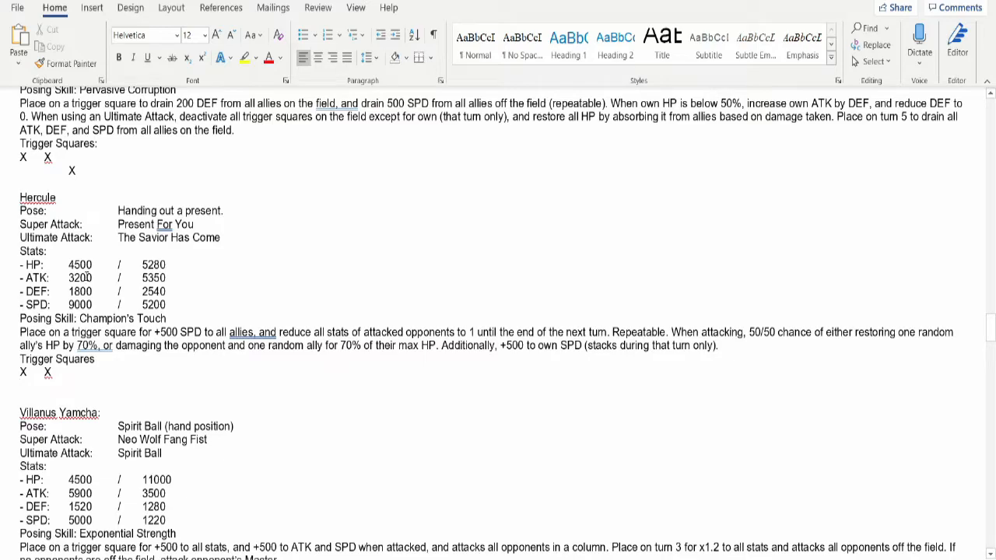
{"action": "mouse_move", "coordinate": [671, 351]}
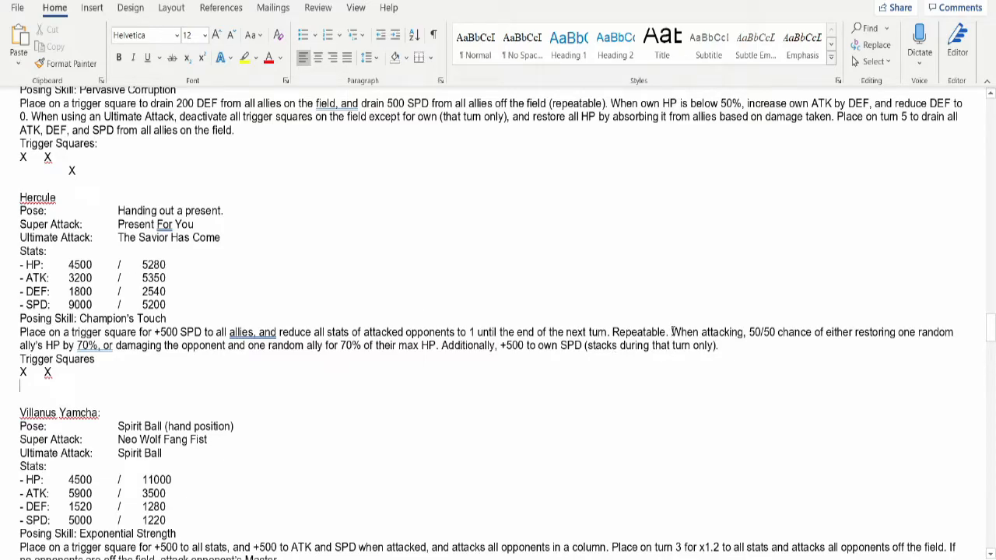
{"action": "left_click_drag", "start_coordinate": [670, 332], "coordinate": [437, 345]}
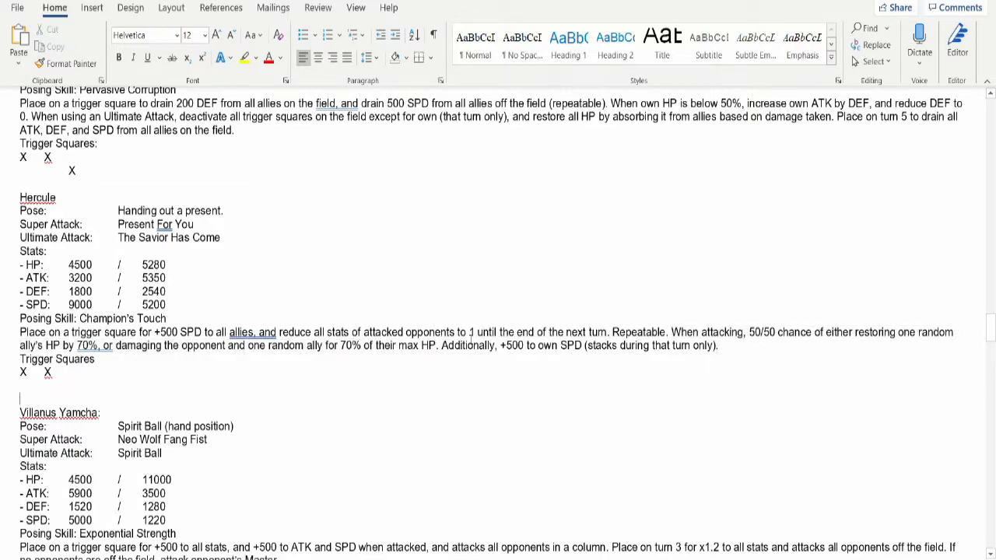
{"action": "left_click_drag", "start_coordinate": [670, 332], "coordinate": [440, 346]}
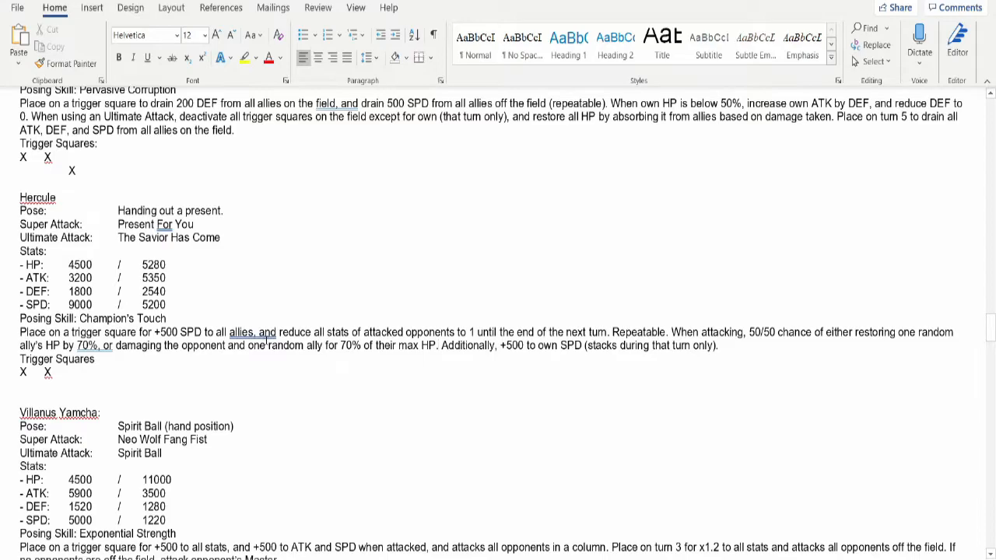
{"action": "mouse_move", "coordinate": [341, 357]}
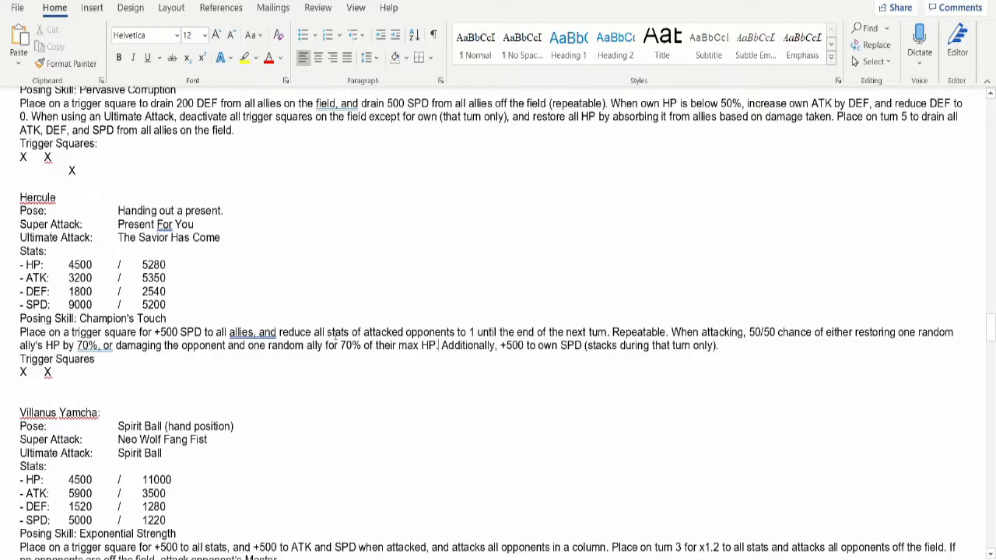
{"action": "scroll", "scroll_direction": "down", "scroll_amount": 3}
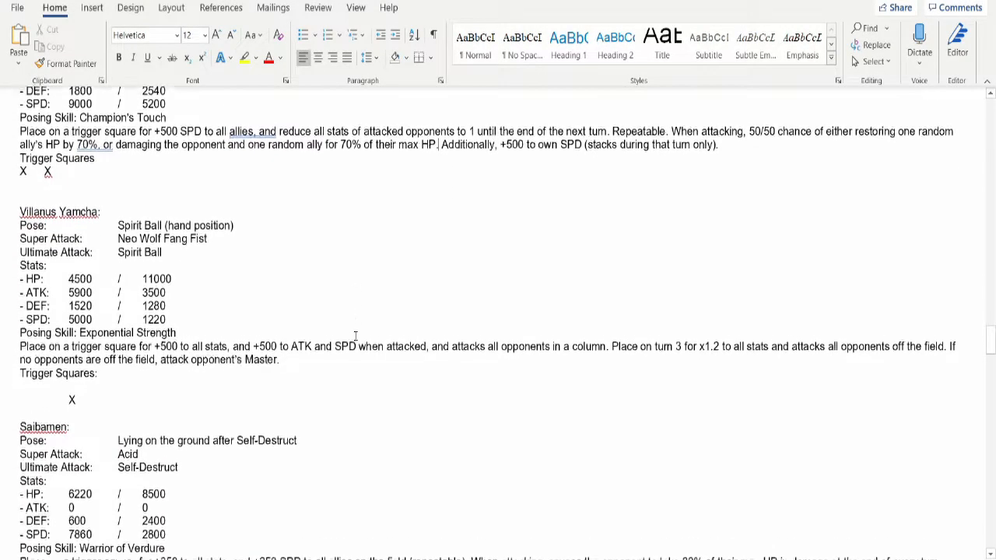
{"action": "scroll", "scroll_direction": "down", "scroll_amount": 3}
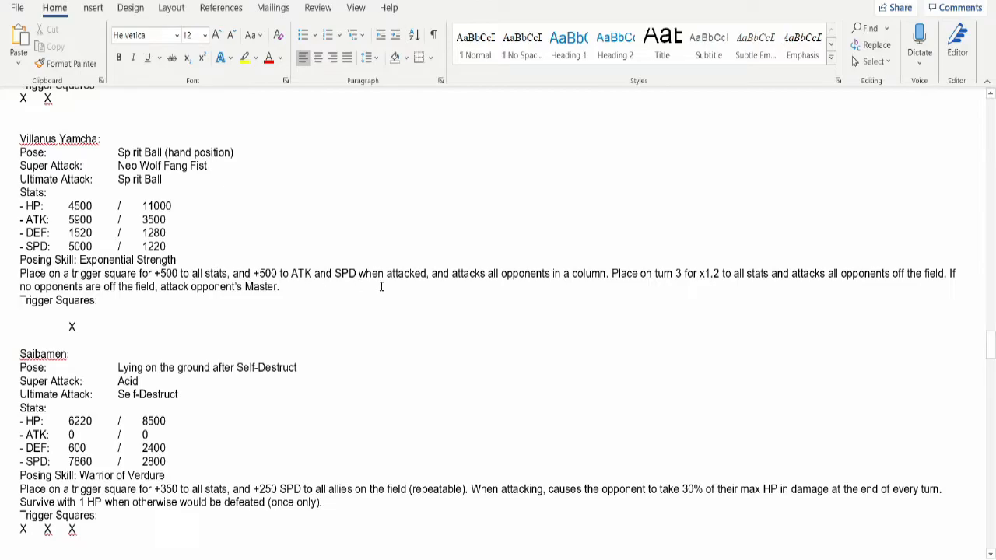
{"action": "mouse_move", "coordinate": [556, 277]}
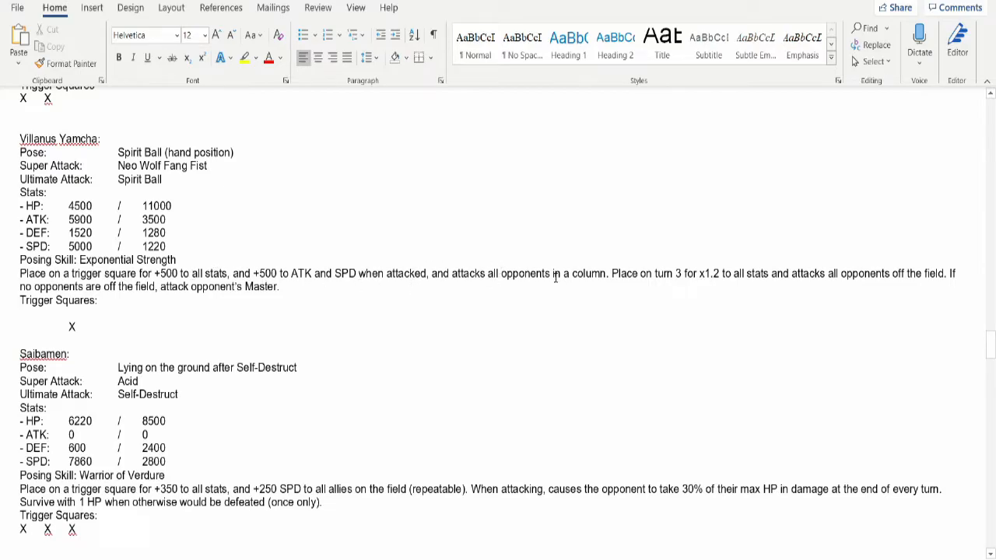
{"action": "mouse_move", "coordinate": [568, 262]}
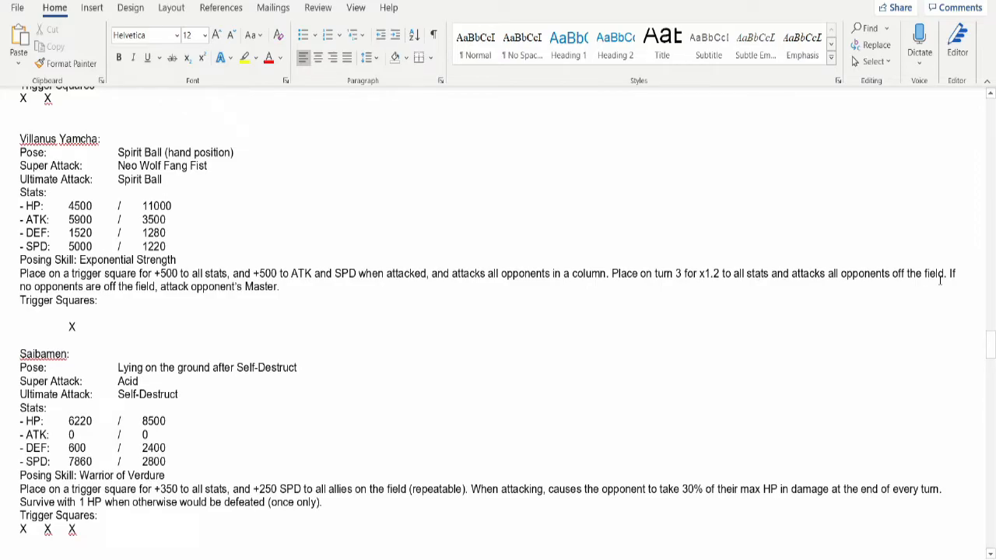
{"action": "mouse_move", "coordinate": [245, 339]}
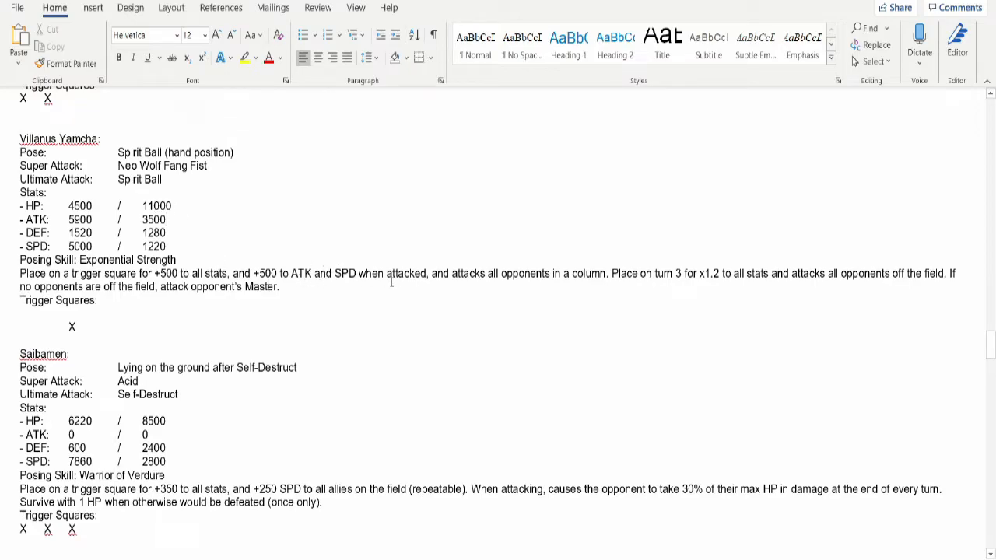
{"action": "double_click", "coordinate": [156, 205]}
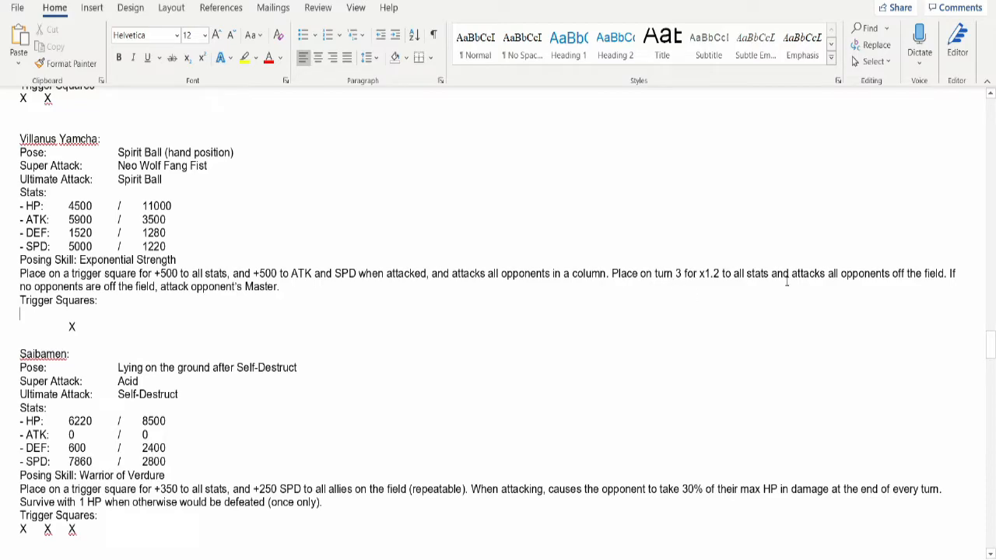
{"action": "mouse_move", "coordinate": [761, 277]}
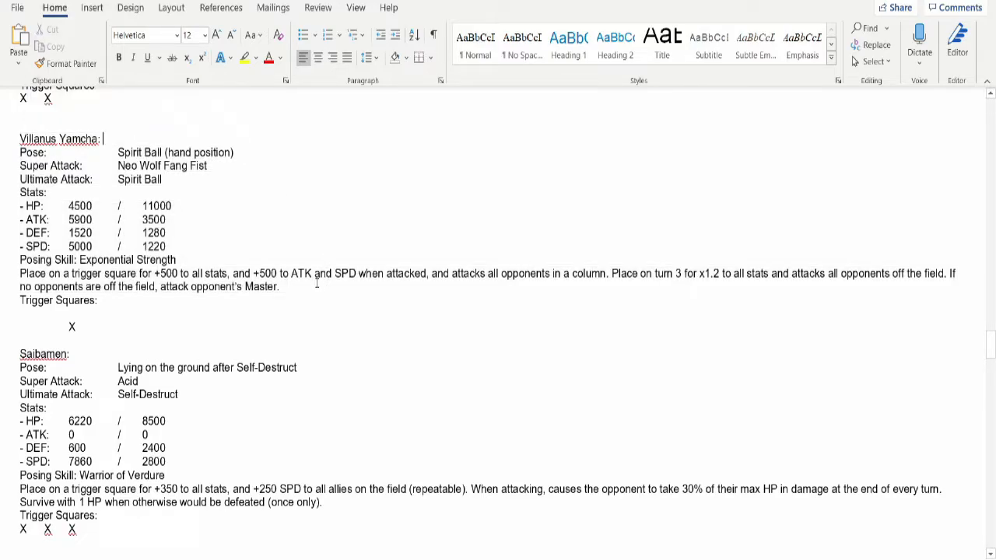
{"action": "mouse_move", "coordinate": [455, 290]}
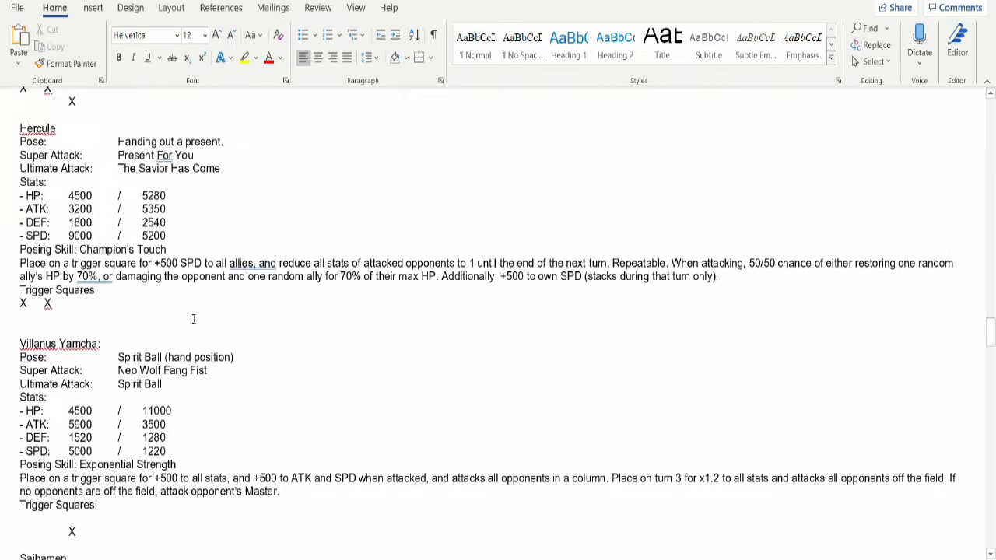
{"action": "scroll", "scroll_direction": "down", "scroll_amount": 3}
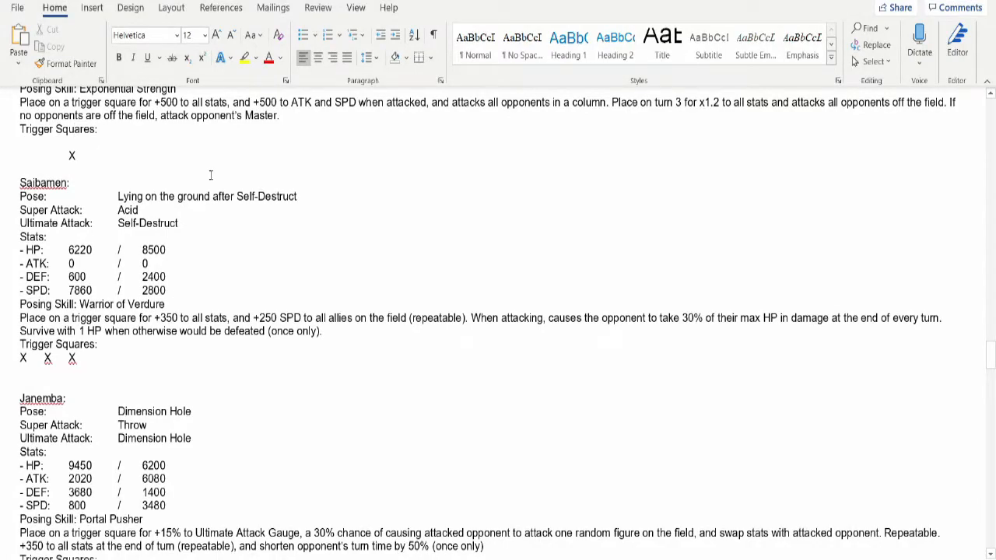
{"action": "mouse_move", "coordinate": [144, 209]}
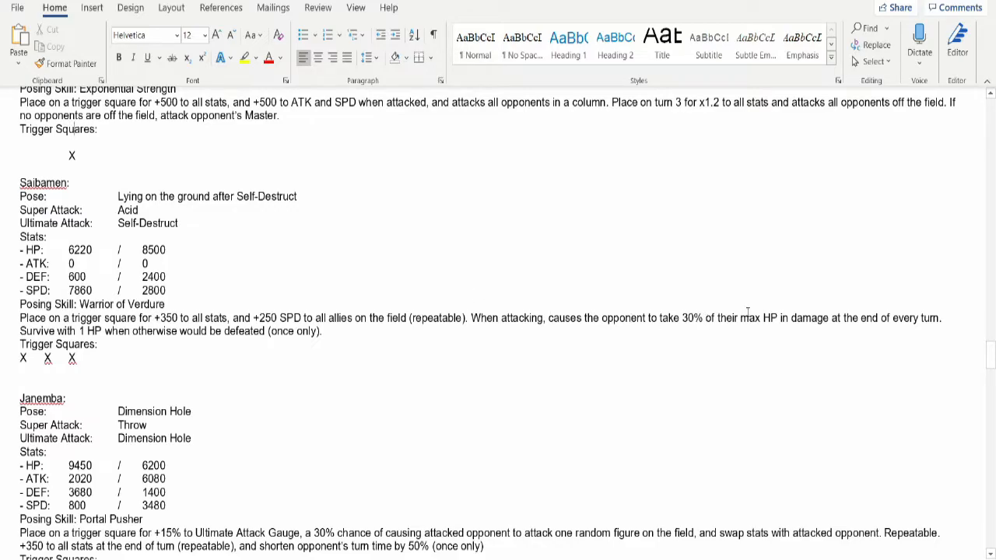
{"action": "mouse_move", "coordinate": [855, 305]}
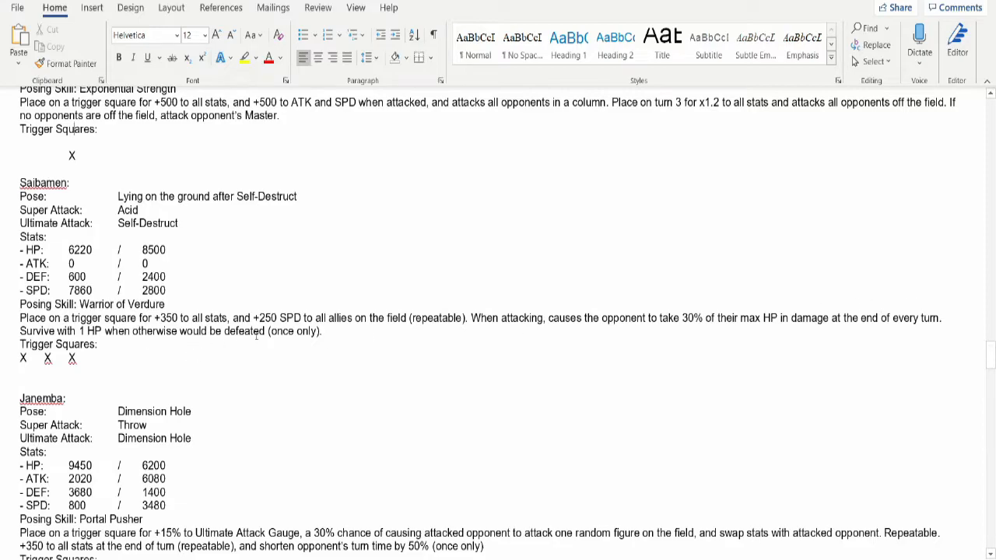
{"action": "mouse_move", "coordinate": [240, 305]}
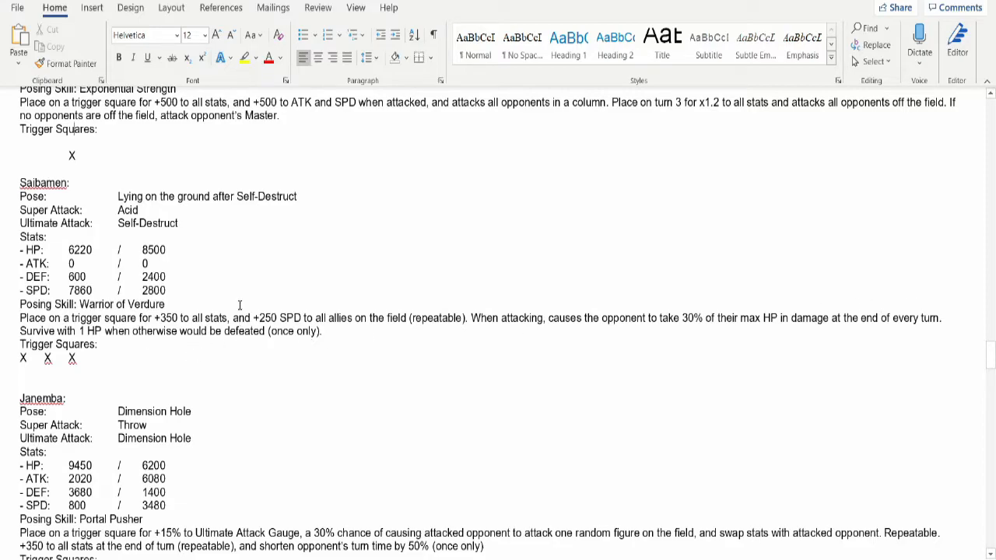
{"action": "mouse_move", "coordinate": [168, 265]}
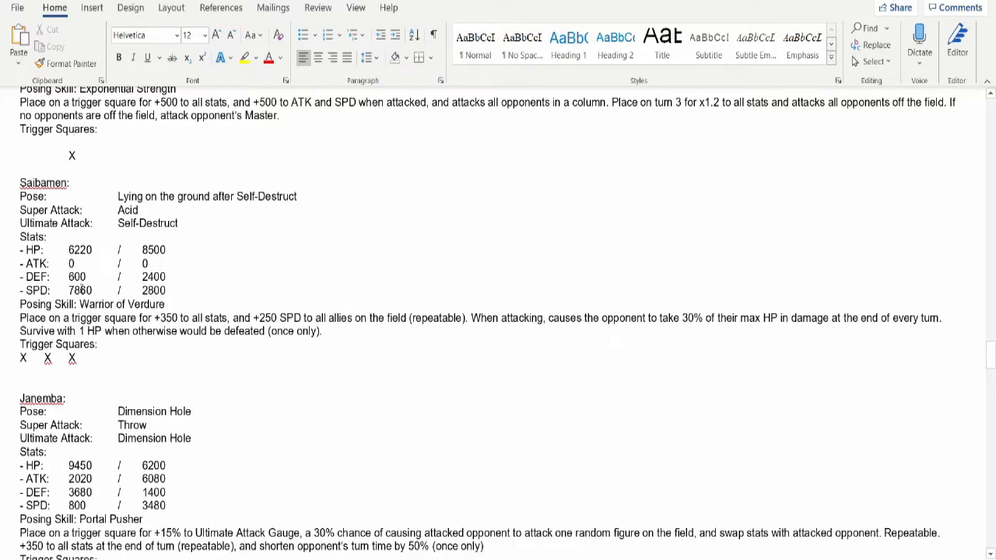
{"action": "double_click", "coordinate": [81, 291]}
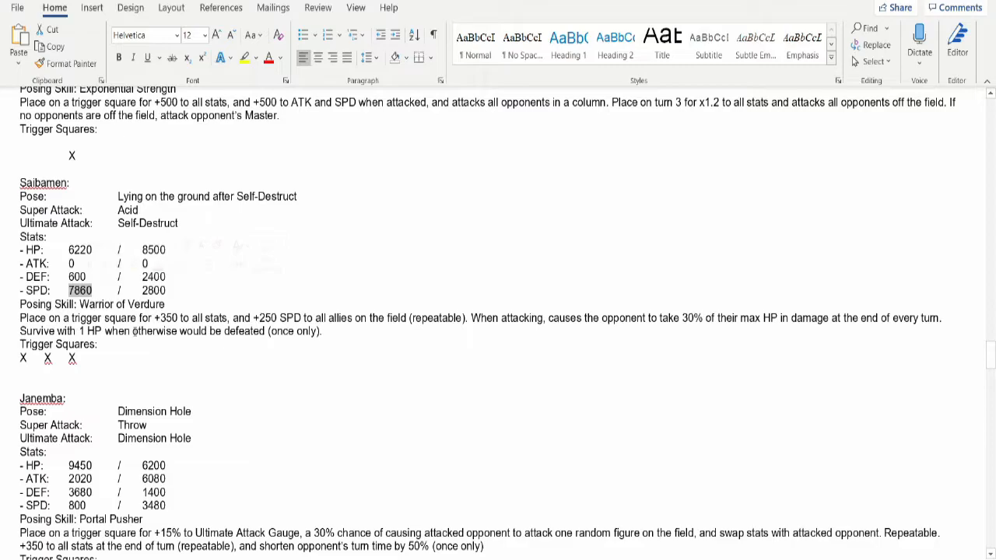
{"action": "left_click", "coordinate": [581, 340]}
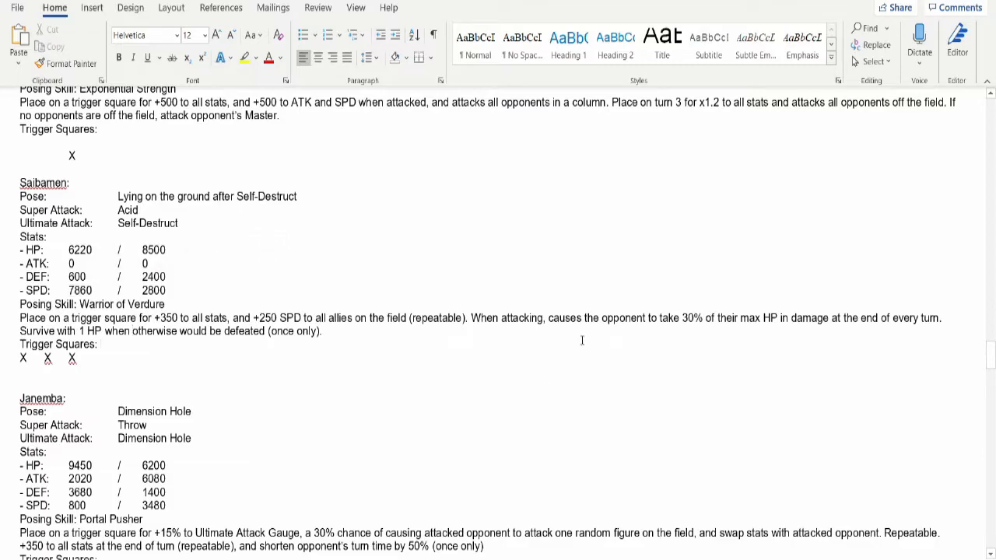
{"action": "double_click", "coordinate": [690, 317]}
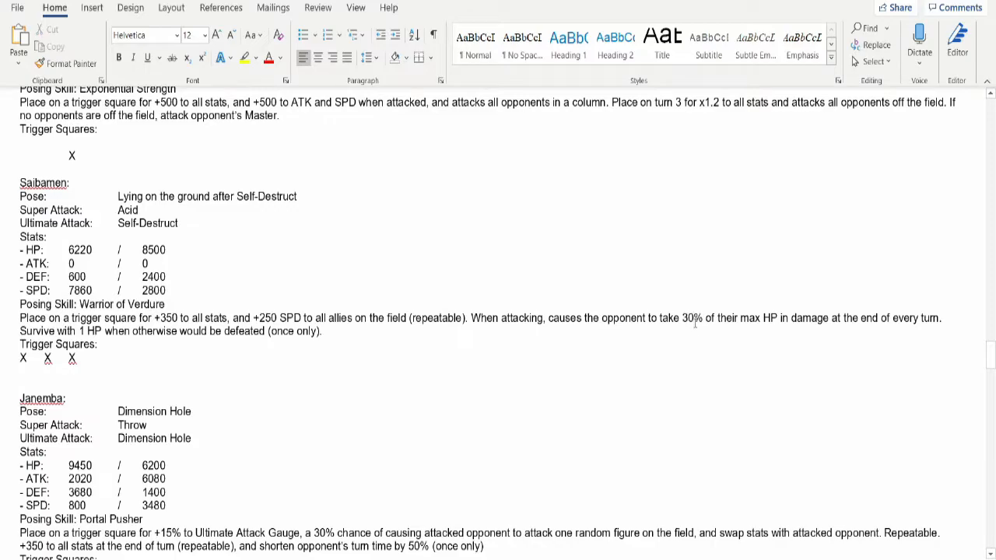
{"action": "left_click_drag", "start_coordinate": [685, 317], "coordinate": [322, 331]}
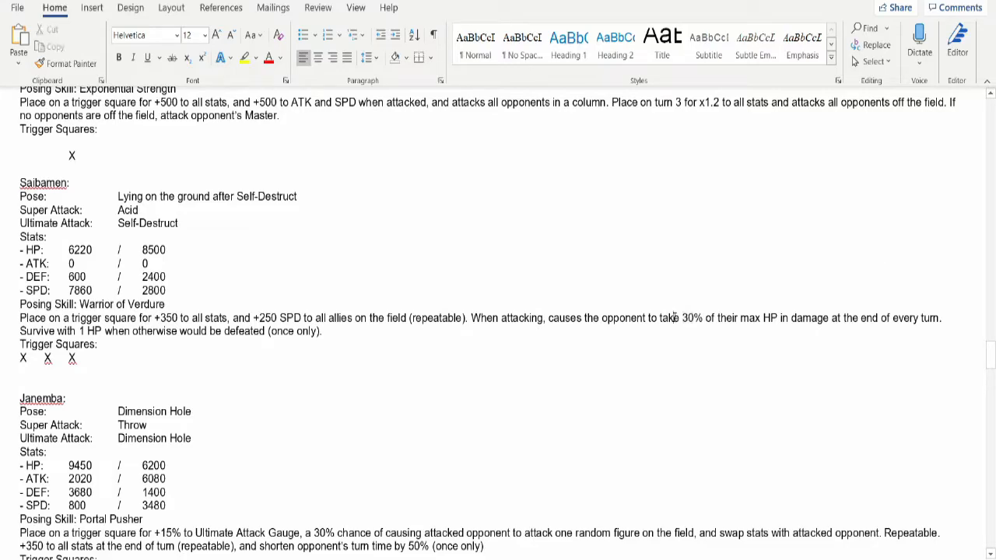
{"action": "double_click", "coordinate": [669, 318]}
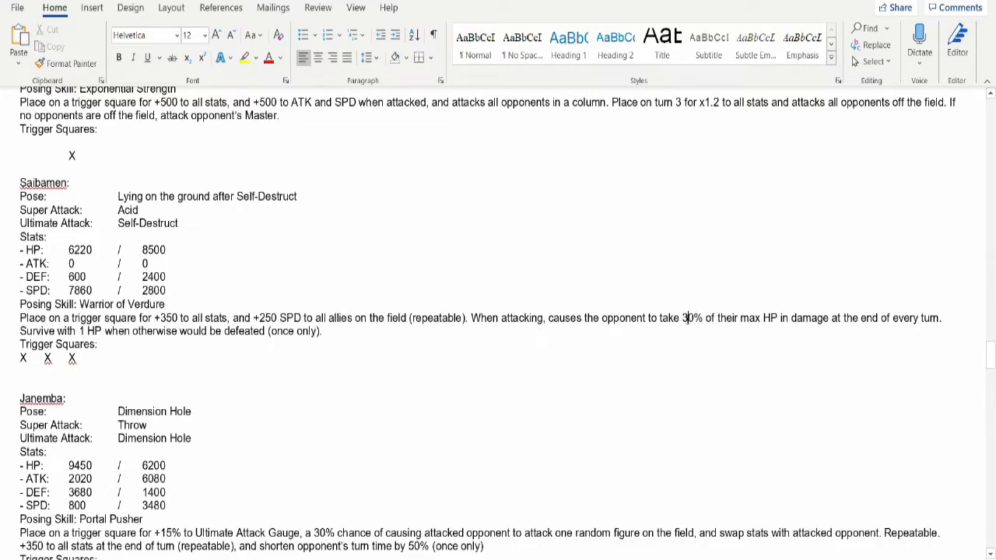
{"action": "double_click", "coordinate": [686, 317]}
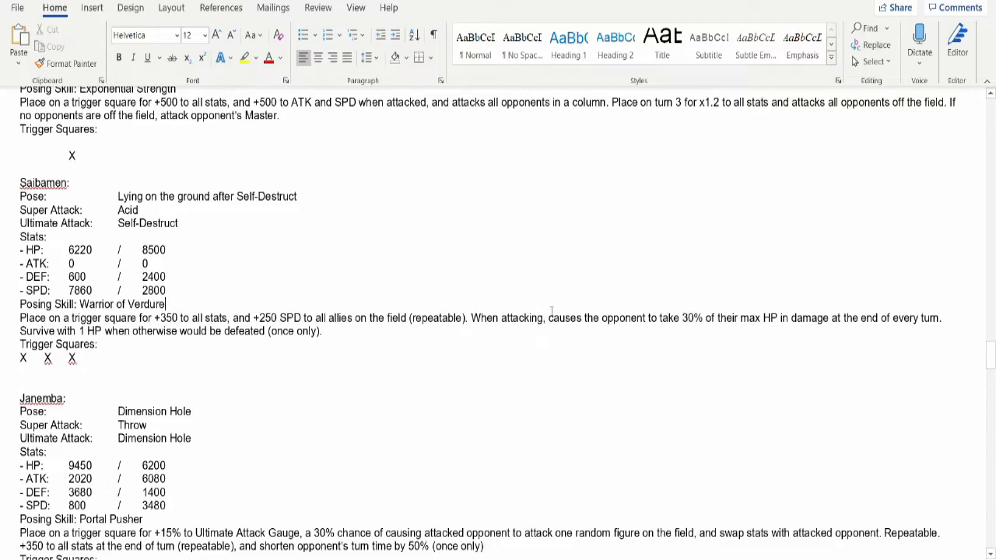
{"action": "mouse_move", "coordinate": [516, 288]}
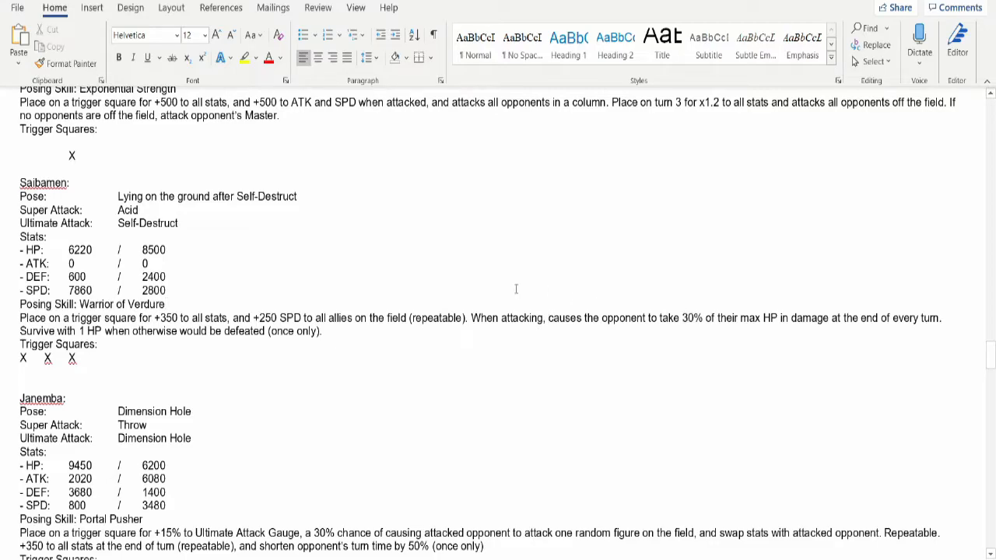
{"action": "left_click", "coordinate": [550, 317]}
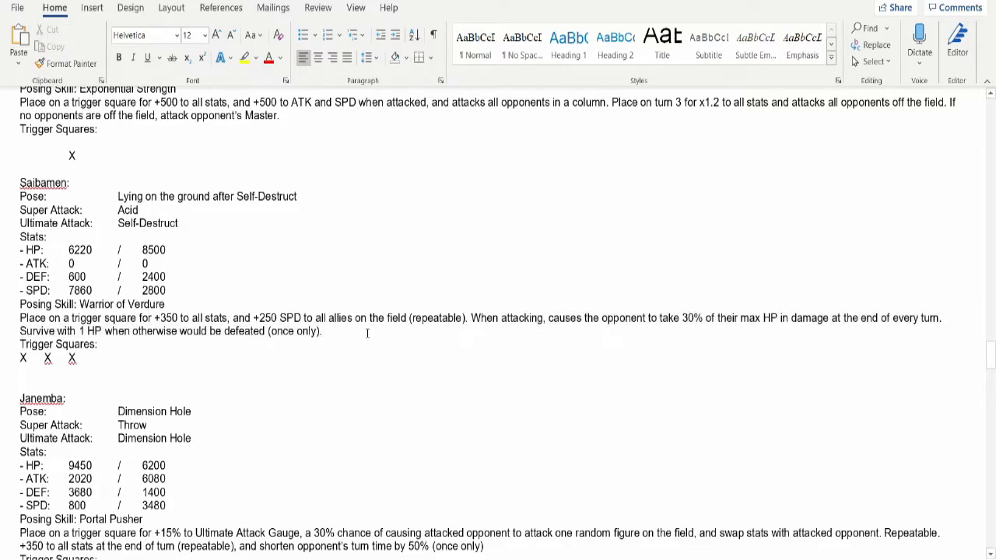
{"action": "left_click_drag", "start_coordinate": [473, 317], "coordinate": [321, 330]}
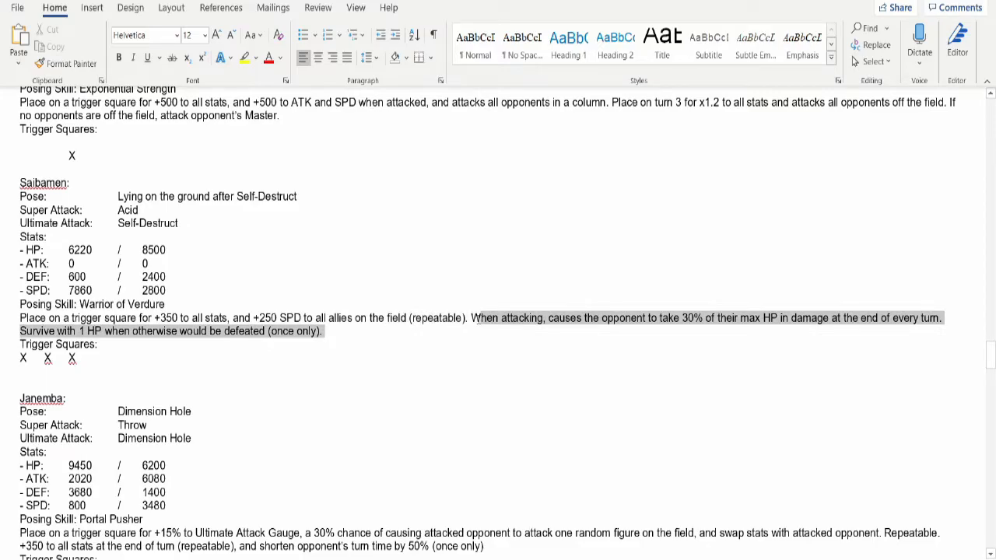
{"action": "left_click", "coordinate": [554, 259]}
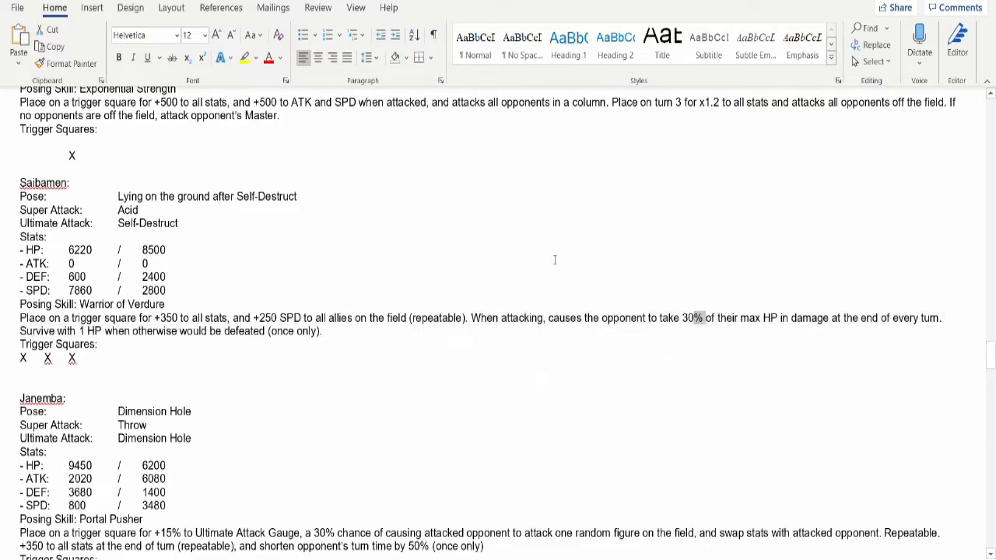
{"action": "mouse_move", "coordinate": [709, 321]}
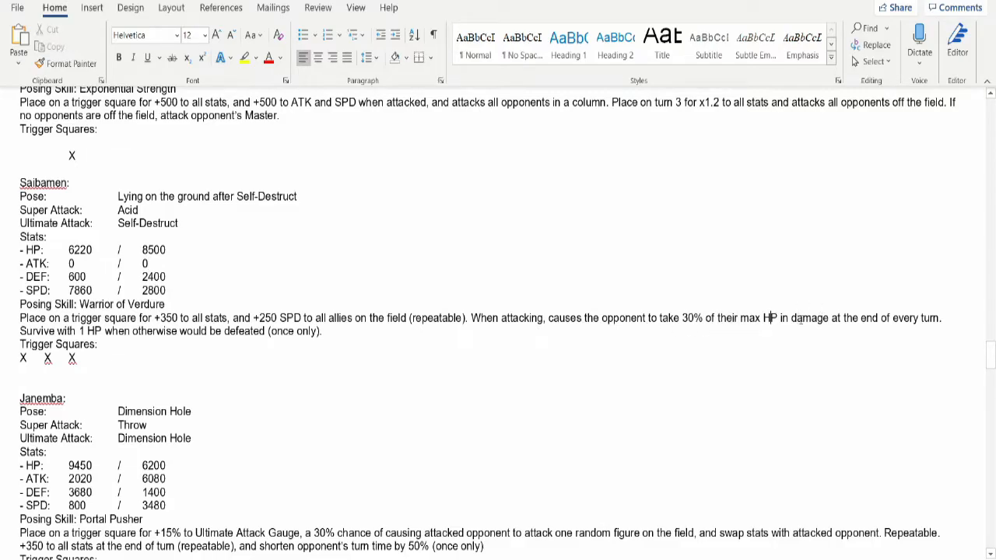
{"action": "mouse_move", "coordinate": [678, 326]}
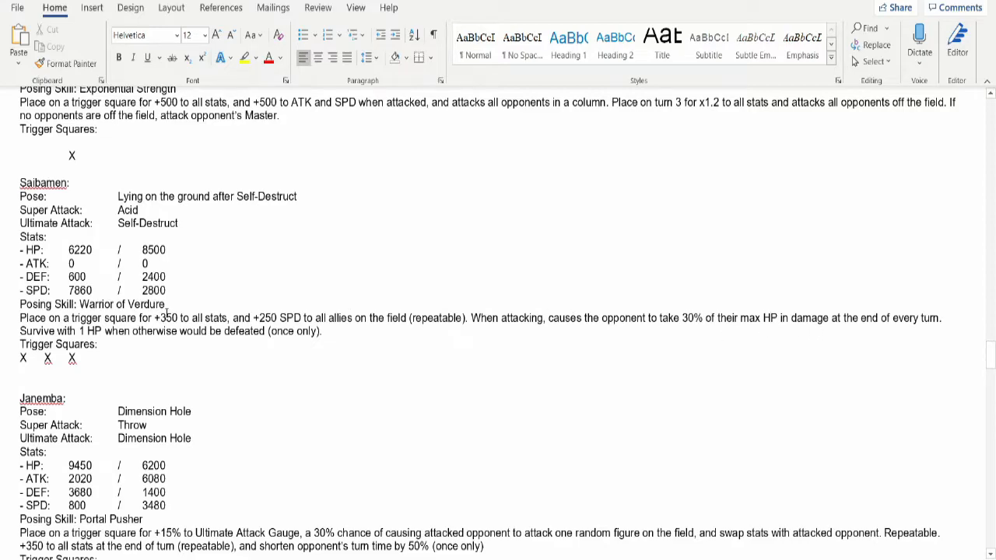
{"action": "left_click_drag", "start_coordinate": [47, 249], "coordinate": [319, 331]}
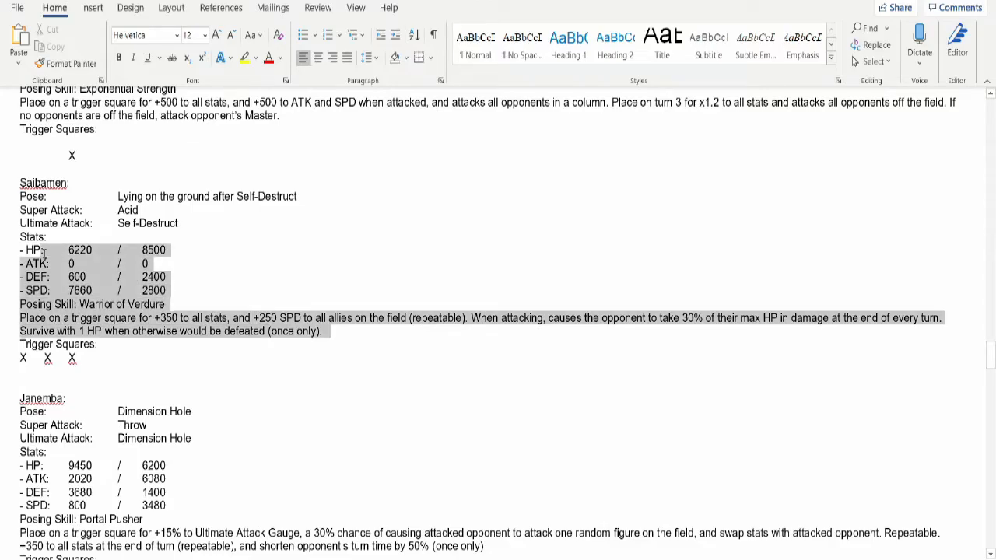
{"action": "left_click", "coordinate": [68, 263]}
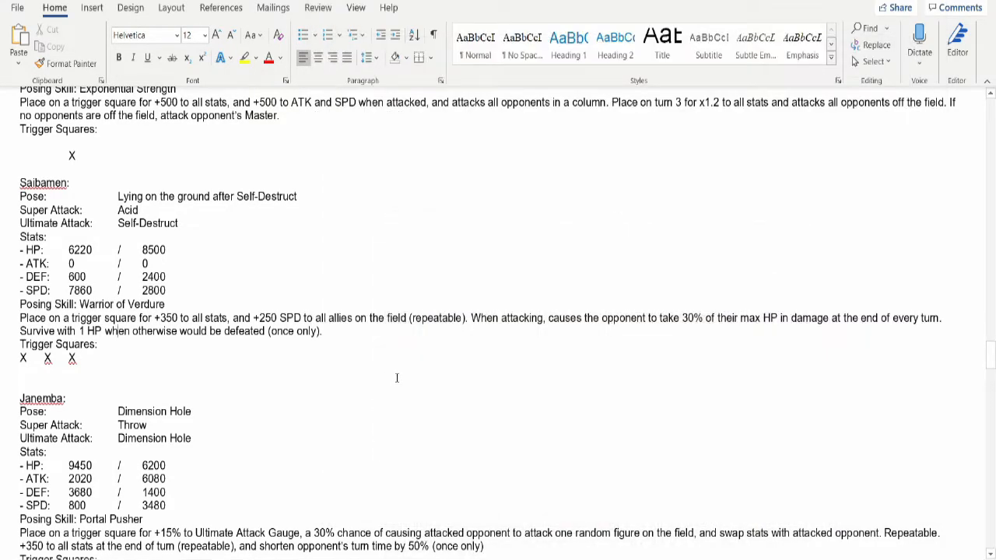
{"action": "scroll", "scroll_direction": "down", "scroll_amount": 3}
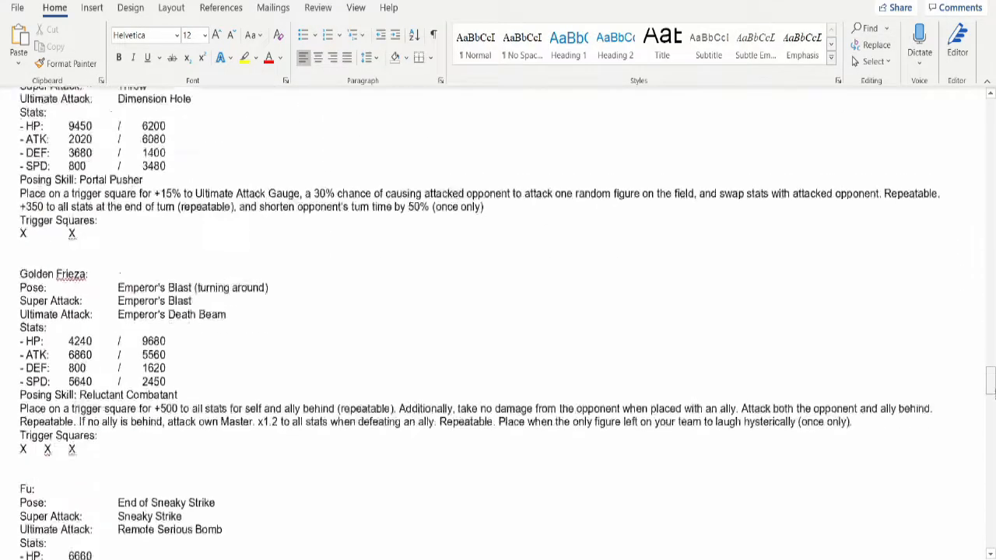
{"action": "scroll", "scroll_direction": "down", "scroll_amount": 3}
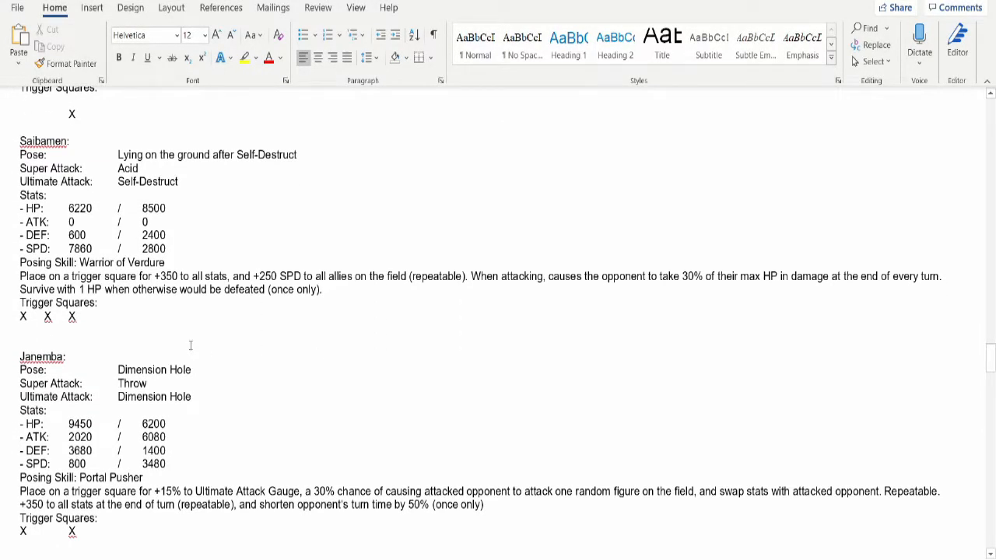
{"action": "mouse_move", "coordinate": [226, 371]}
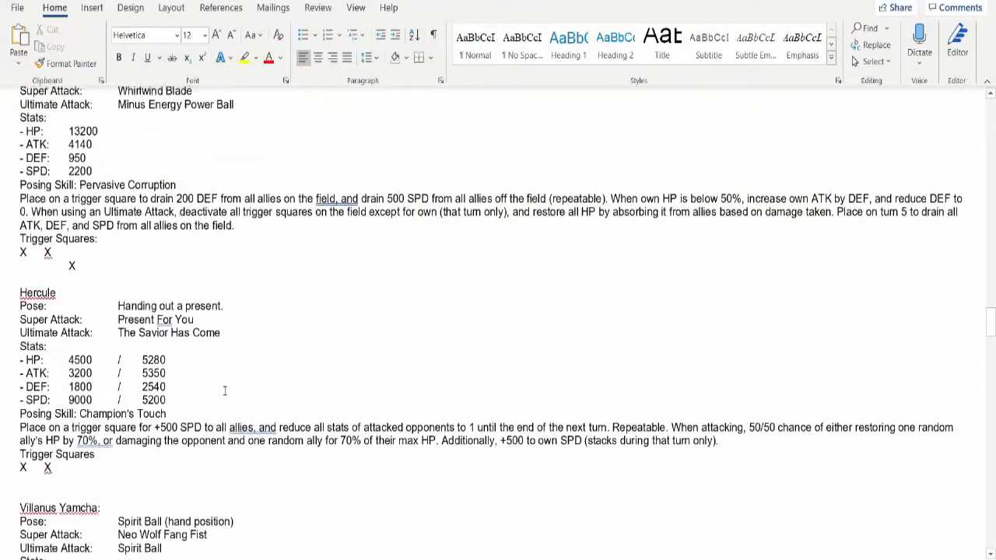
{"action": "scroll", "scroll_direction": "down", "scroll_amount": 3}
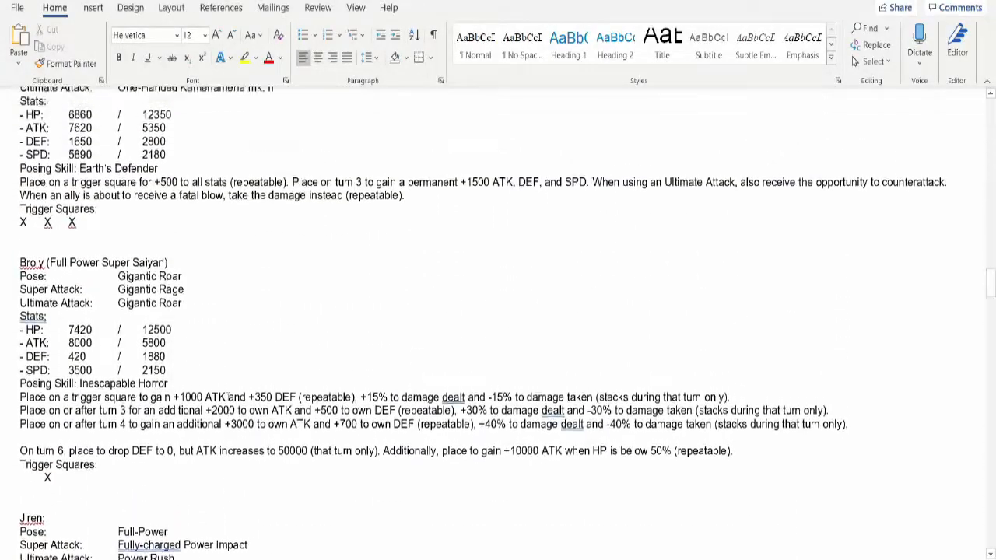
{"action": "scroll", "scroll_direction": "up", "scroll_amount": 3}
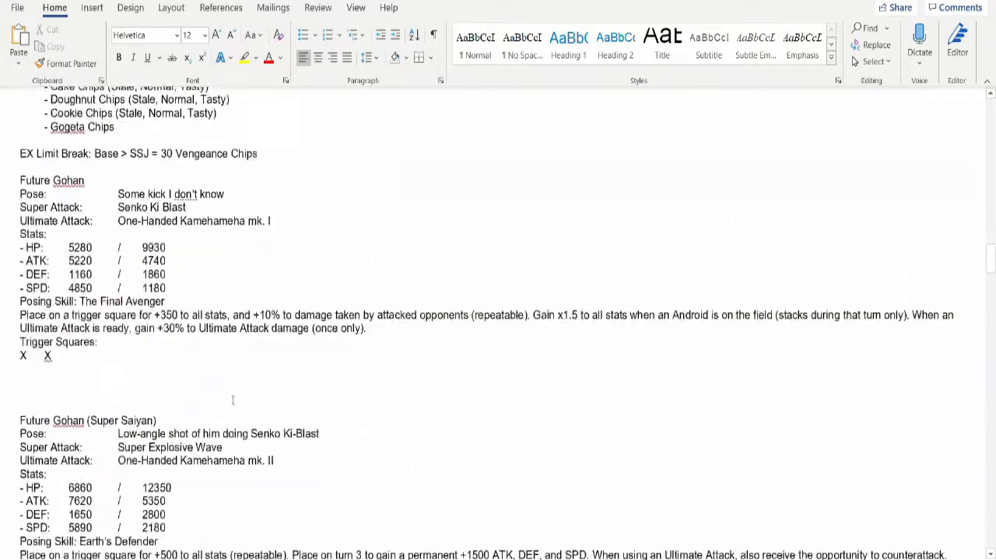
{"action": "scroll", "scroll_direction": "down", "scroll_amount": 3}
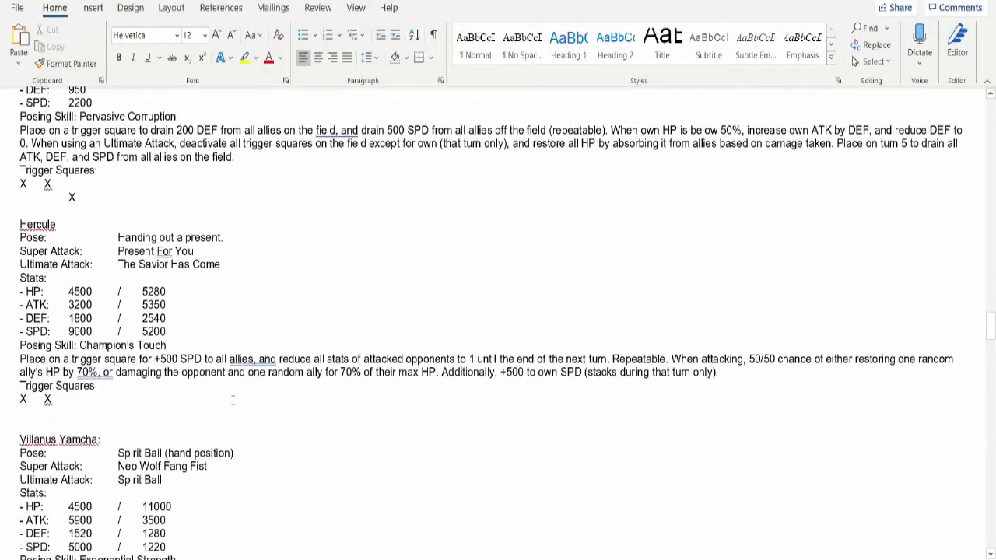
{"action": "scroll", "scroll_direction": "down", "scroll_amount": 3}
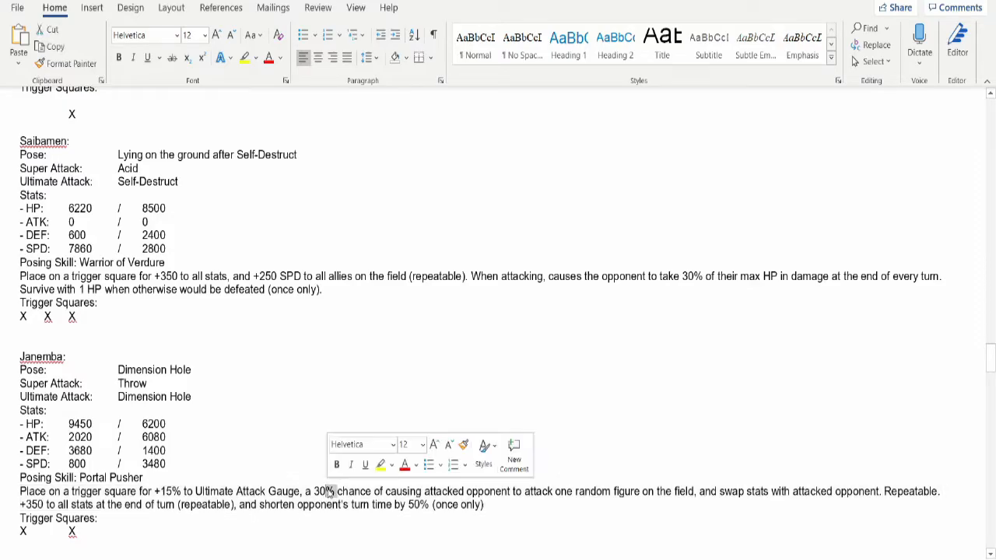
{"action": "double_click", "coordinate": [323, 491]}
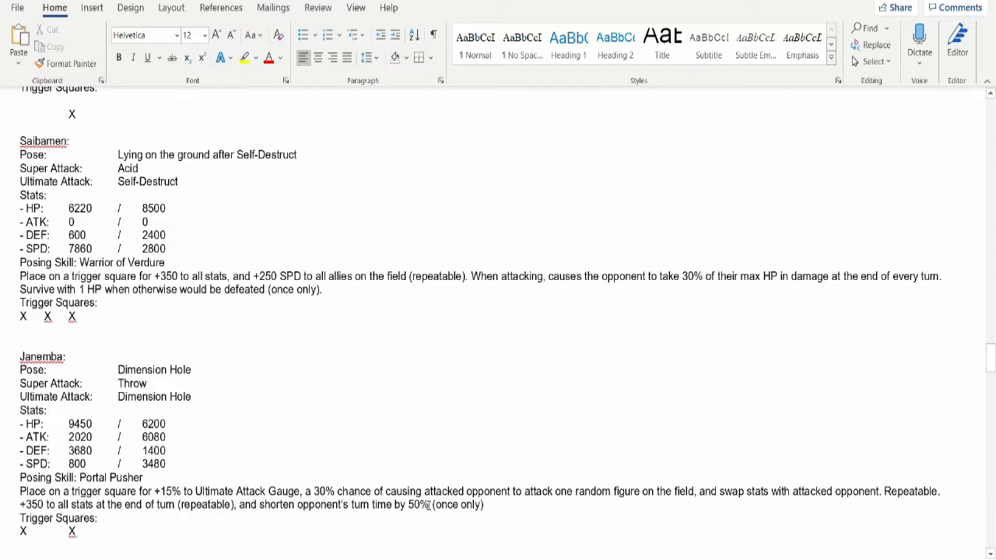
{"action": "left_click_drag", "start_coordinate": [239, 504], "coordinate": [432, 504]}
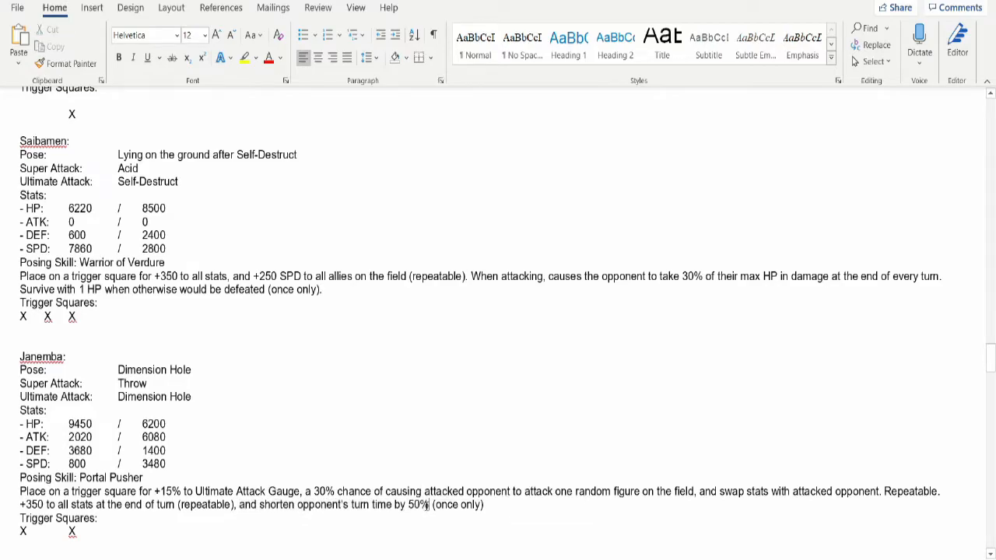
{"action": "left_click_drag", "start_coordinate": [239, 504], "coordinate": [430, 504]}
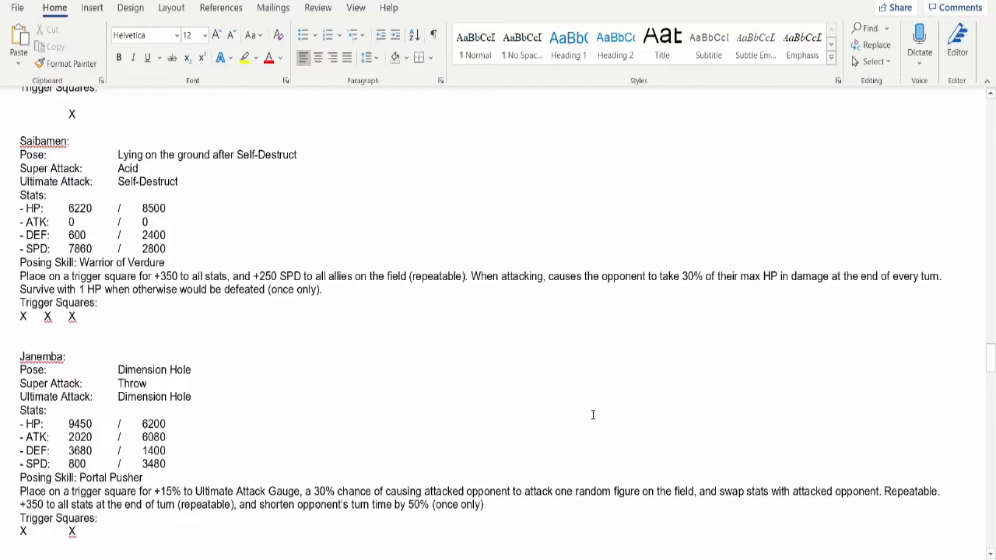
{"action": "mouse_move", "coordinate": [704, 496]}
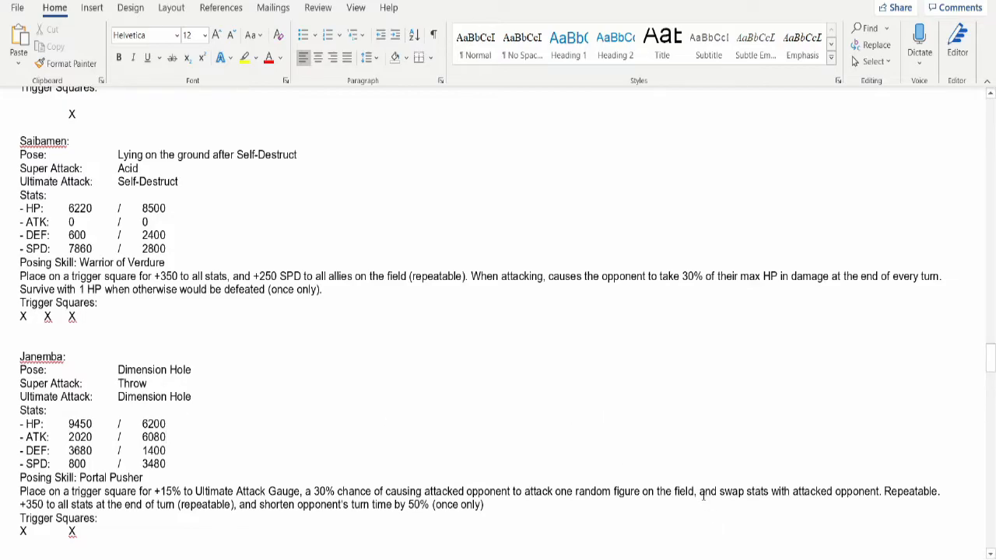
{"action": "left_click_drag", "start_coordinate": [700, 491], "coordinate": [878, 491]}
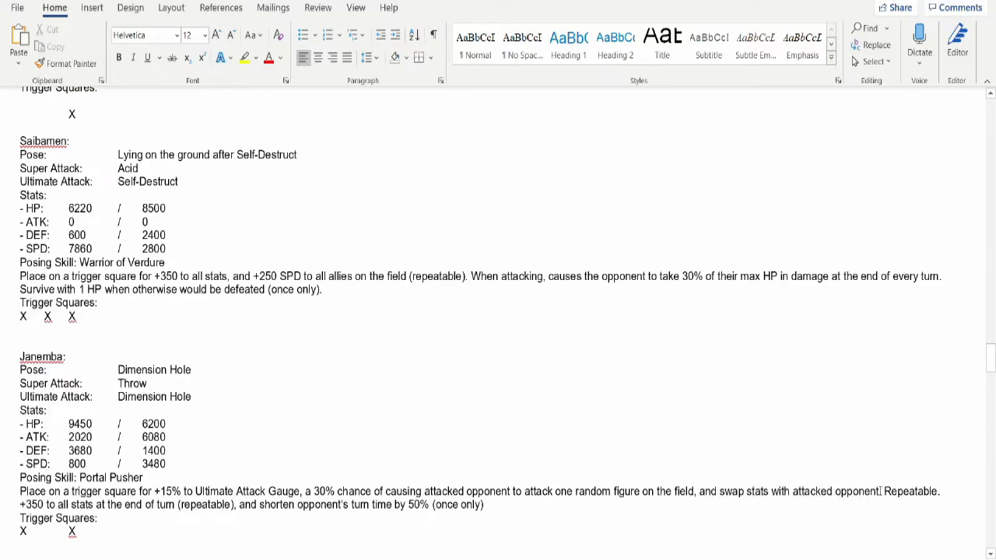
{"action": "left_click_drag", "start_coordinate": [699, 491], "coordinate": [882, 491]}
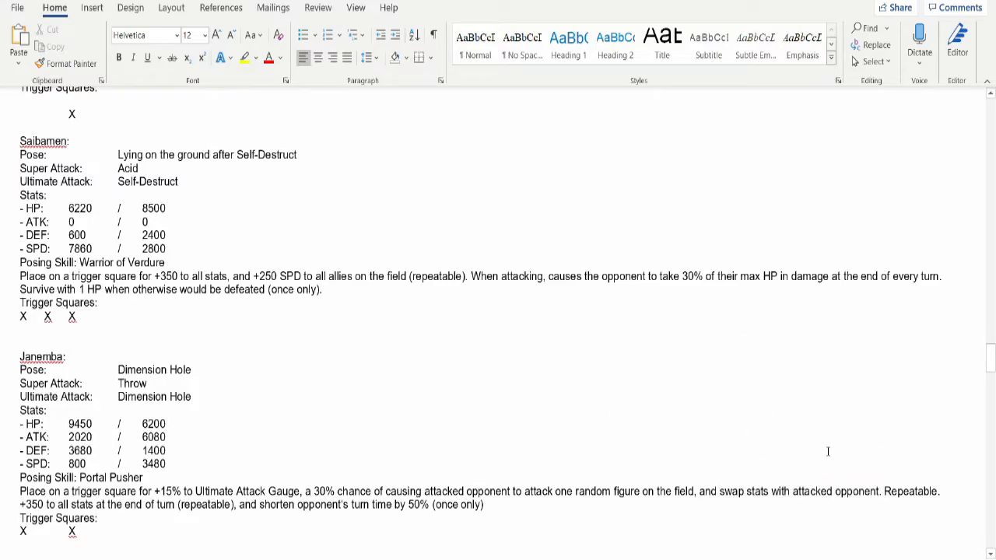
{"action": "mouse_move", "coordinate": [791, 428]}
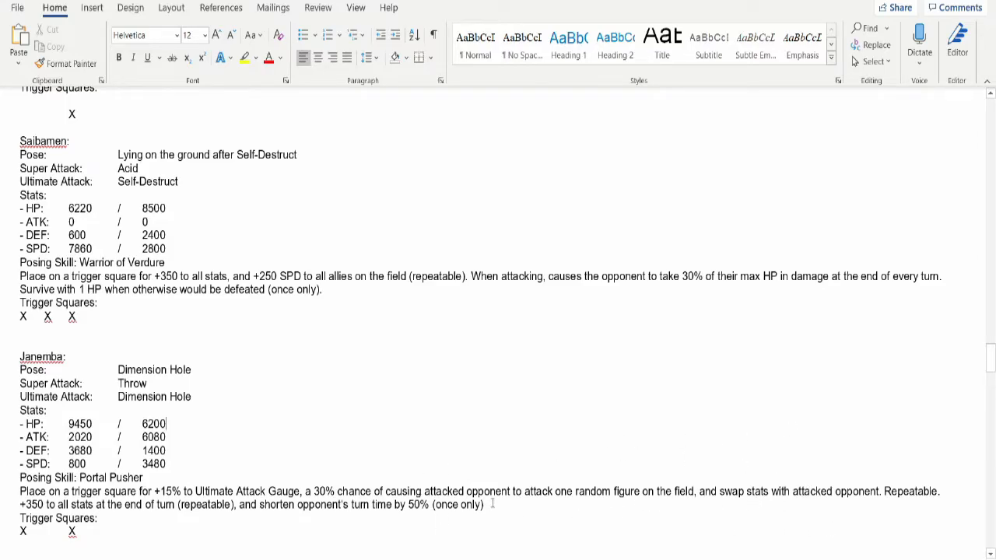
Highlight the whole Portal Pusher description, then 'attacked opponent to attack one random figure'.
{"action": "left_click_drag", "start_coordinate": [19, 491], "coordinate": [484, 504]}
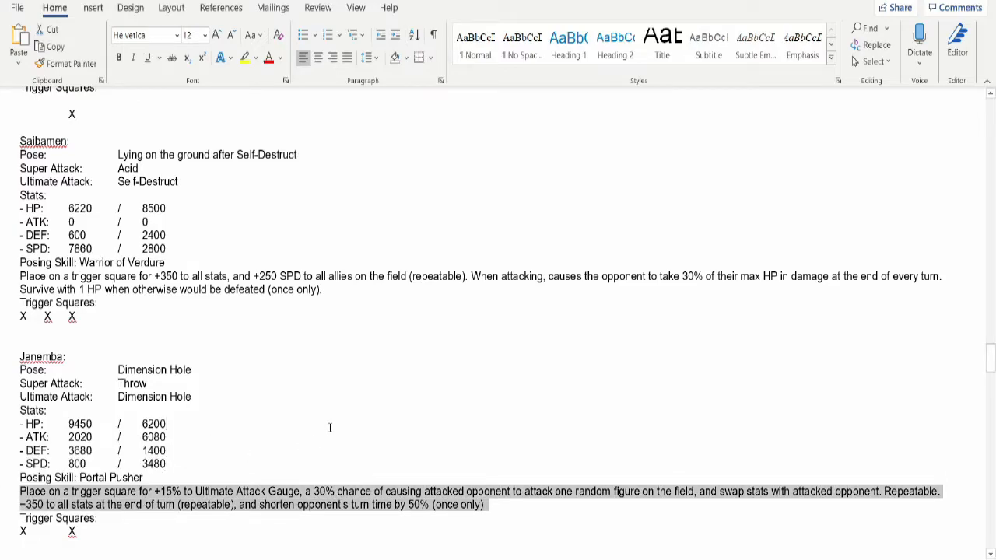
{"action": "mouse_move", "coordinate": [359, 513]}
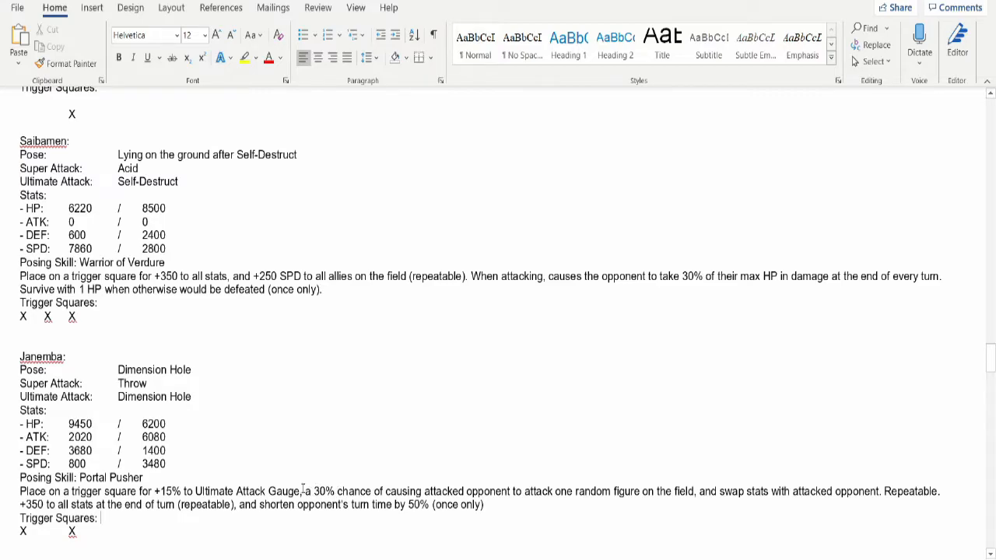
{"action": "left_click_drag", "start_coordinate": [301, 491], "coordinate": [611, 491]}
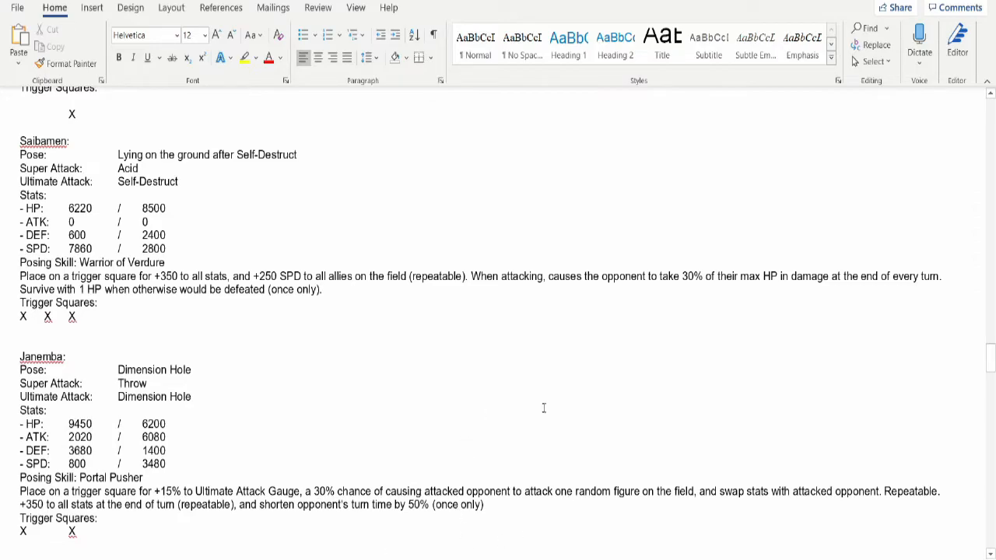
{"action": "mouse_move", "coordinate": [536, 403]}
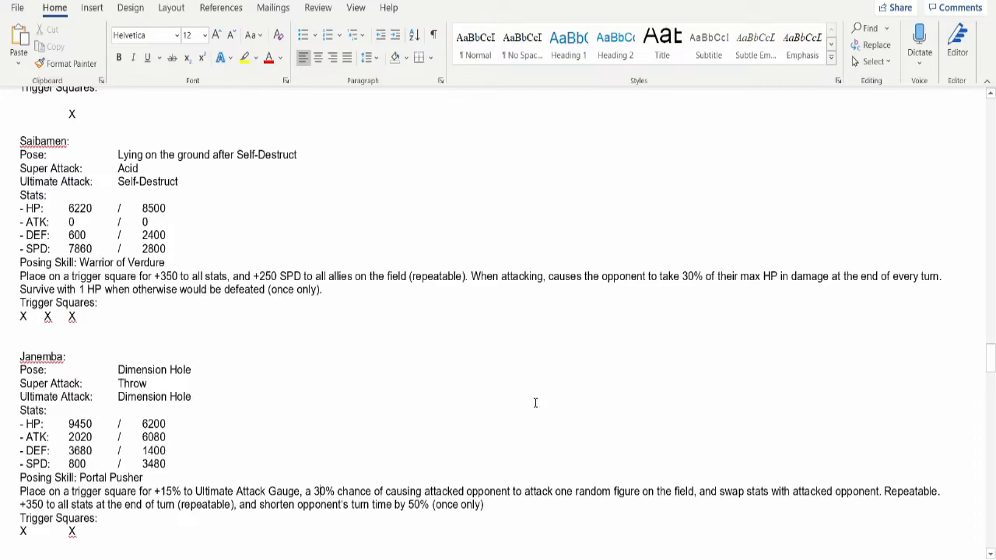
{"action": "mouse_move", "coordinate": [706, 465]}
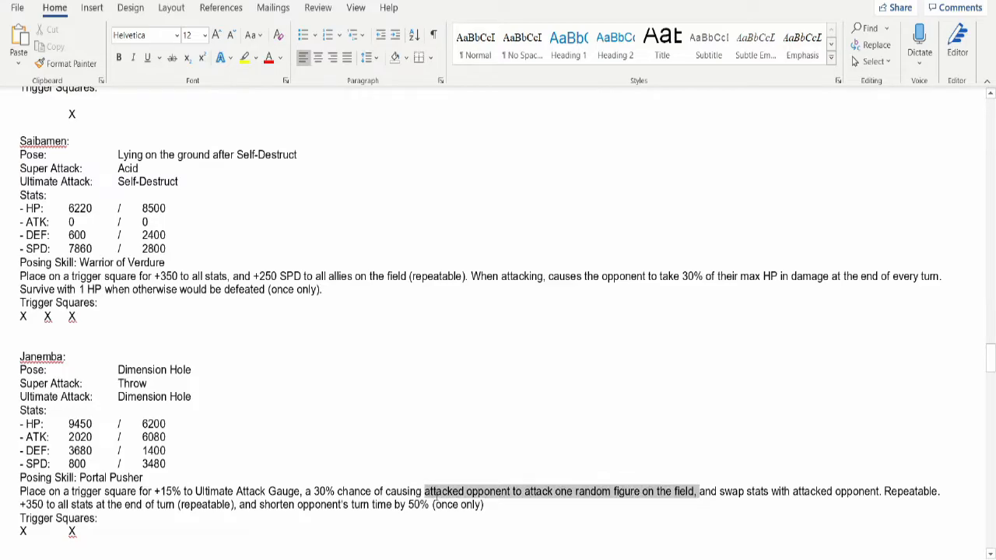
Clear the Portal Pusher highlight and place the cursor on Janemba's Stats line.
{"action": "left_click", "coordinate": [434, 491]}
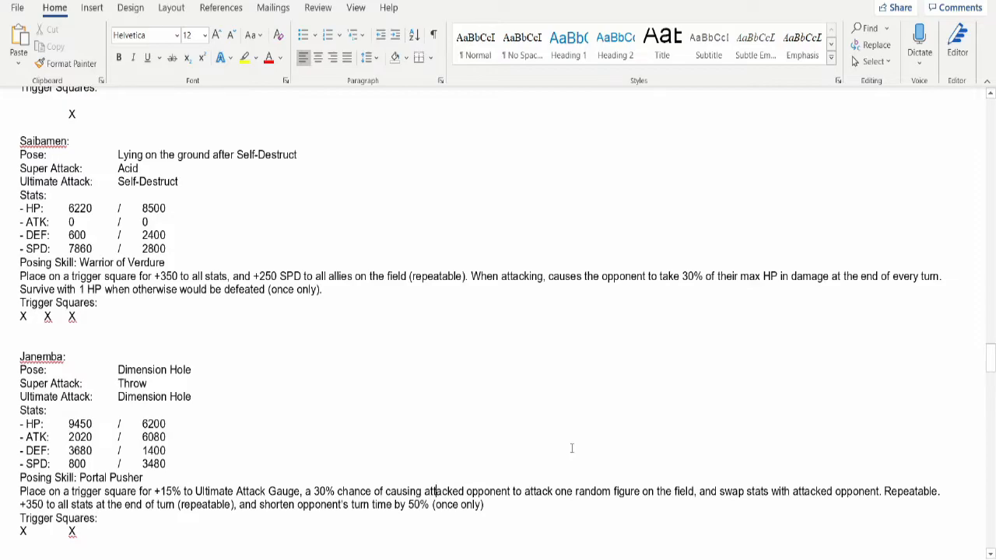
{"action": "mouse_move", "coordinate": [544, 429]}
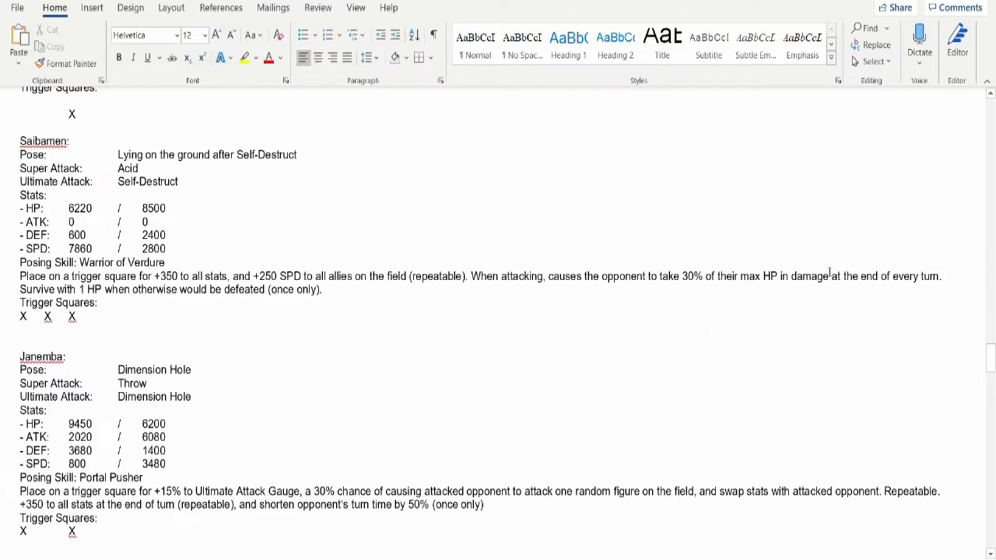
{"action": "left_click", "coordinate": [48, 410]}
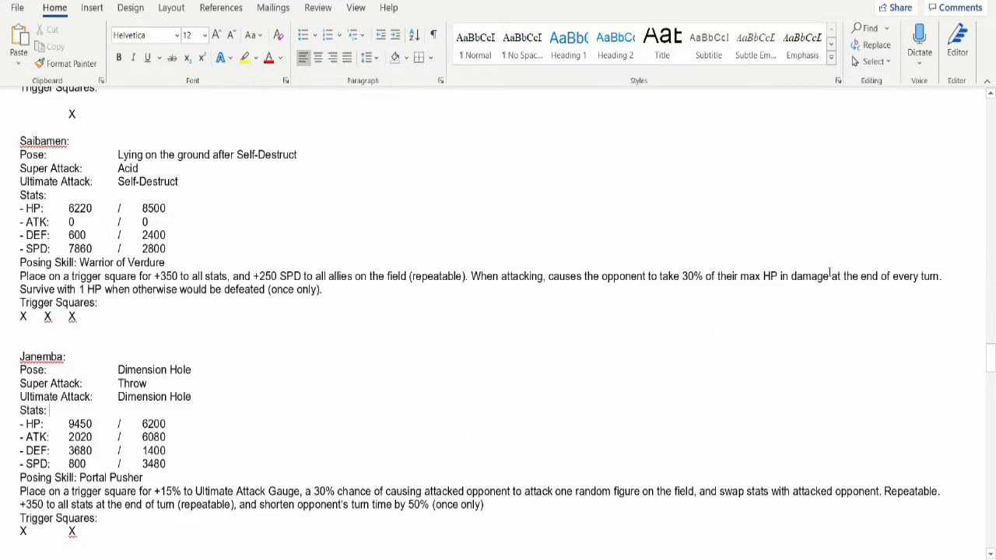